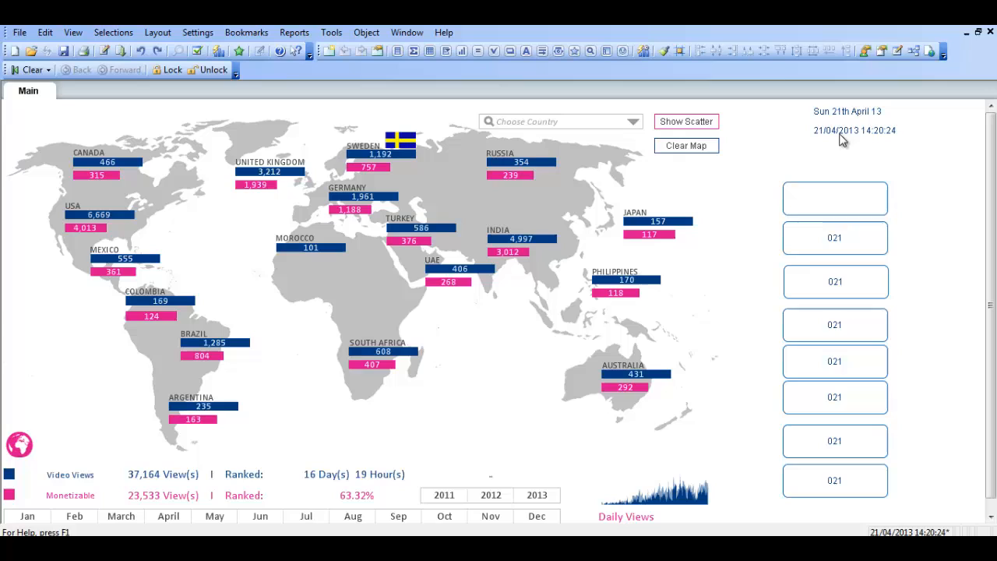
mouse_move(841, 142)
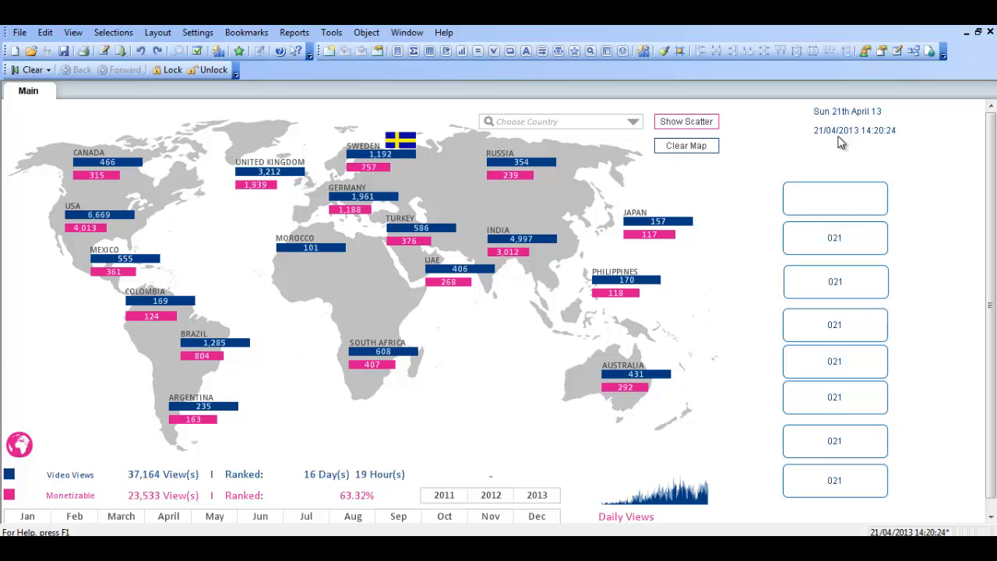
mouse_move(844, 129)
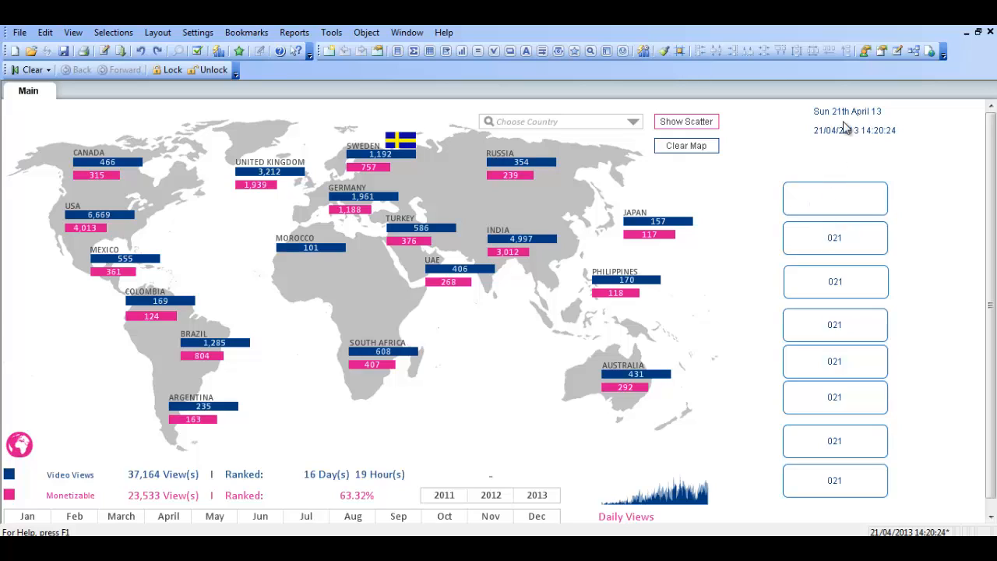
mouse_move(843, 134)
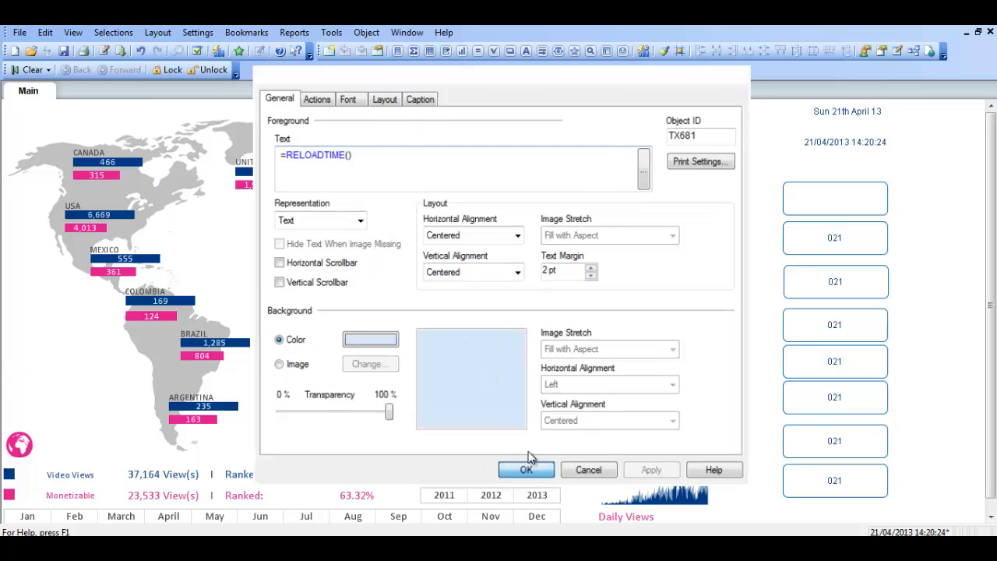
- Close the reload-time box's properties and open the top 021 box's properties
left_click(526, 469)
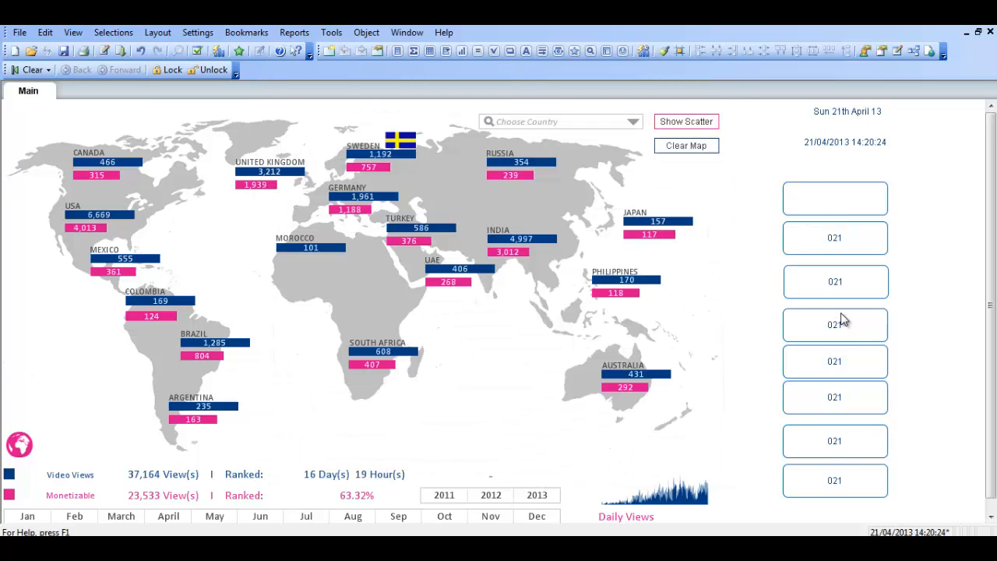
mouse_move(902, 256)
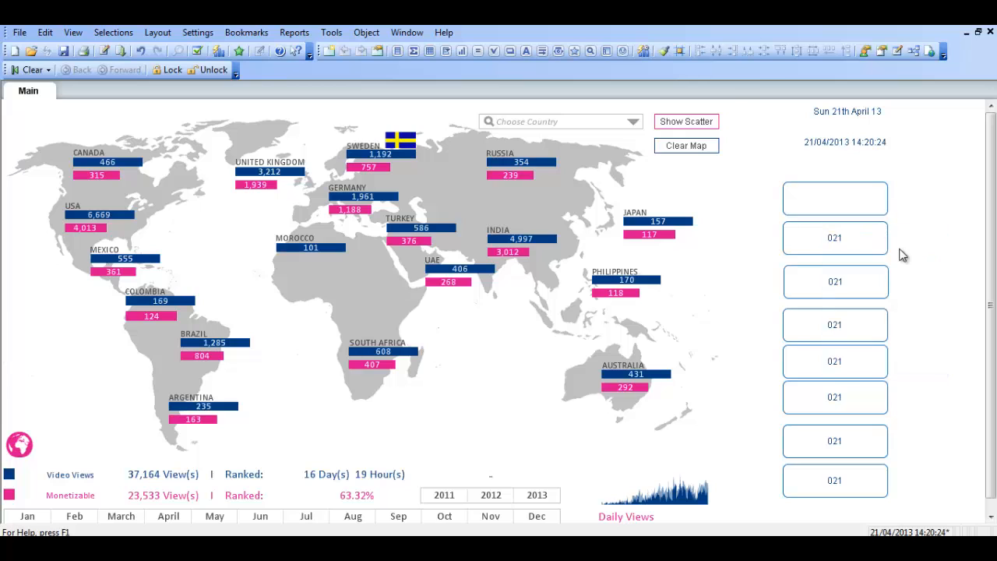
double_click(834, 199)
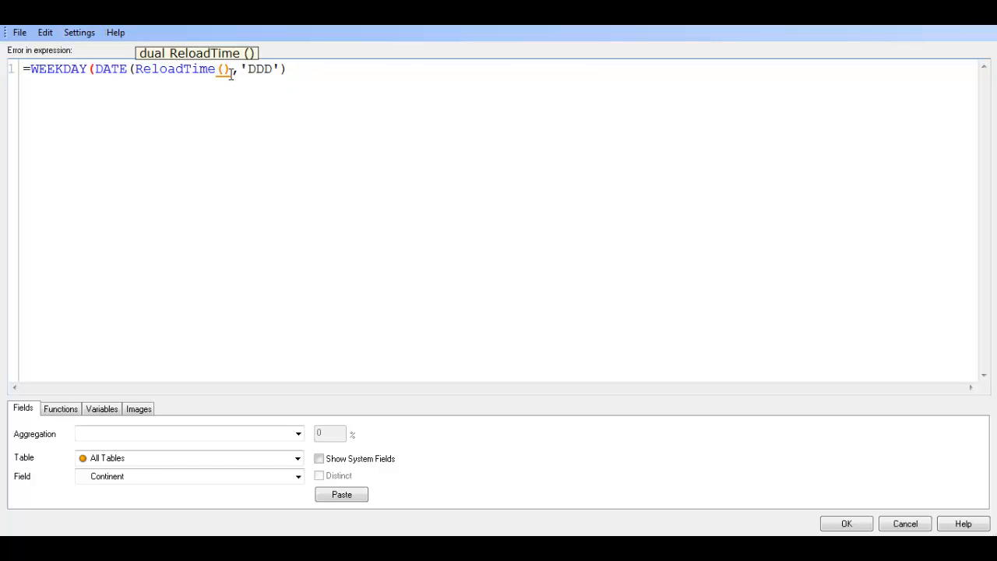
mouse_move(231, 97)
type(")")
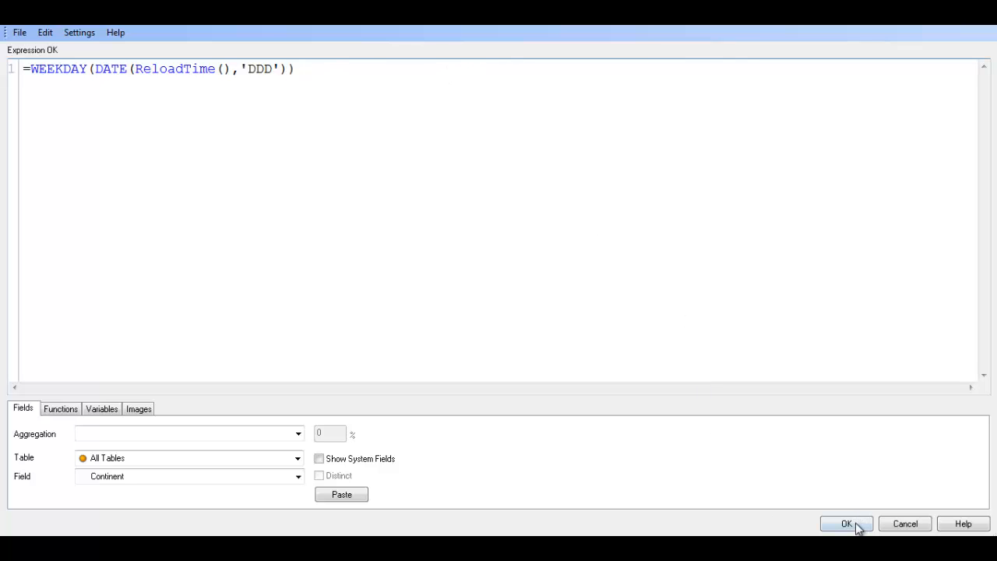
- Confirm and apply the WEEKDAY expression so the top box displays Sun
left_click(847, 523)
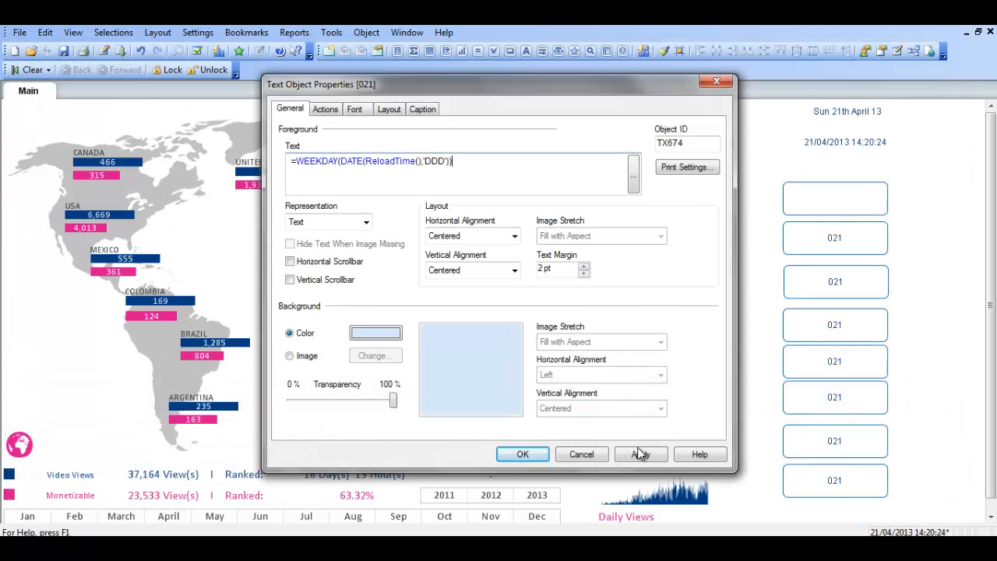
left_click(640, 454)
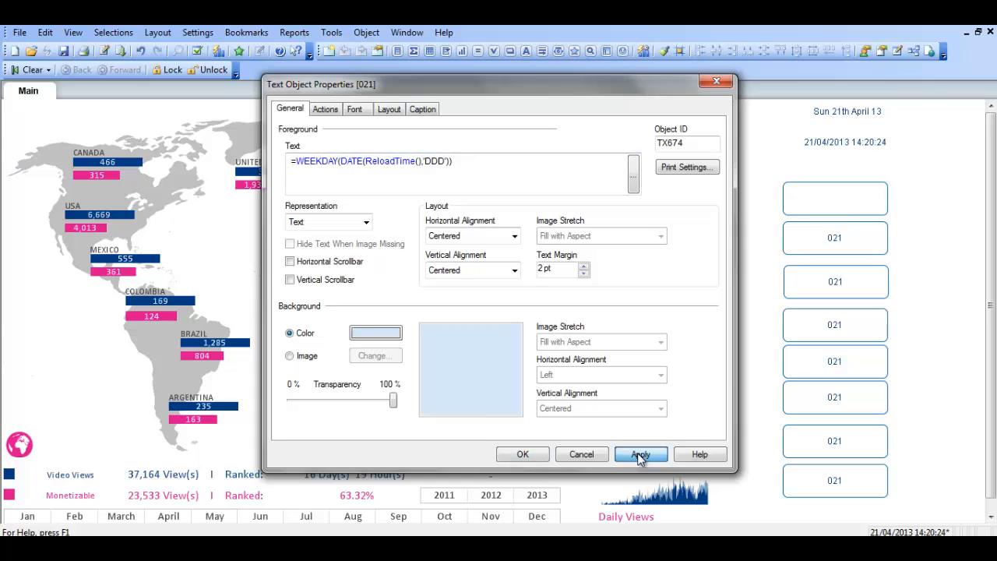
left_click(641, 455)
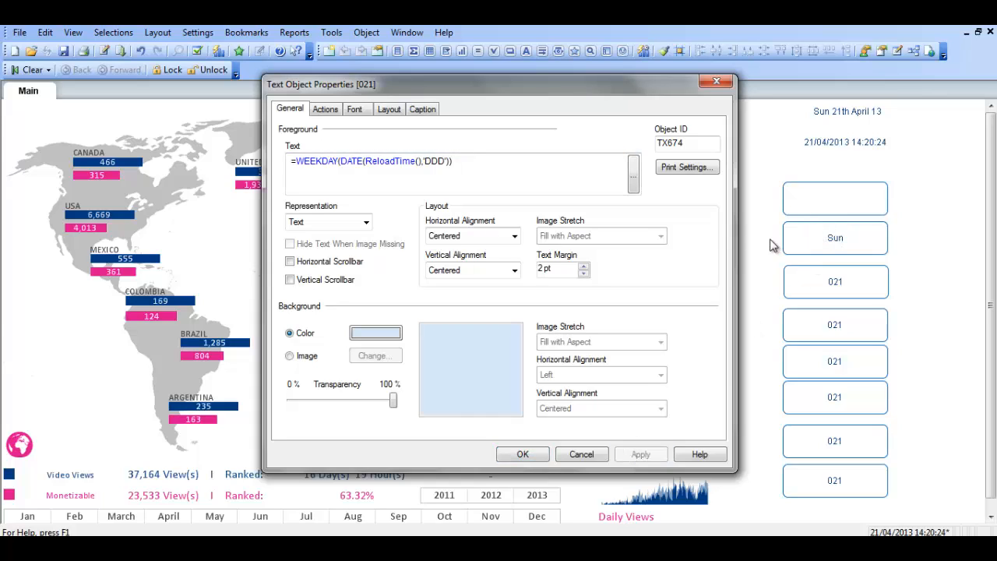
mouse_move(836, 238)
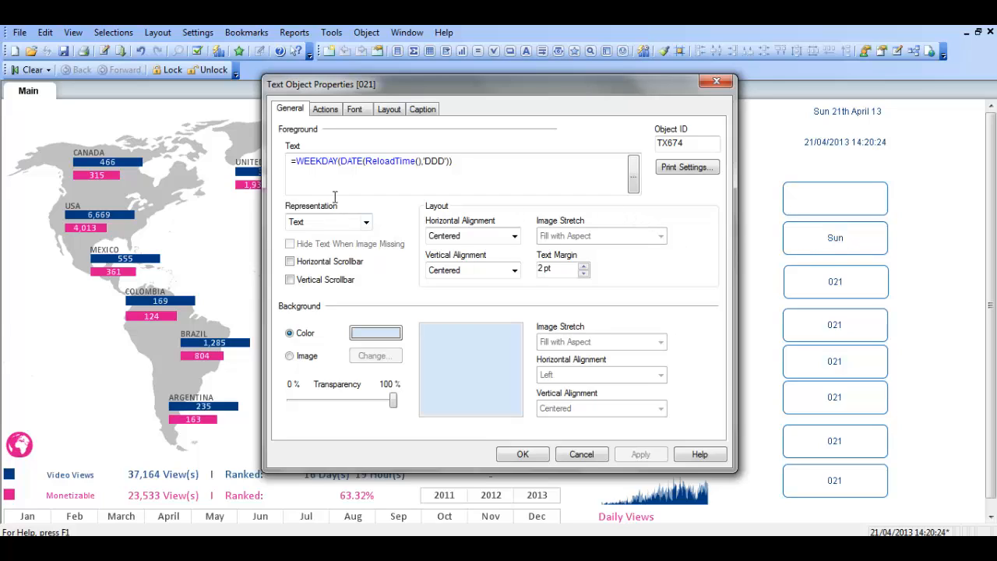
mouse_move(835, 255)
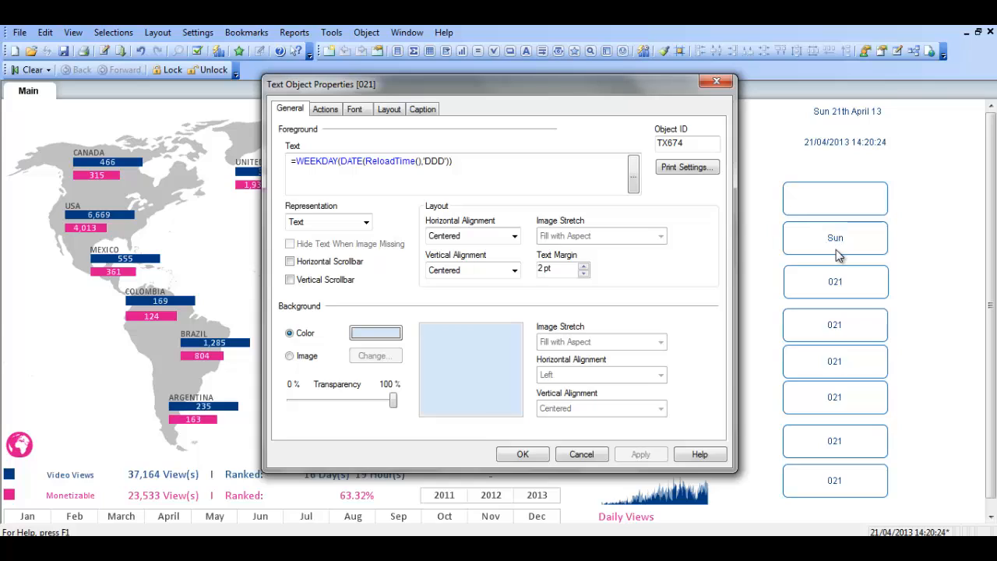
mouse_move(374, 158)
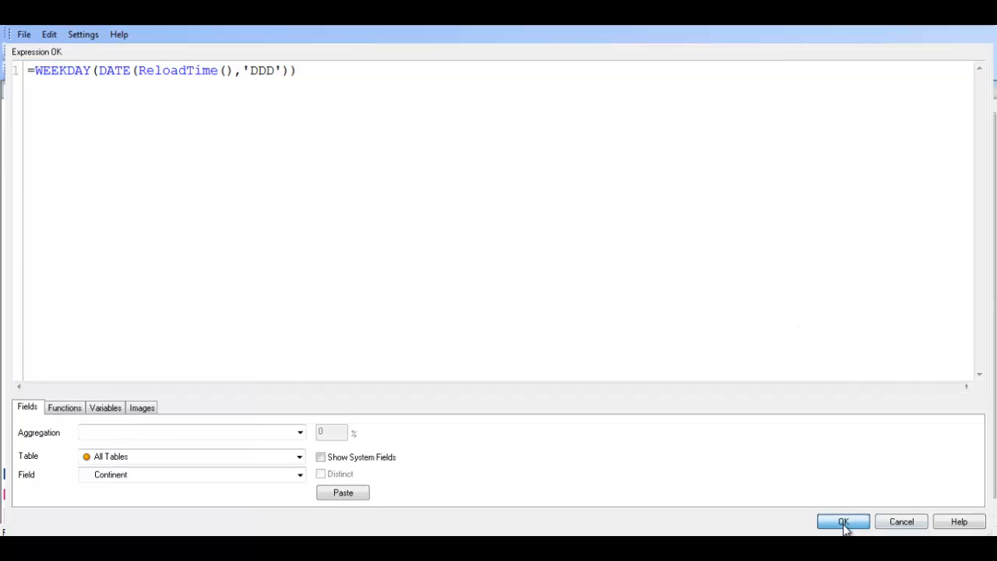
- Set the second 021 box to =DATE(ReloadTime(),'WWWW') so it shows Sunday
left_click(843, 521)
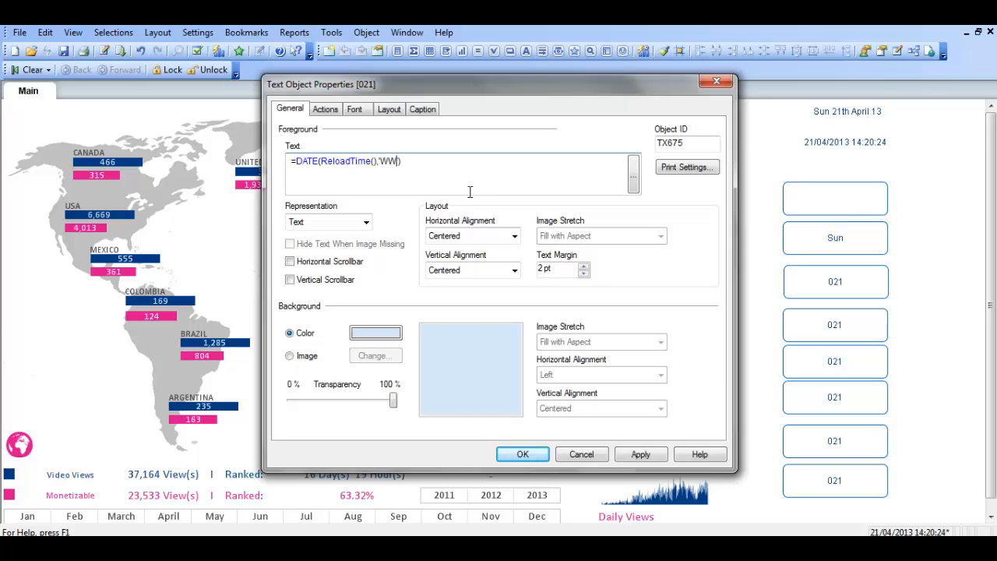
type("WW")
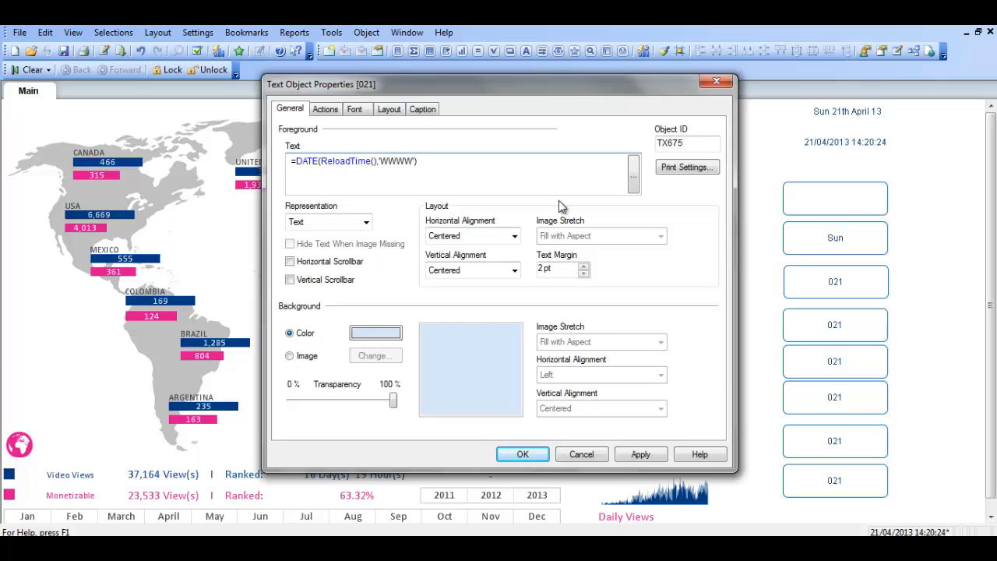
left_click(640, 455)
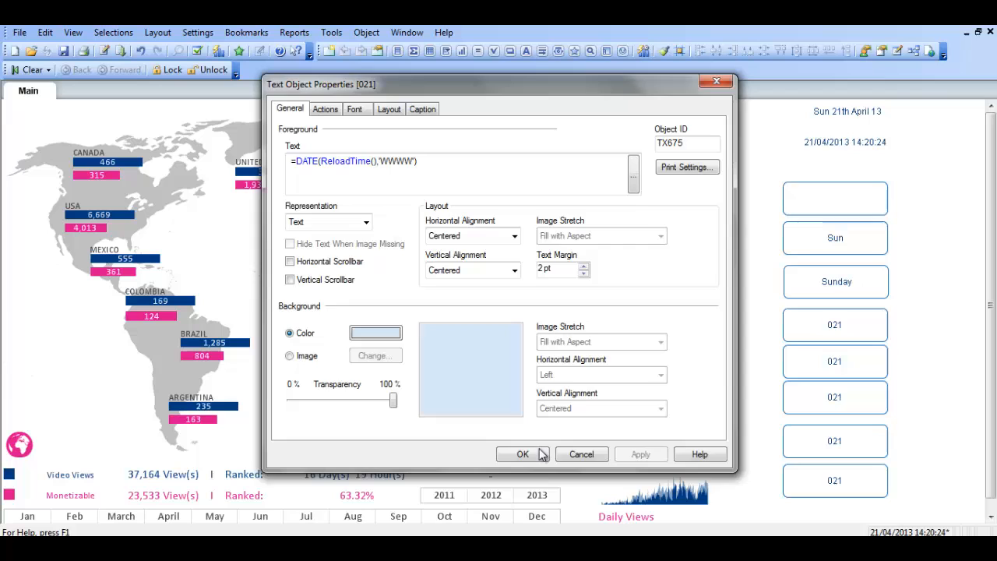
left_click(523, 455)
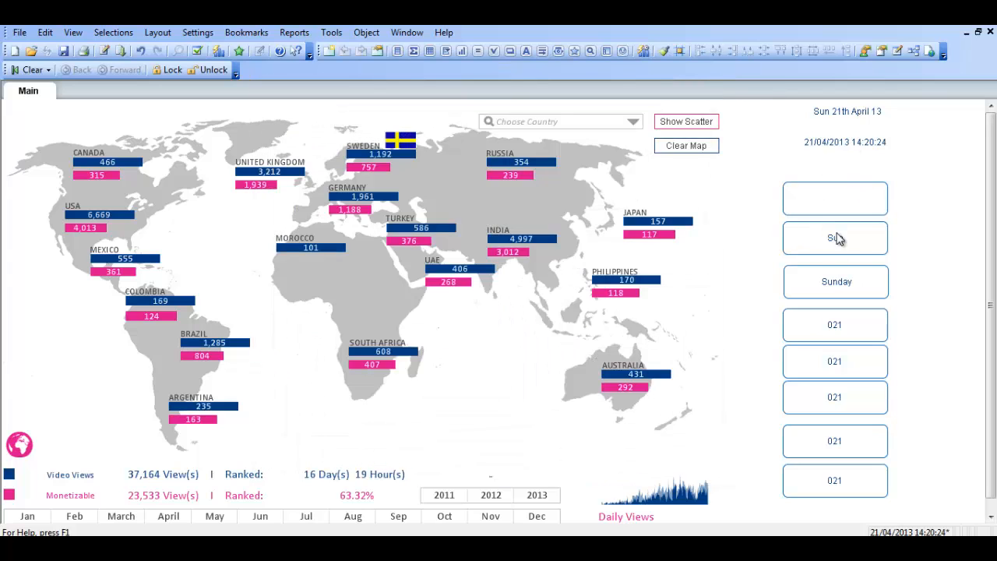
left_click(835, 237)
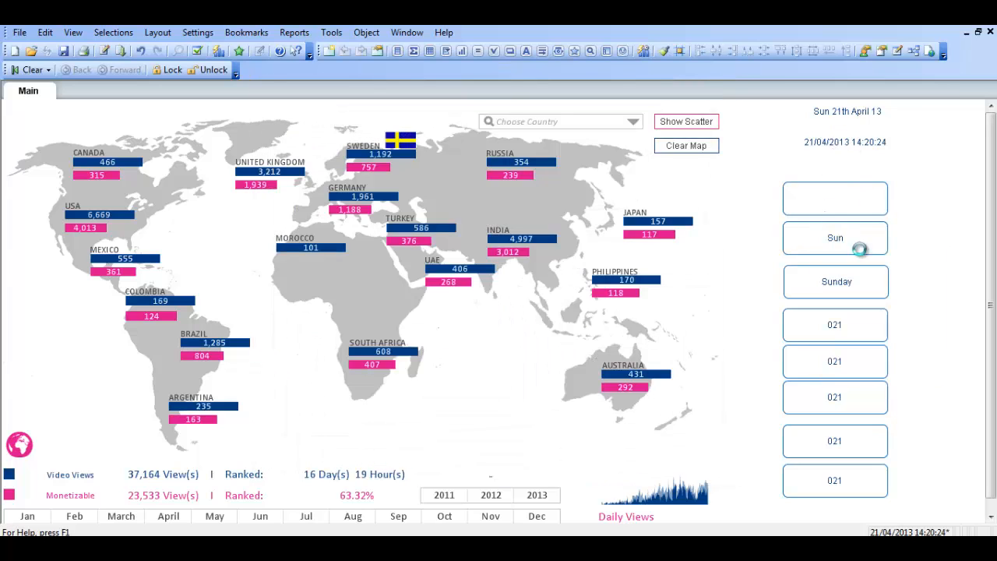
double_click(834, 238)
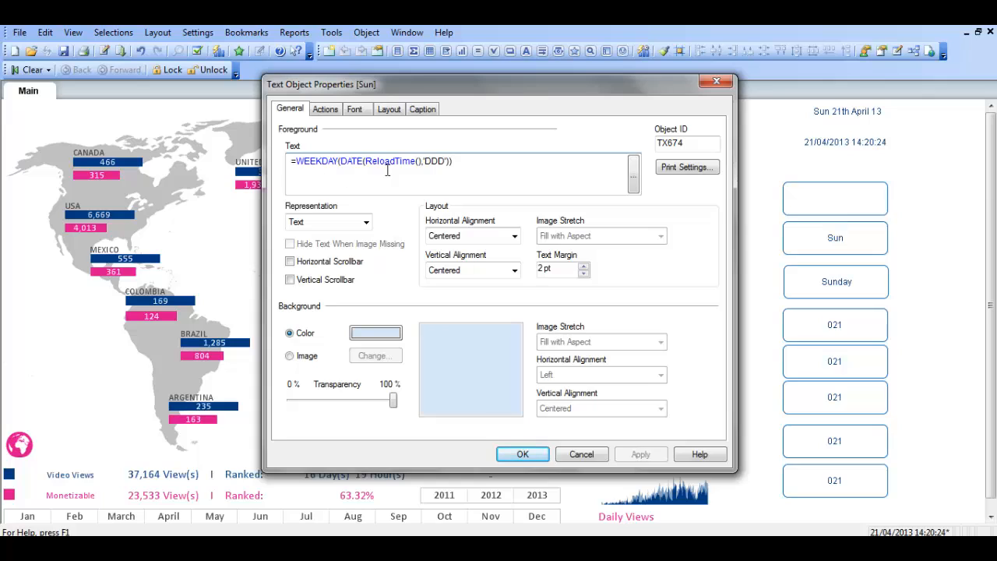
mouse_move(595, 395)
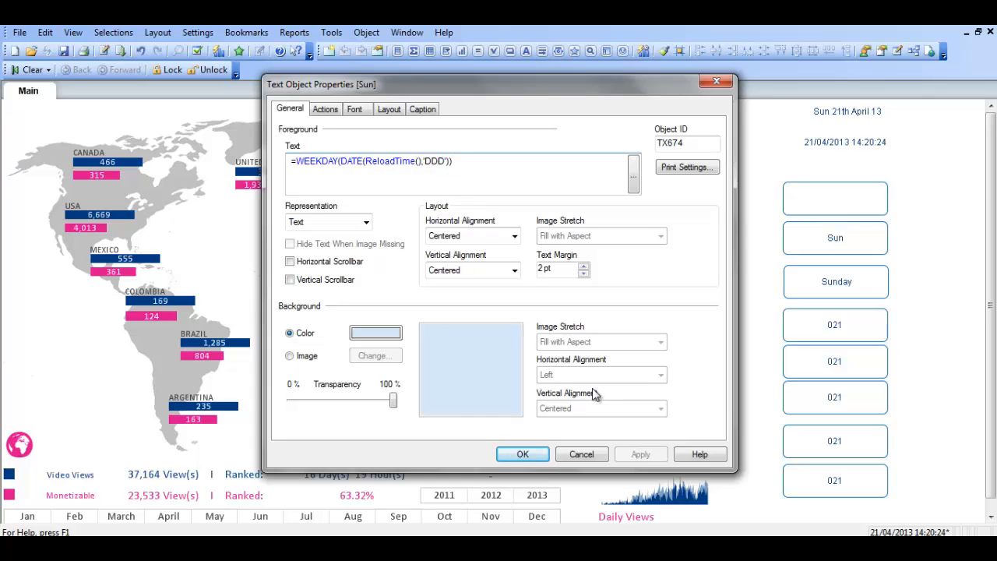
mouse_move(761, 293)
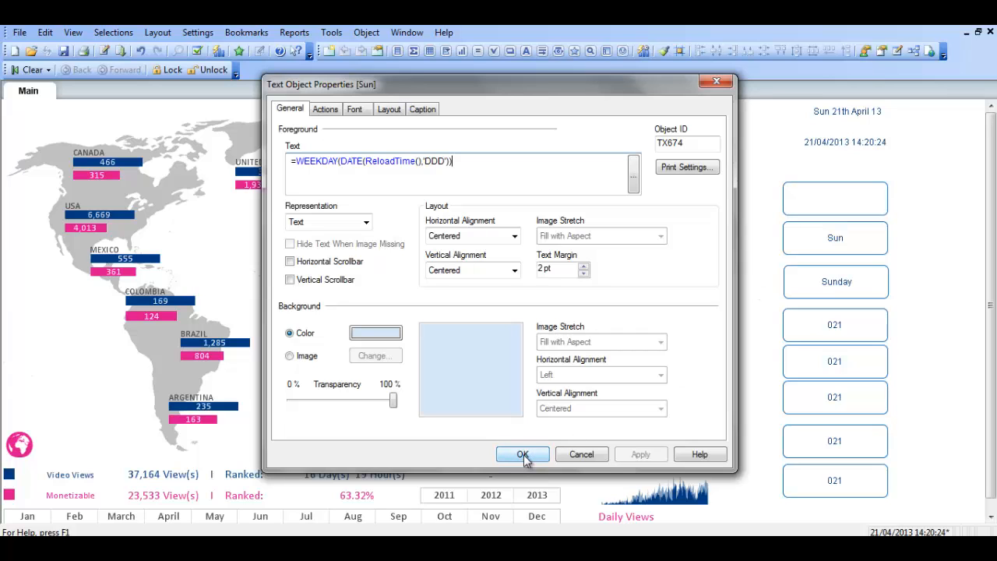
left_click(523, 454)
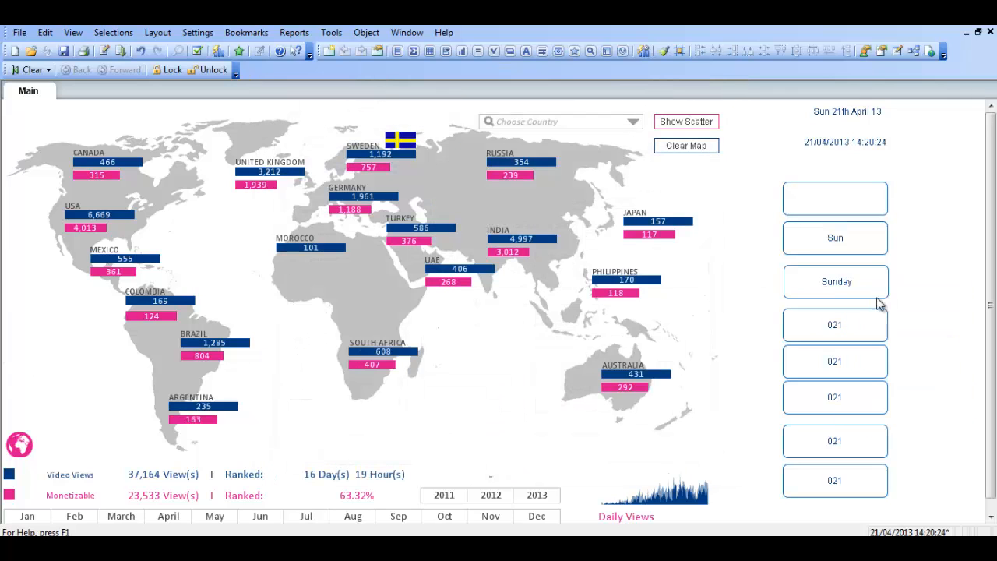
double_click(835, 281)
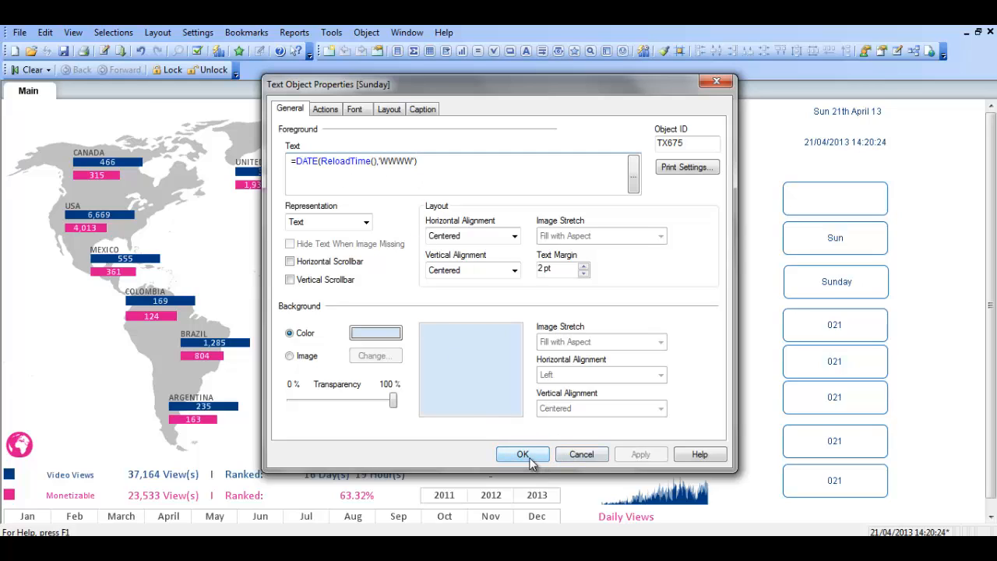
left_click(522, 454)
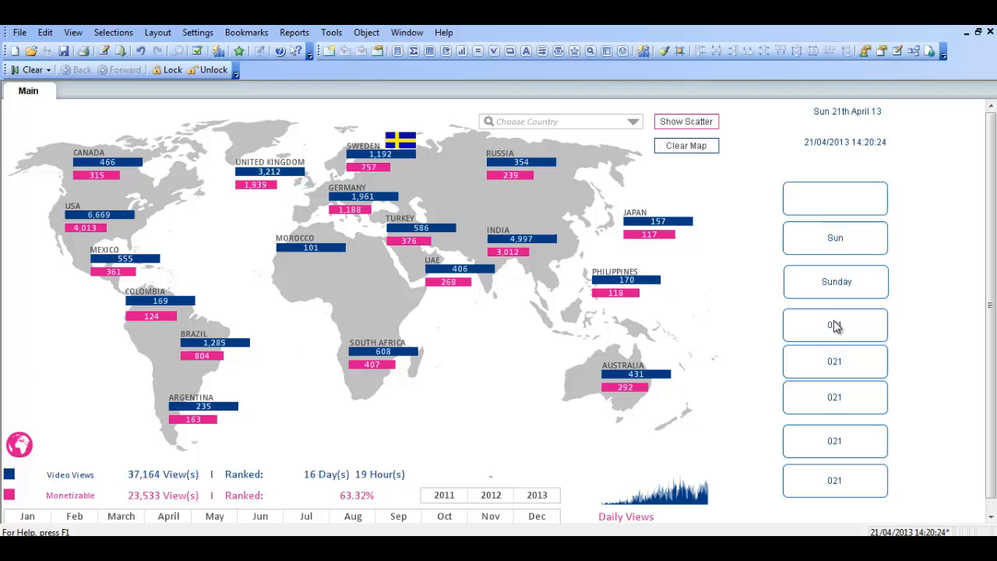
- Enter a month expression using ReloadTime in the fourth box's Text field
double_click(834, 325)
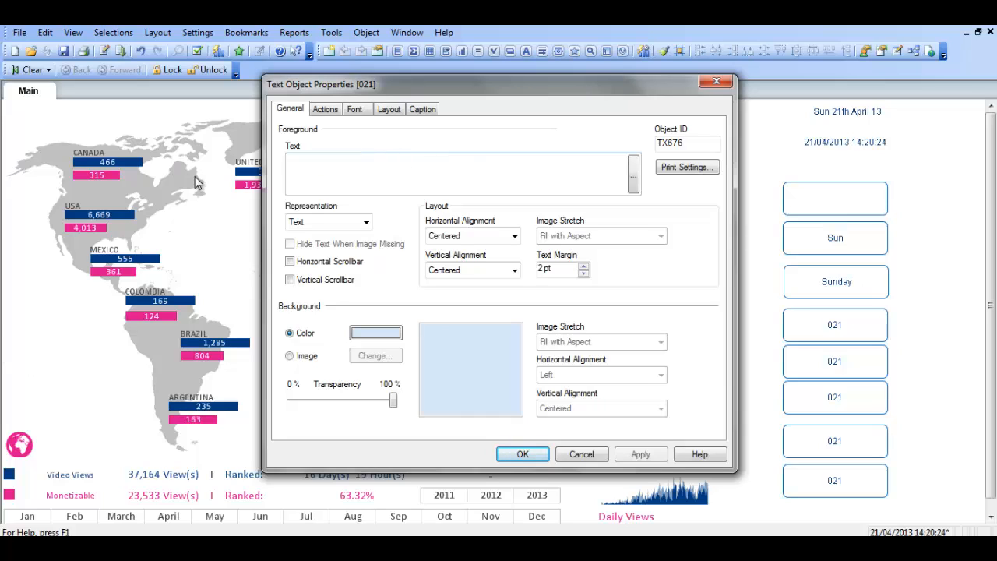
type("=RE")
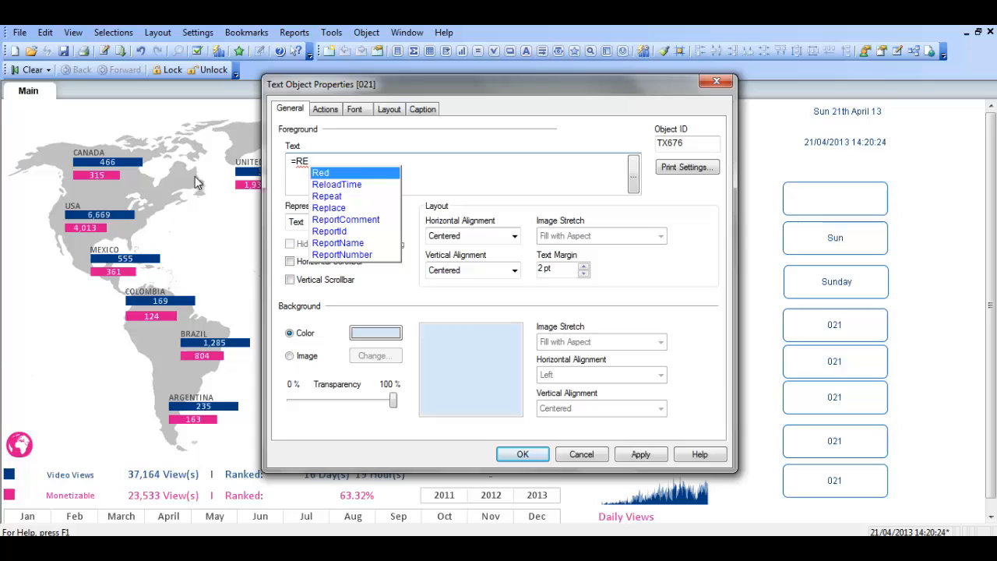
left_click(336, 185)
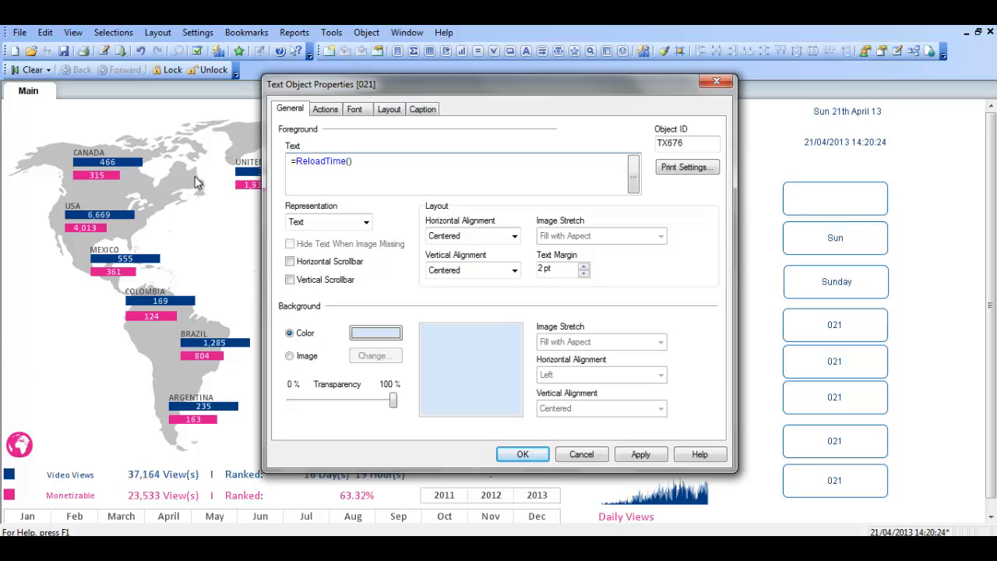
type("month(")
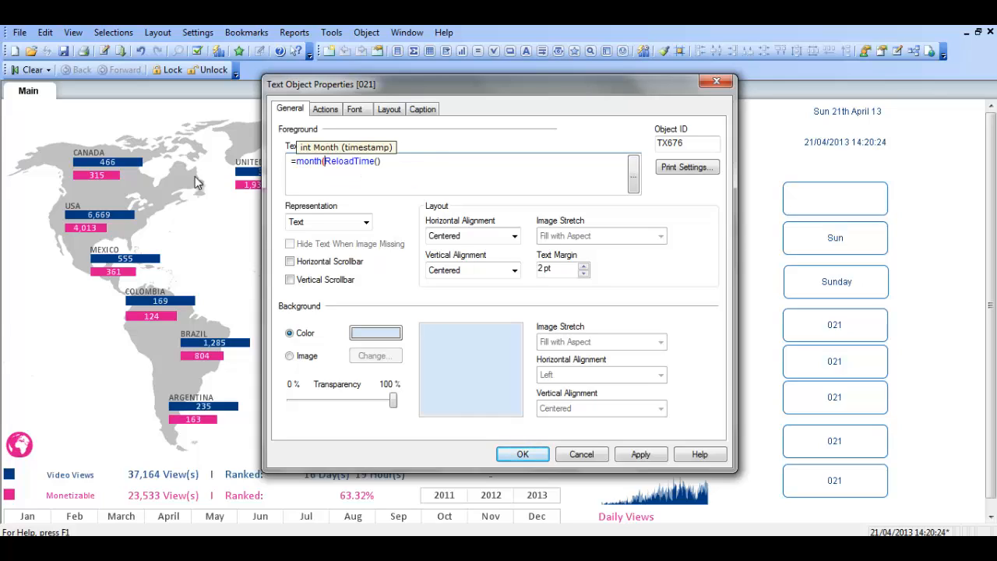
mouse_move(406, 157)
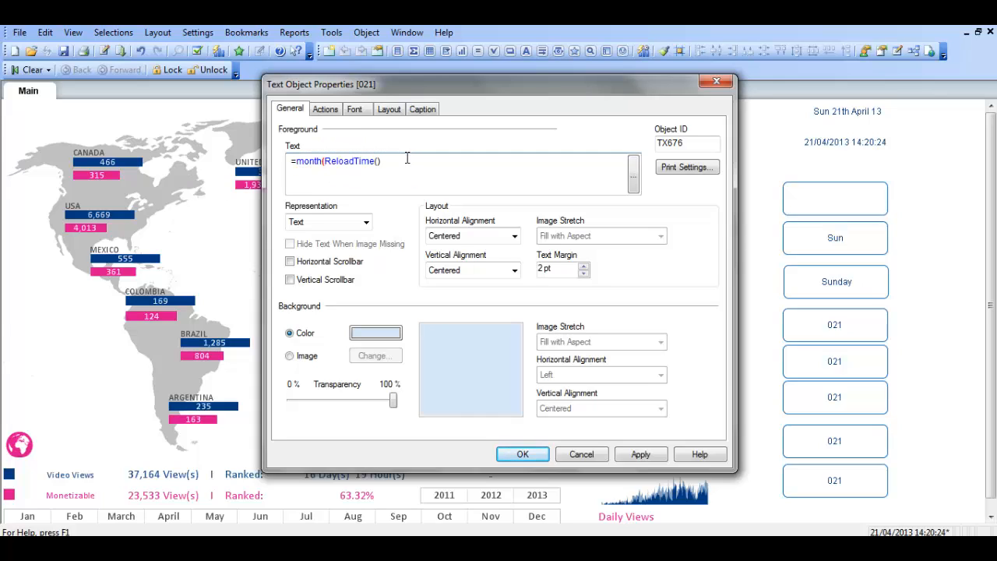
mouse_move(641, 180)
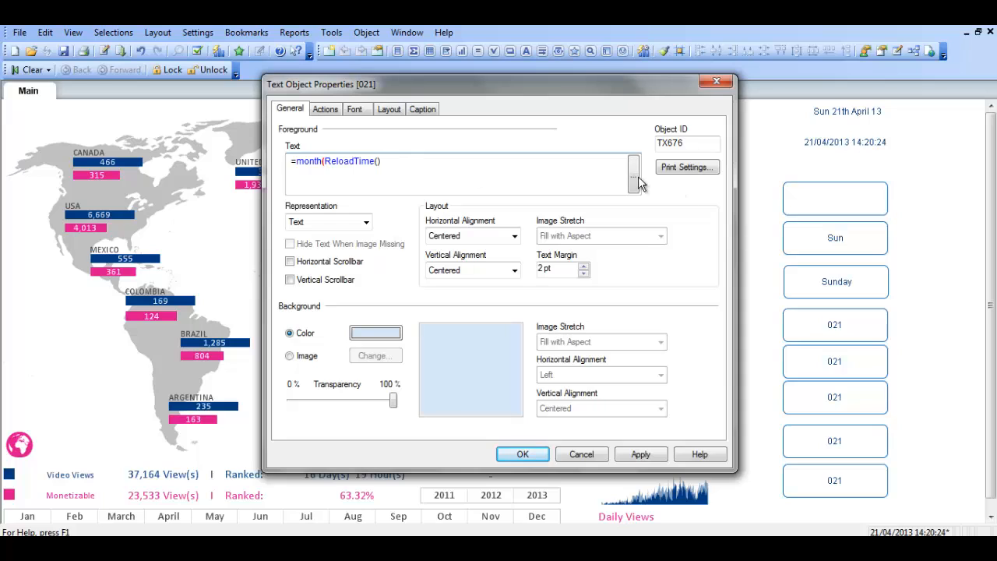
- Add the missing closing parenthesis to =month(ReloadTime()), apply it to show April, and close
left_click(633, 173)
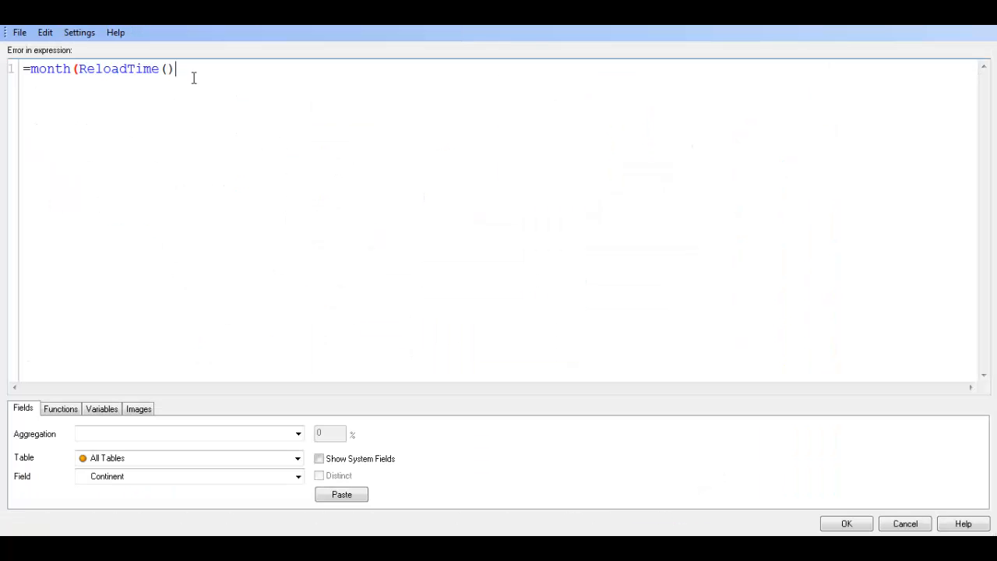
type(")")
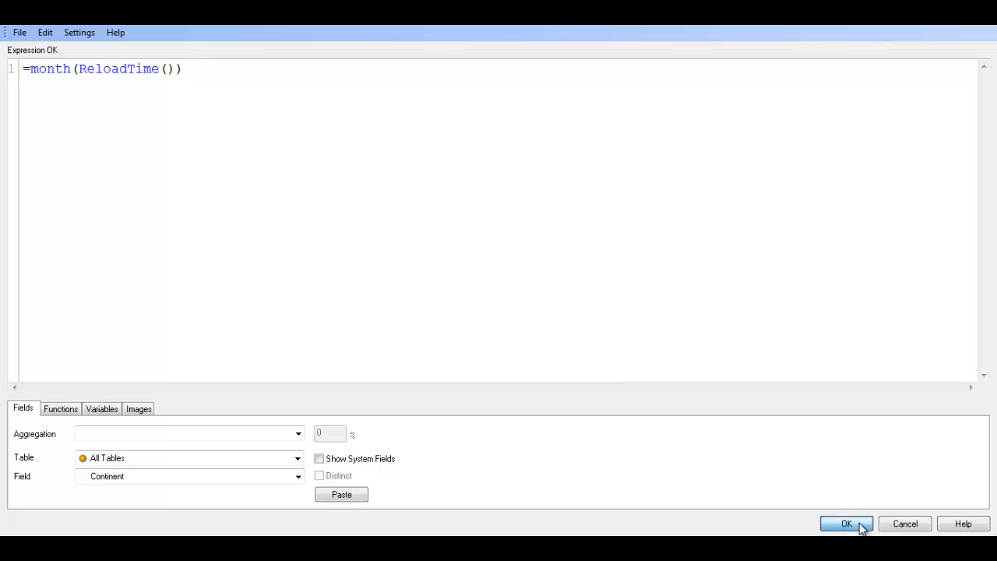
left_click(847, 523)
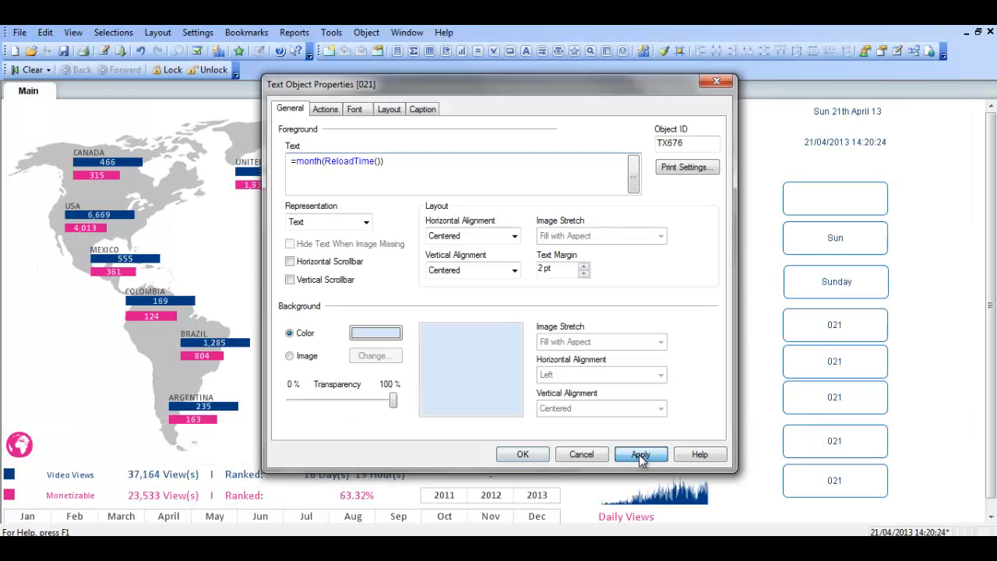
left_click(641, 454)
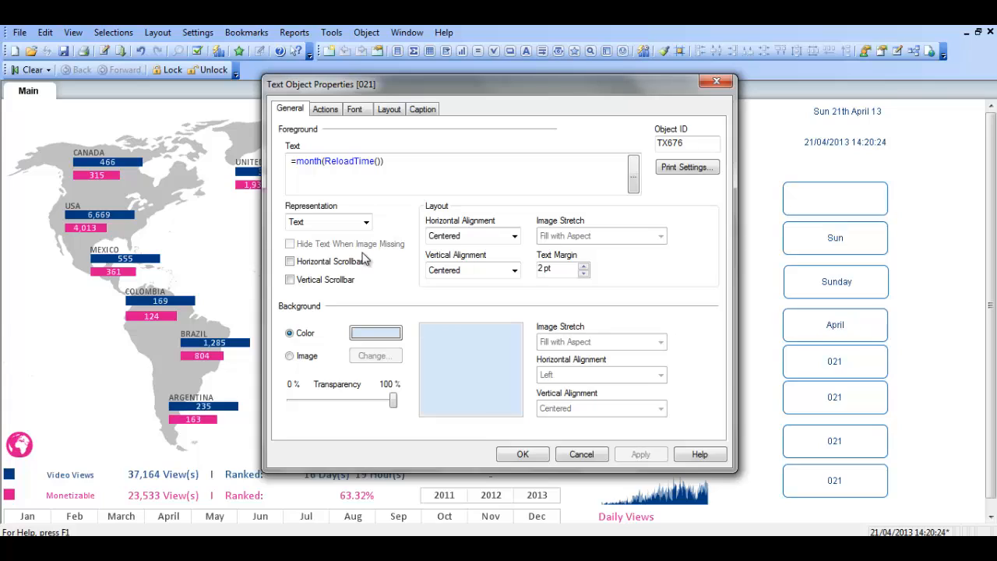
double_click(308, 162)
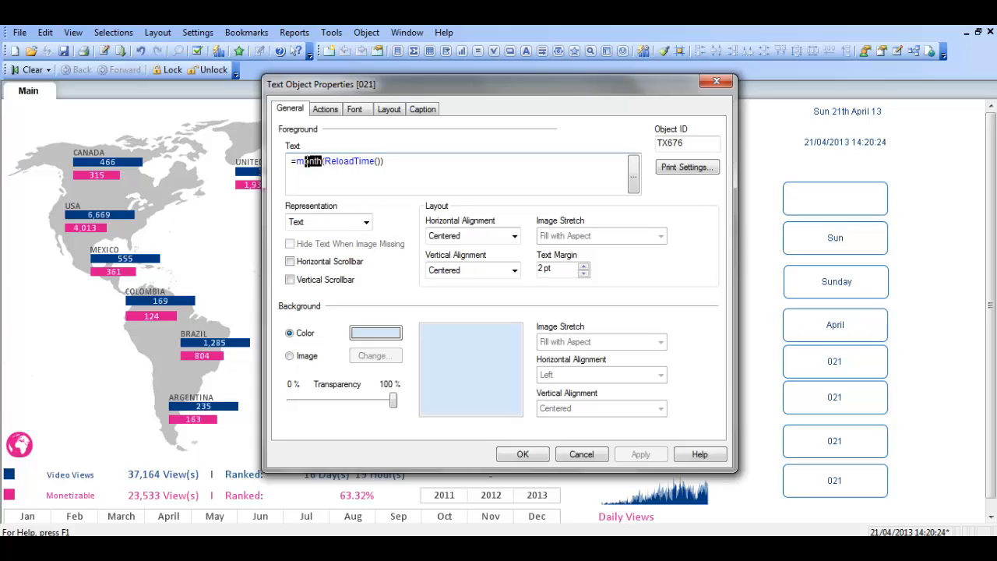
double_click(309, 161)
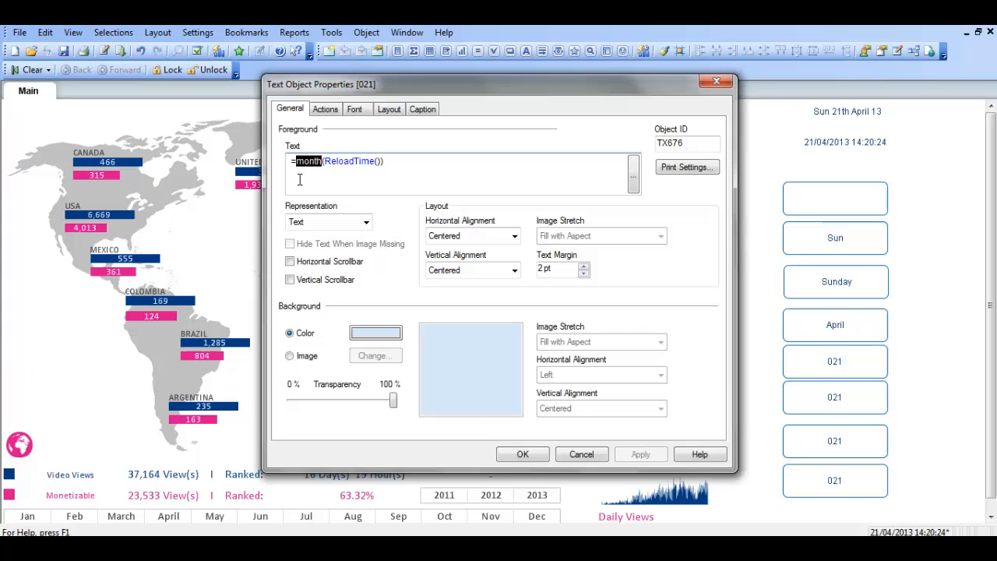
left_click(582, 455)
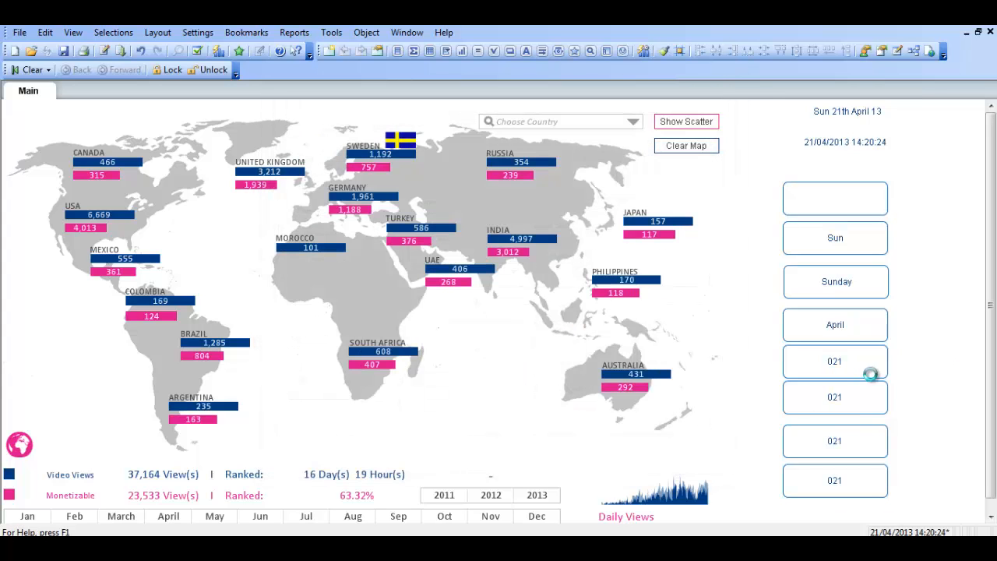
- Enter =DATE(ReloadTime()) for the fifth box and view it in the expression editor
double_click(835, 374)
type("=M")
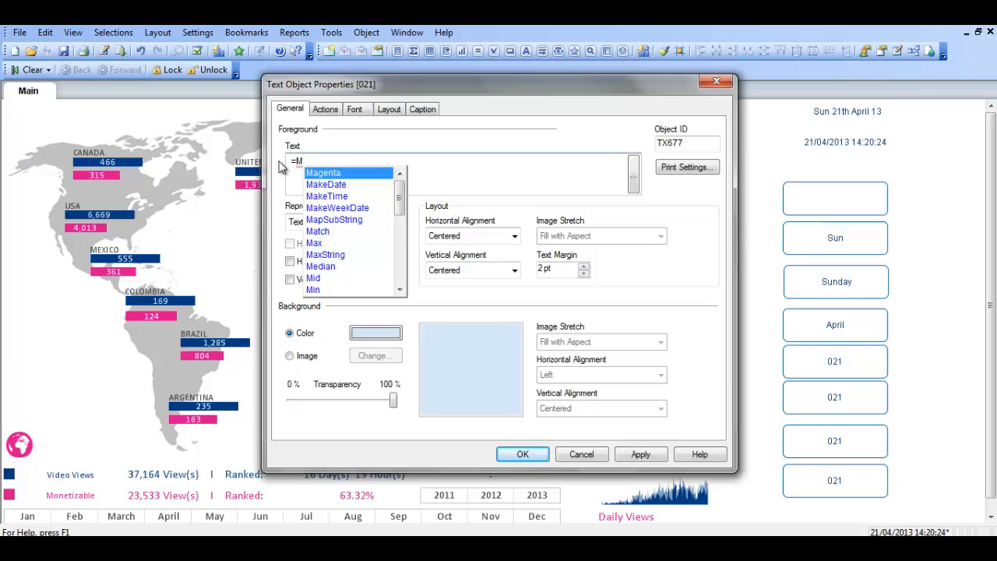
type("ONTH")
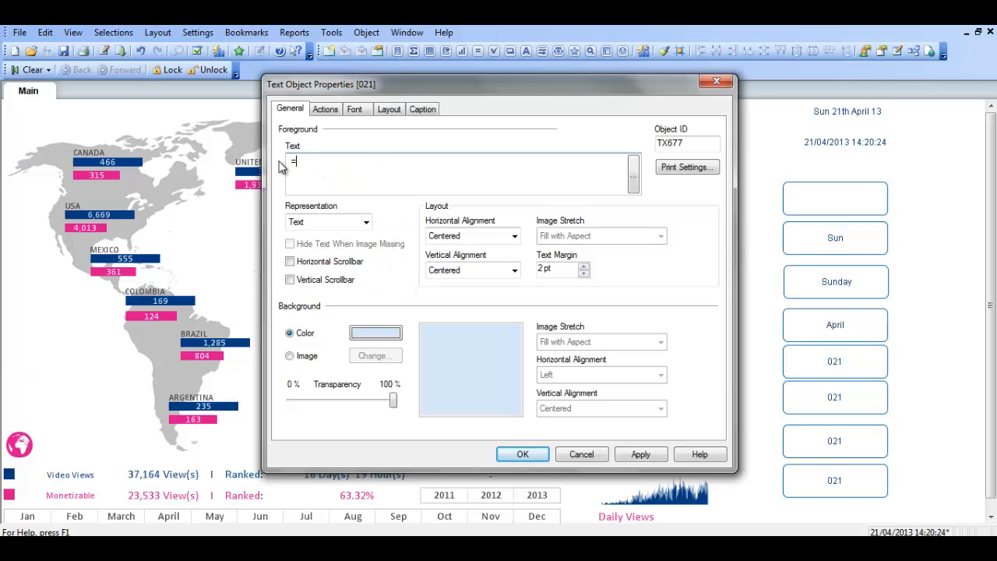
type("DATE")
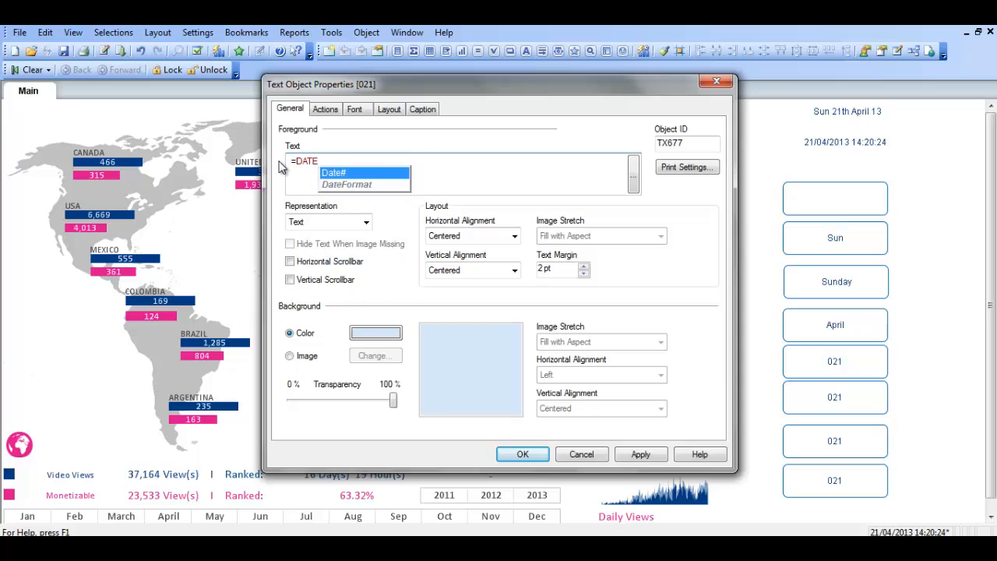
type("(RELOA")
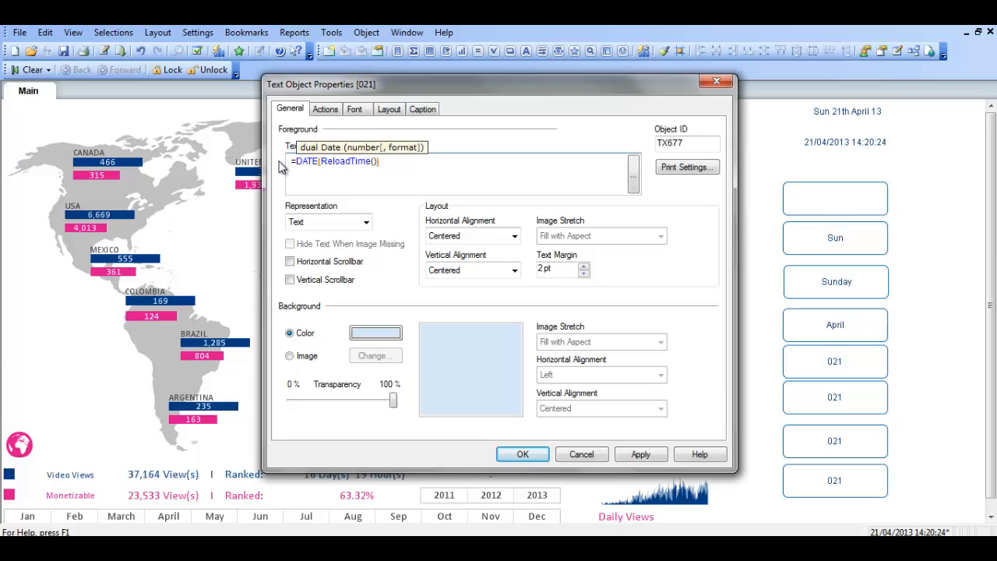
left_click(401, 162)
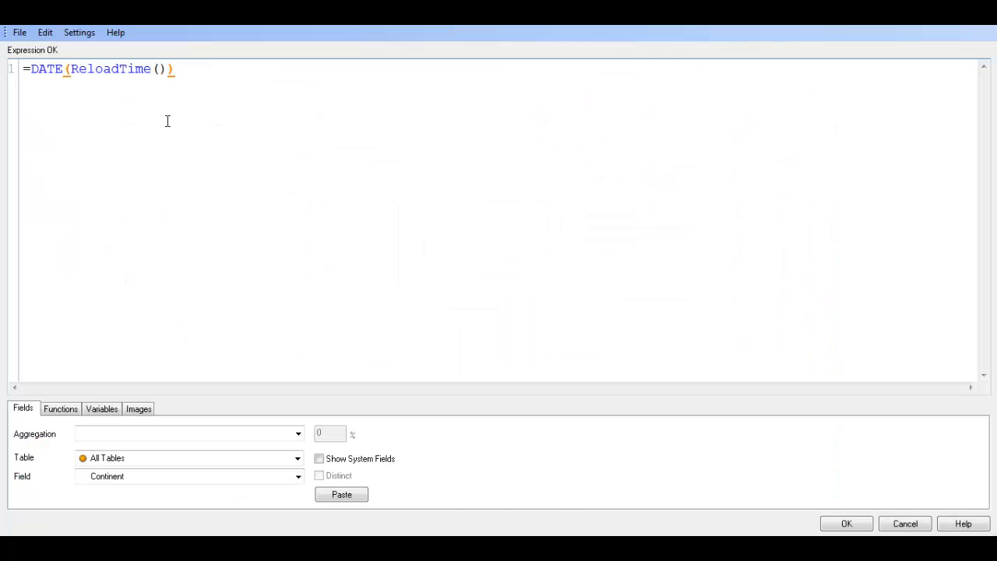
- Add the 'MMM' format argument to the fifth box's DATE expression and confirm
type(",")
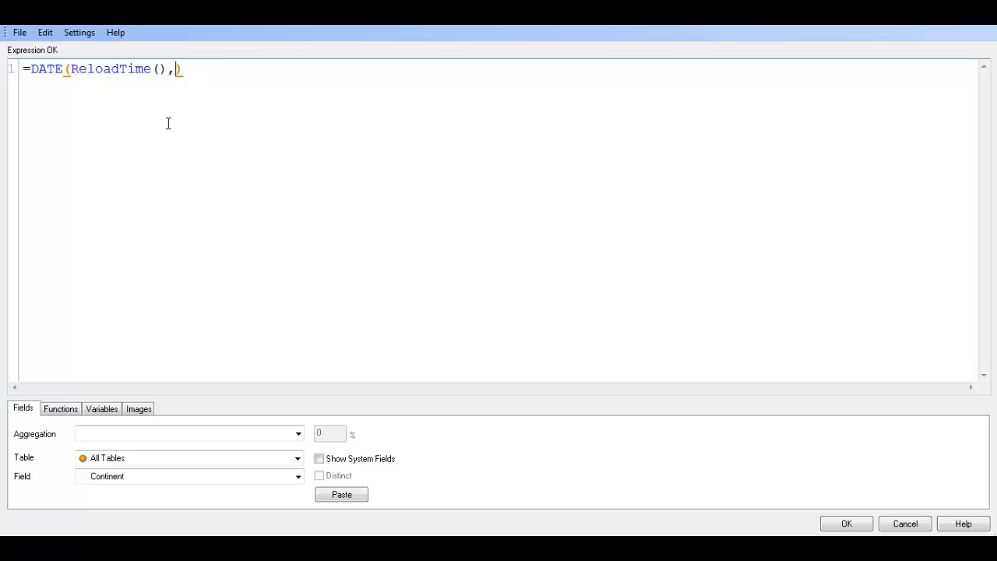
type("''")
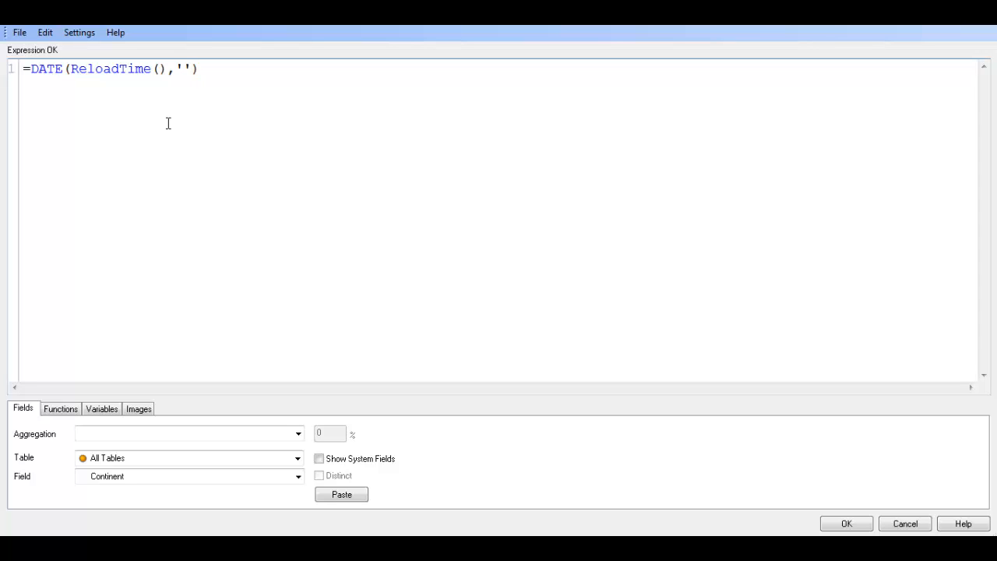
type("m")
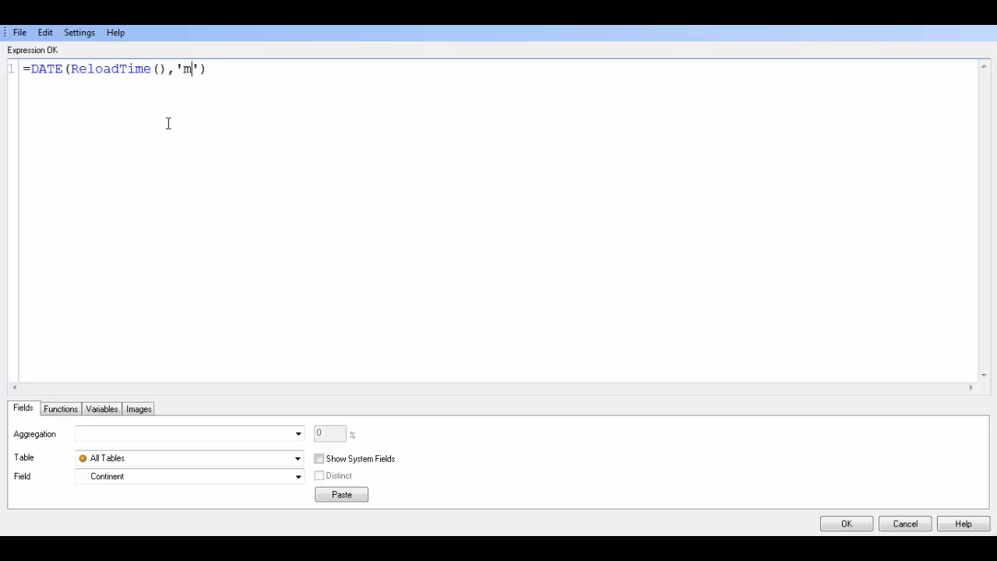
type("MMM")
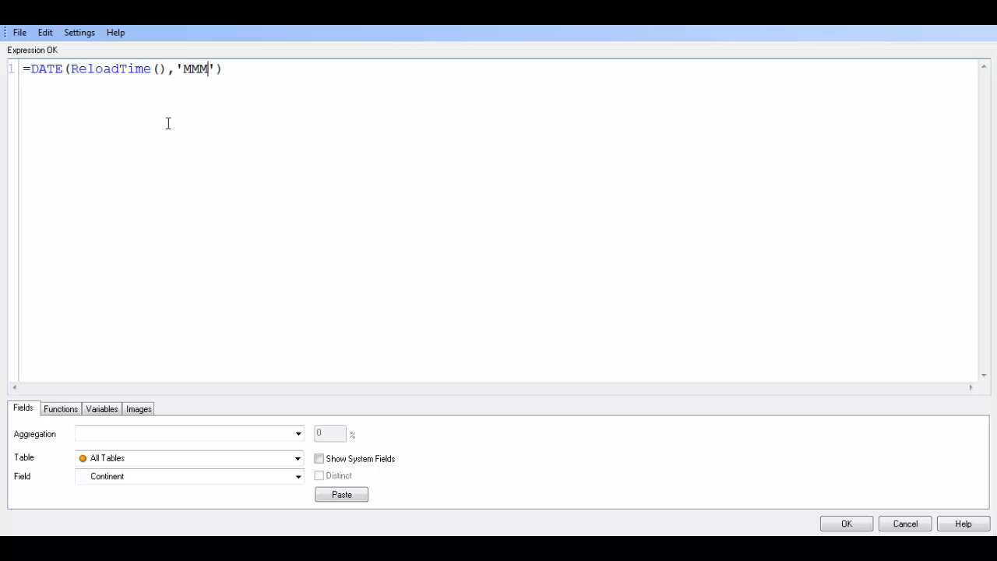
mouse_move(846, 524)
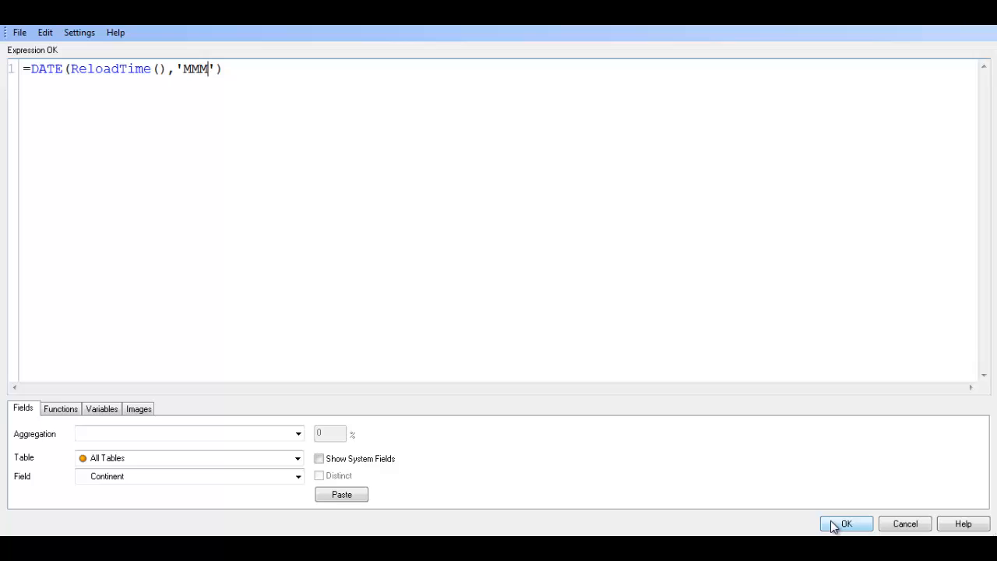
left_click(846, 523)
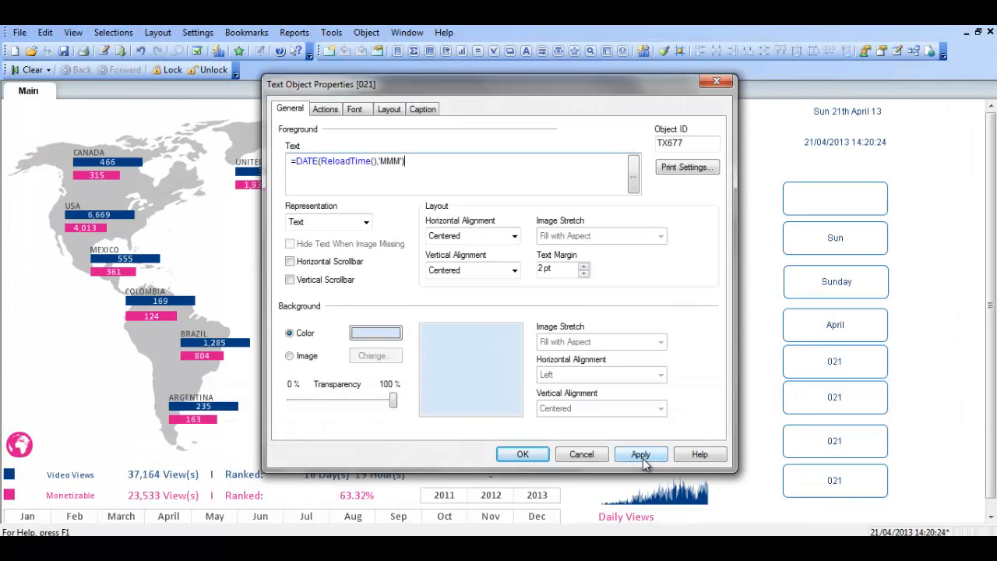
- Apply the 'MMM' expression to the fifth box and rename its function to MONTH
left_click(640, 455)
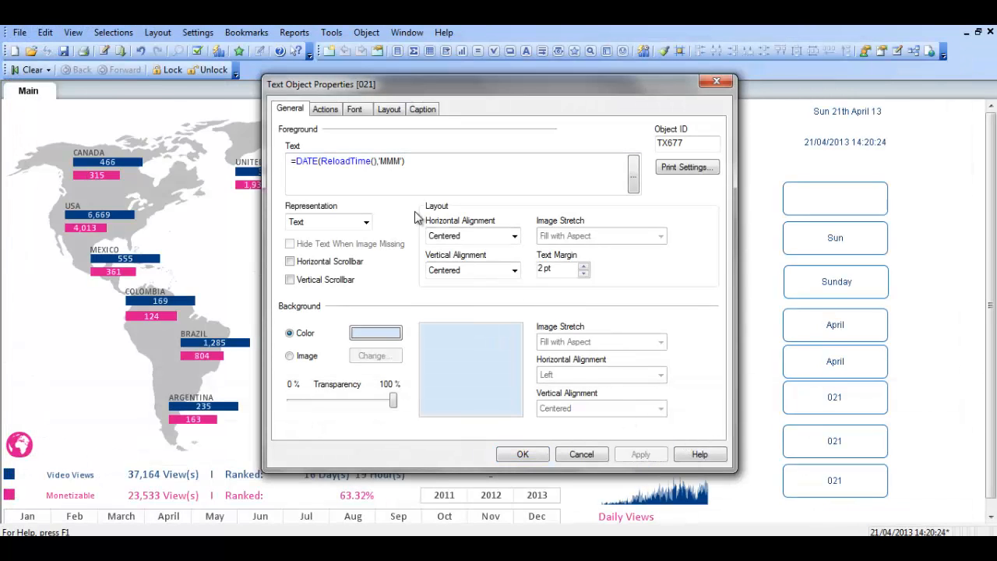
left_click(320, 161)
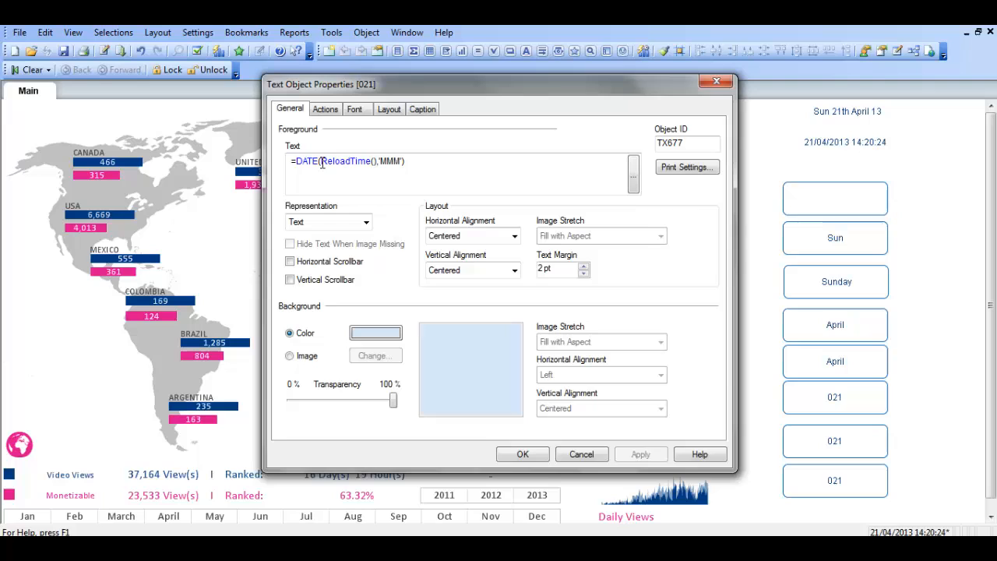
double_click(305, 161)
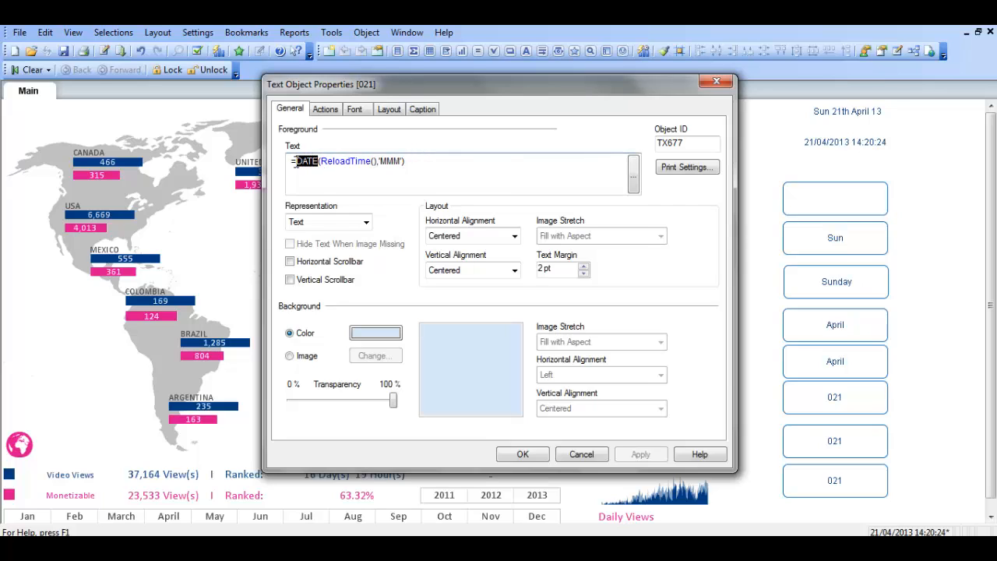
type("MONTH")
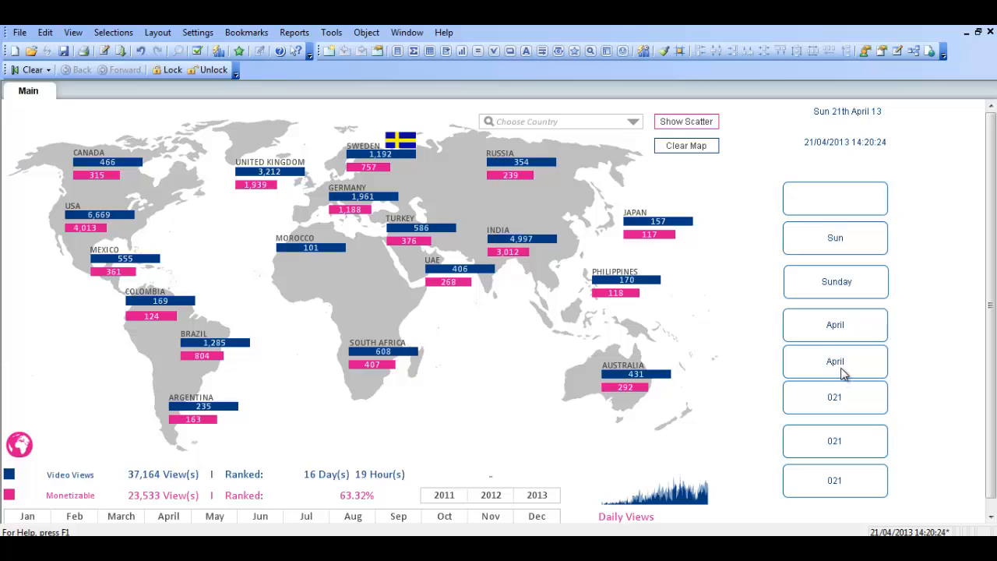
mouse_move(746, 371)
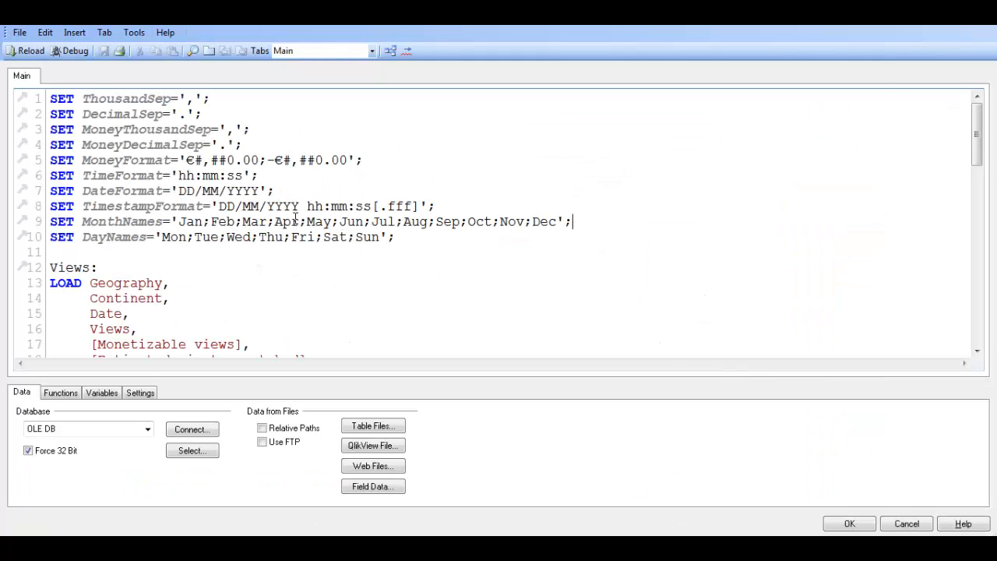
- Select Apr in the script's MonthNames line and close the Edit Script window
double_click(287, 222)
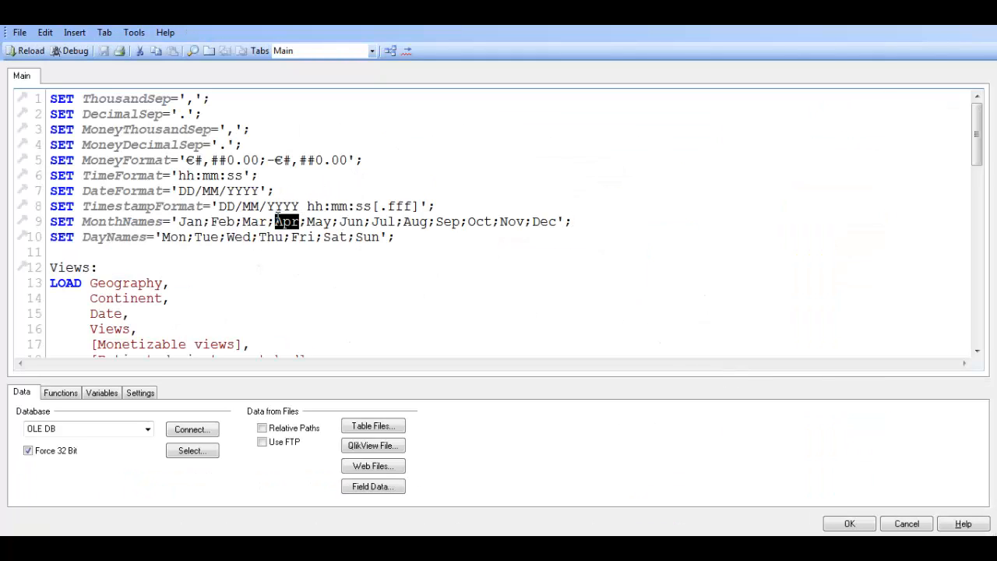
left_click(848, 523)
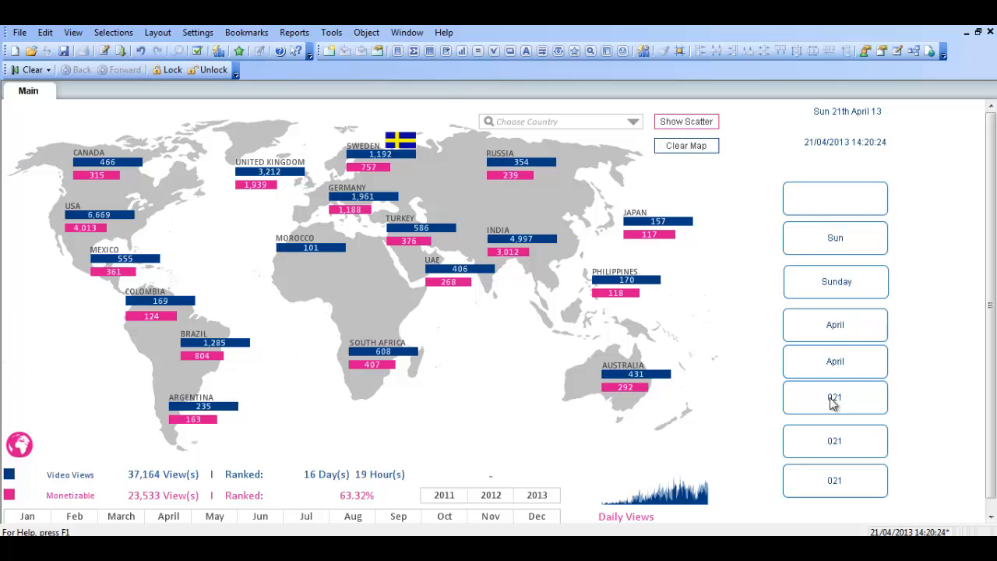
- Open the year box's properties and change its function name to YEAR
right_click(835, 398)
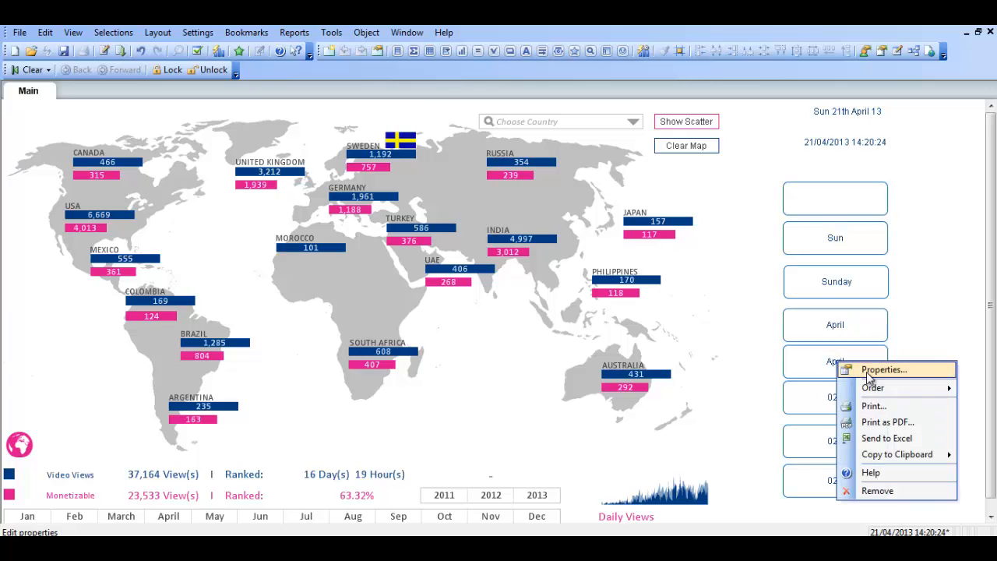
left_click(883, 370)
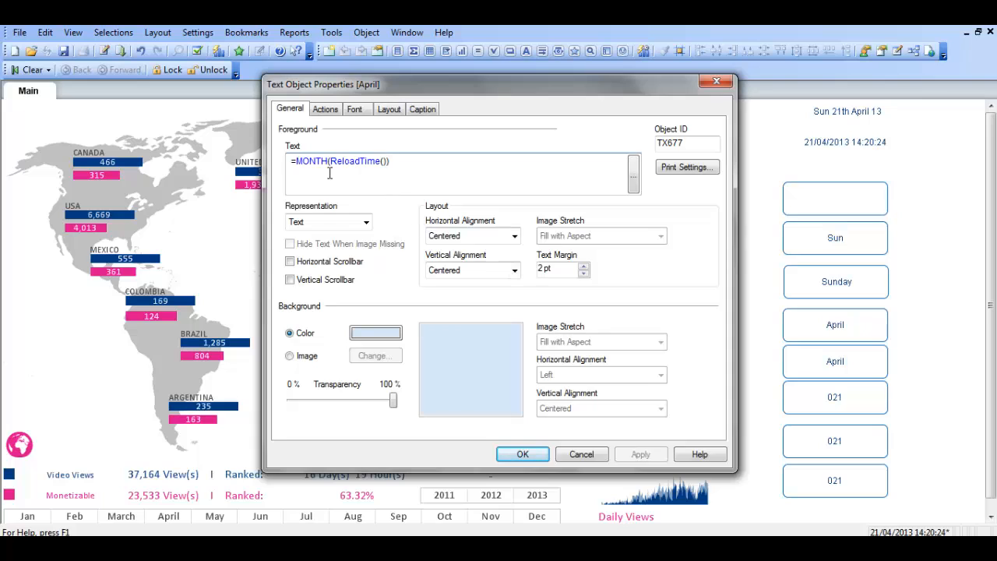
double_click(311, 161)
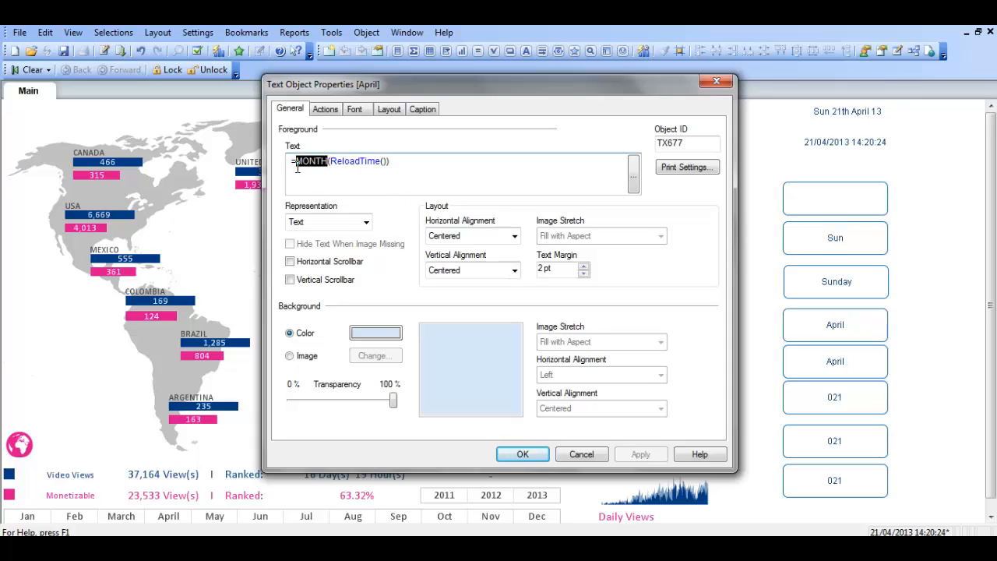
type("YEAR")
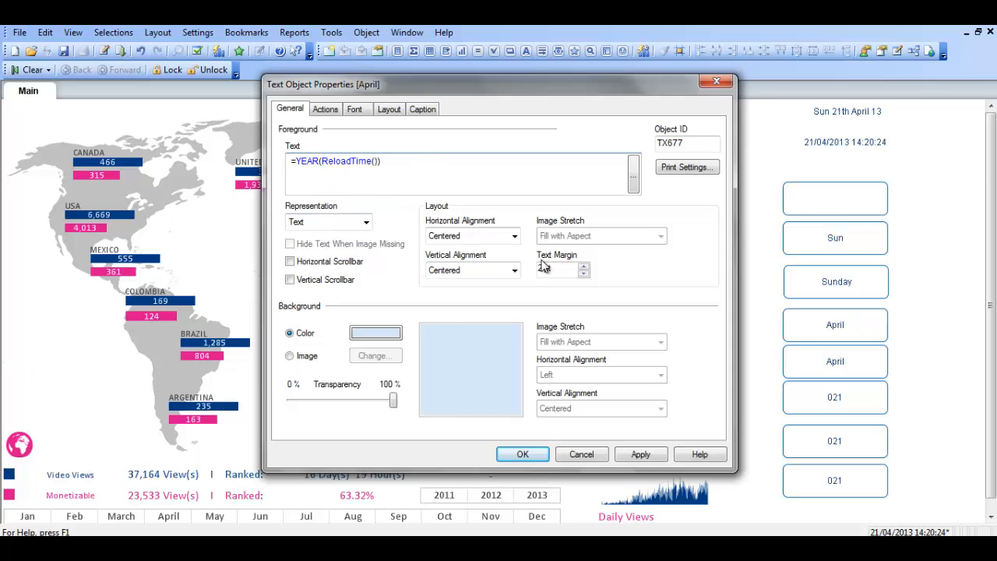
left_click(640, 454)
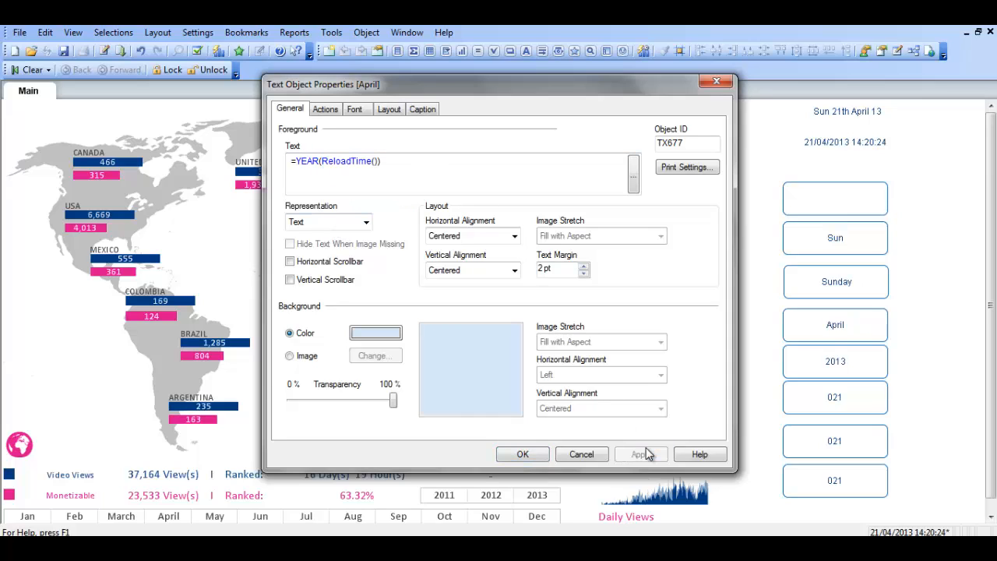
- Rewrite the expression with the 'YYYY' four-digit year format and apply it
left_click(640, 454)
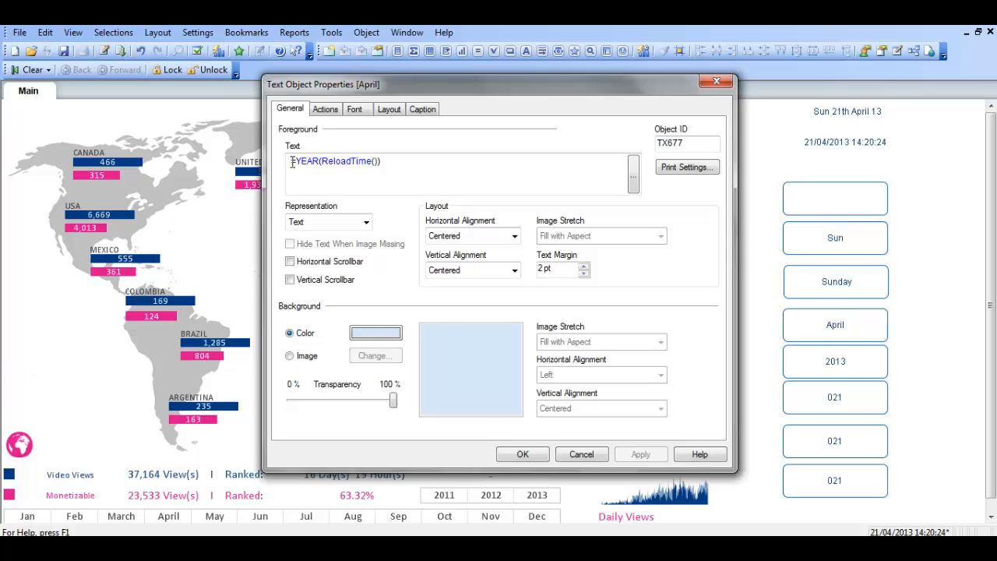
type("=")
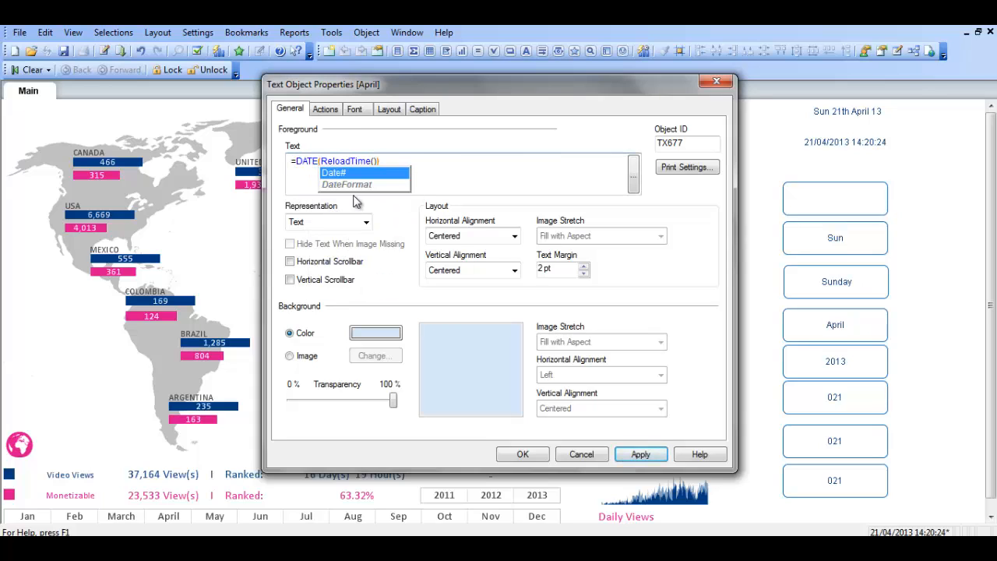
left_click(401, 175)
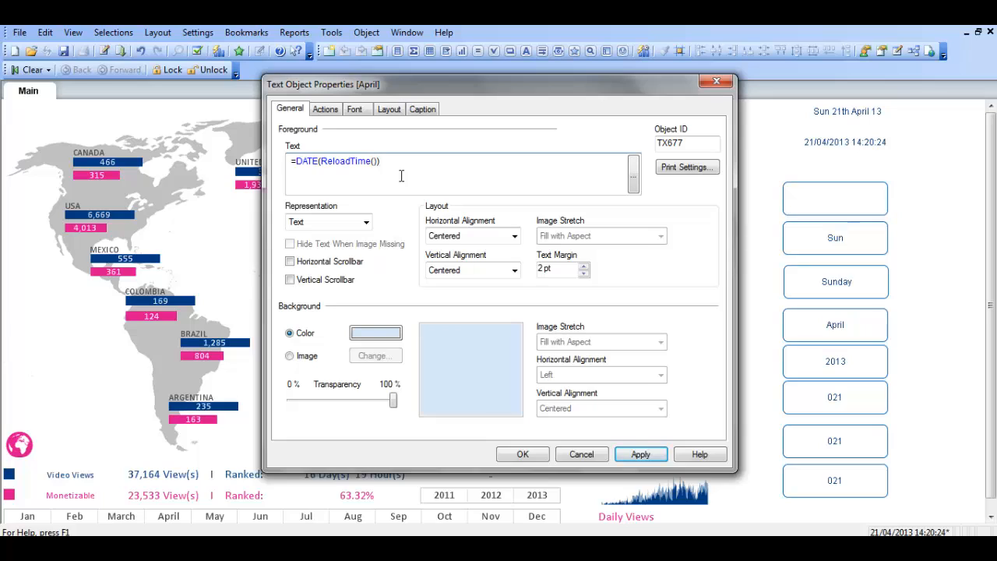
type(",\"")
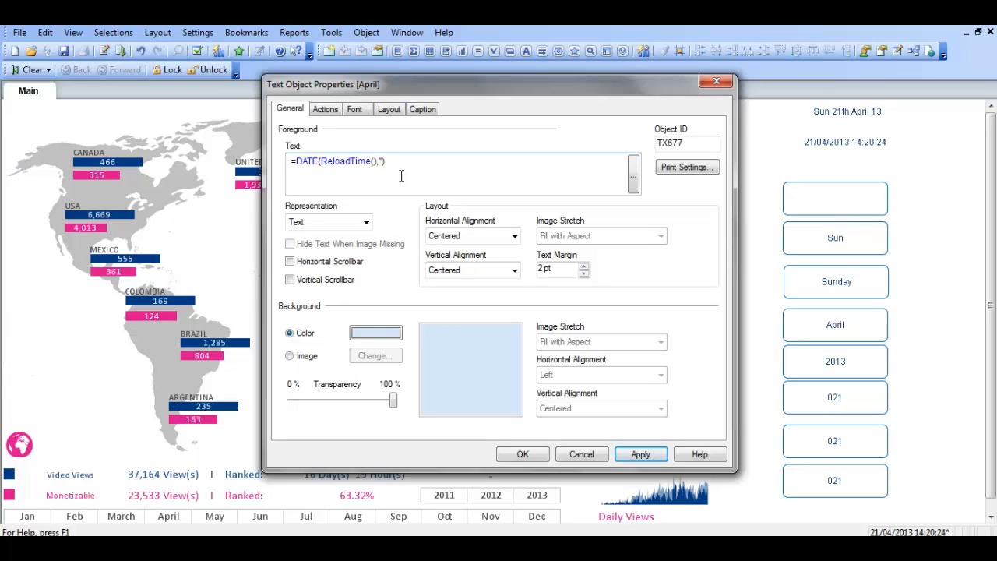
type("YYYY")
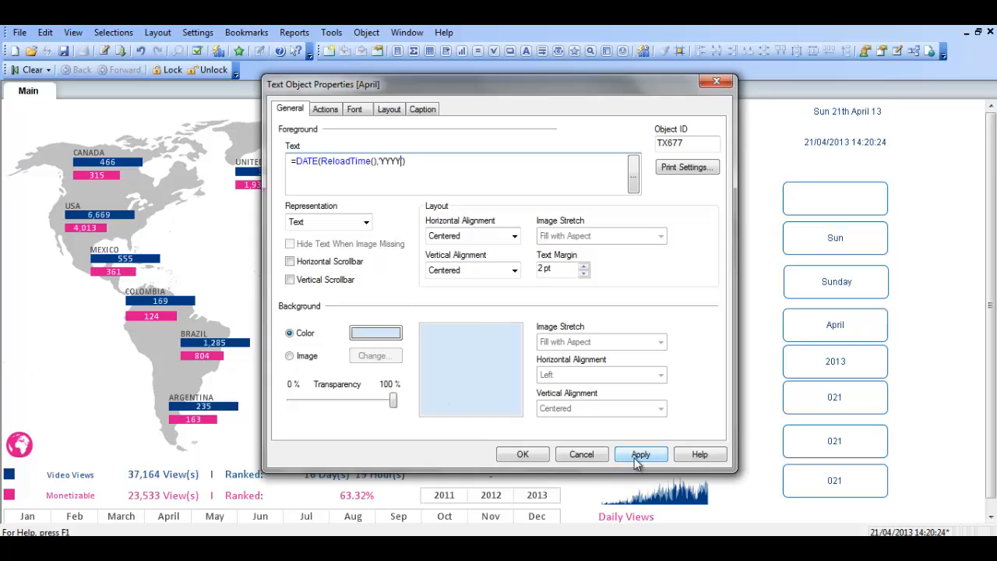
left_click(641, 454)
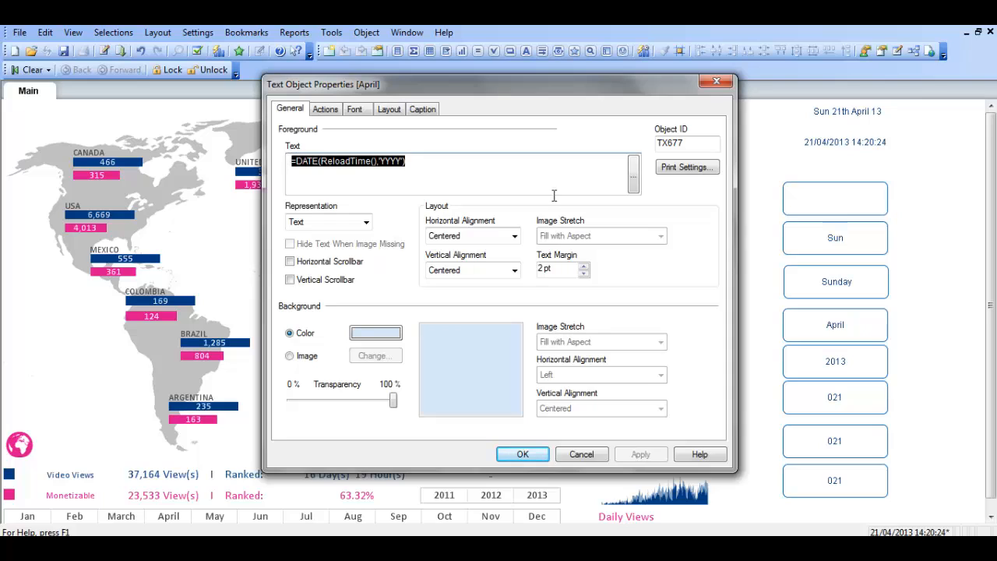
mouse_move(458, 318)
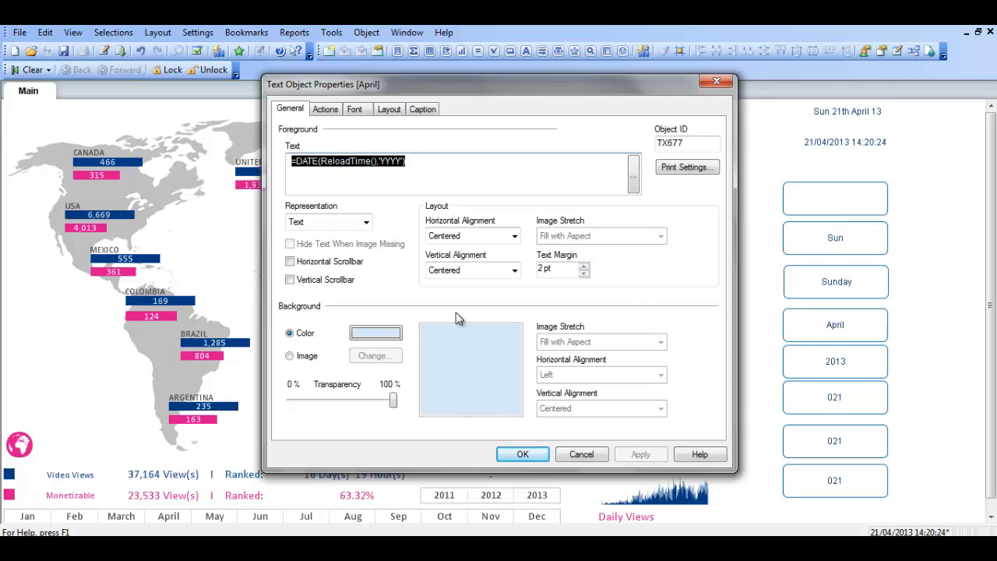
mouse_move(404, 214)
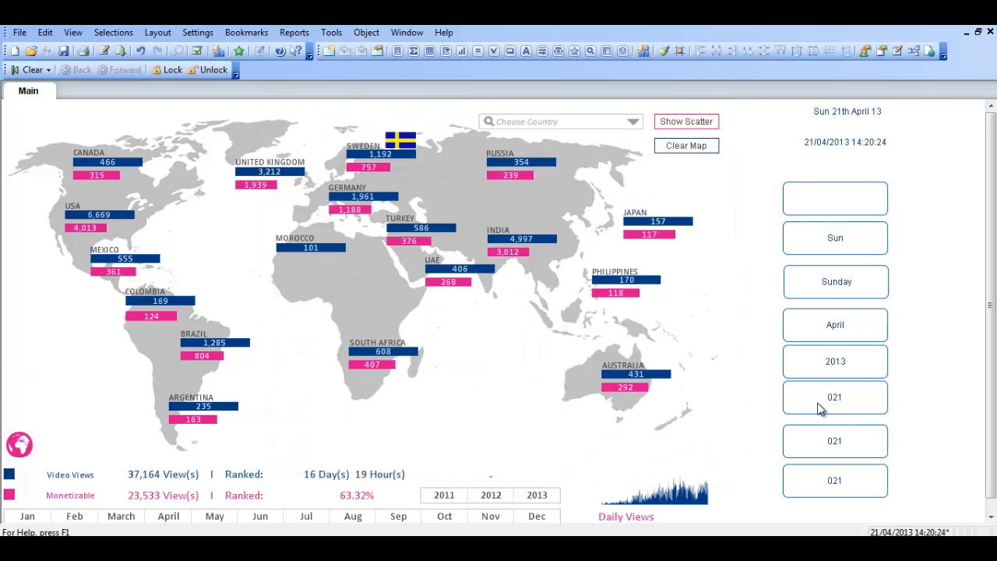
- Change the first 021 box's expression to =DAY(ReloadTime()) so it shows 21
double_click(835, 396)
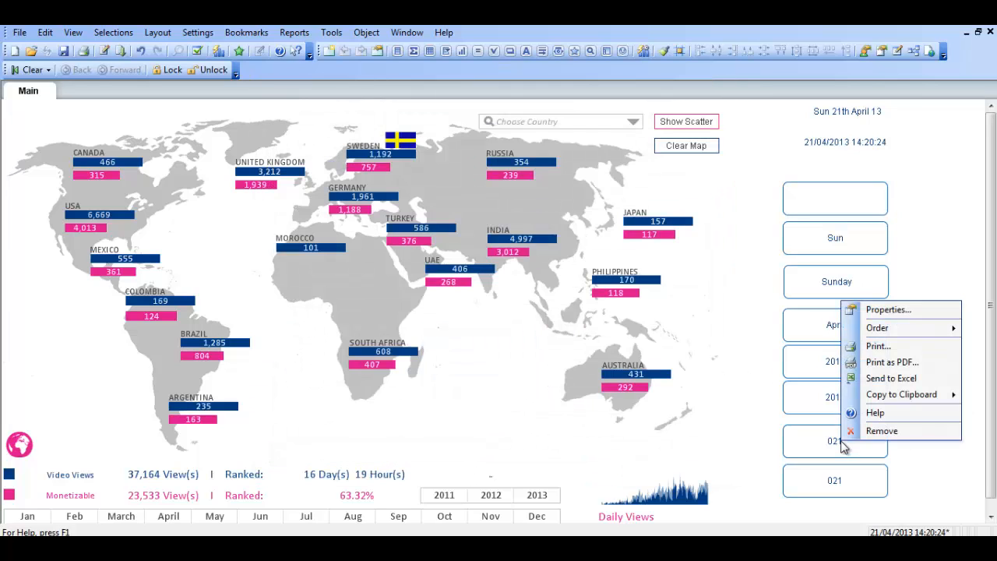
mouse_move(888, 310)
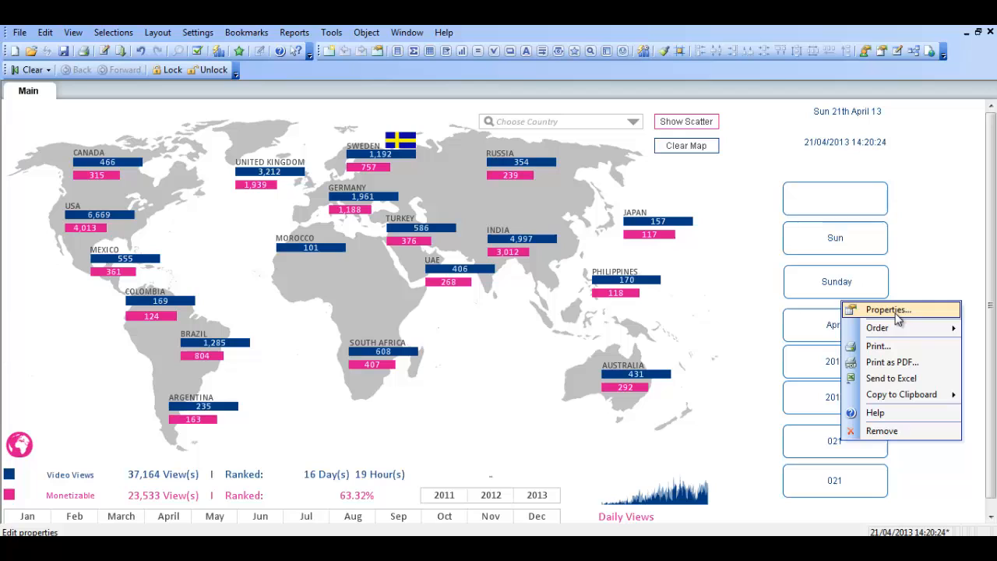
left_click(887, 309)
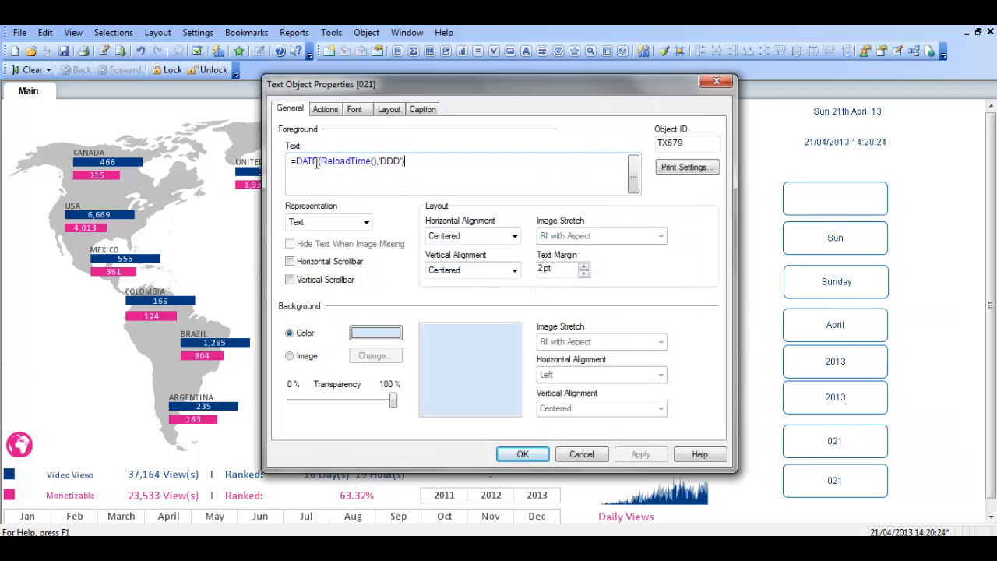
double_click(306, 161)
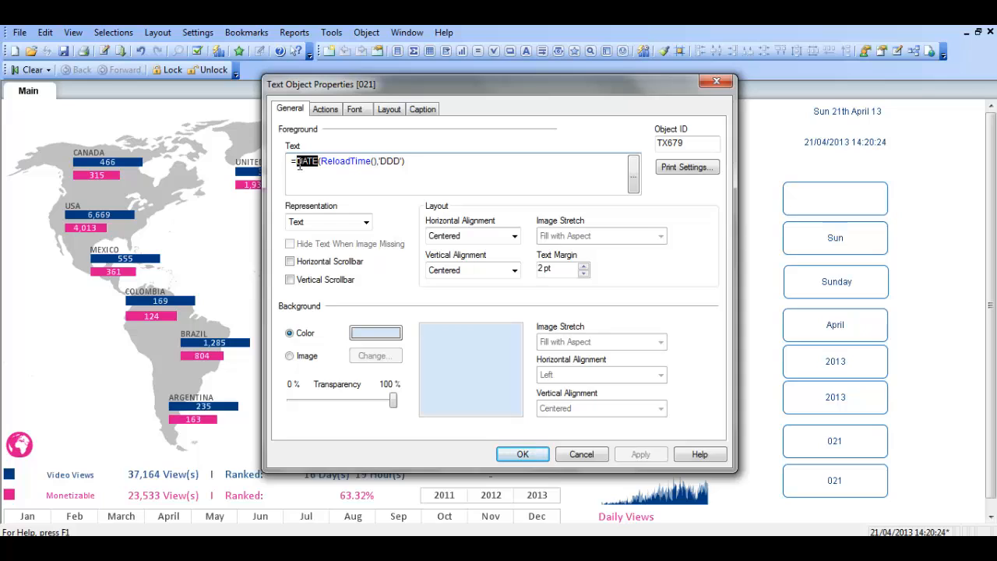
type("DAY")
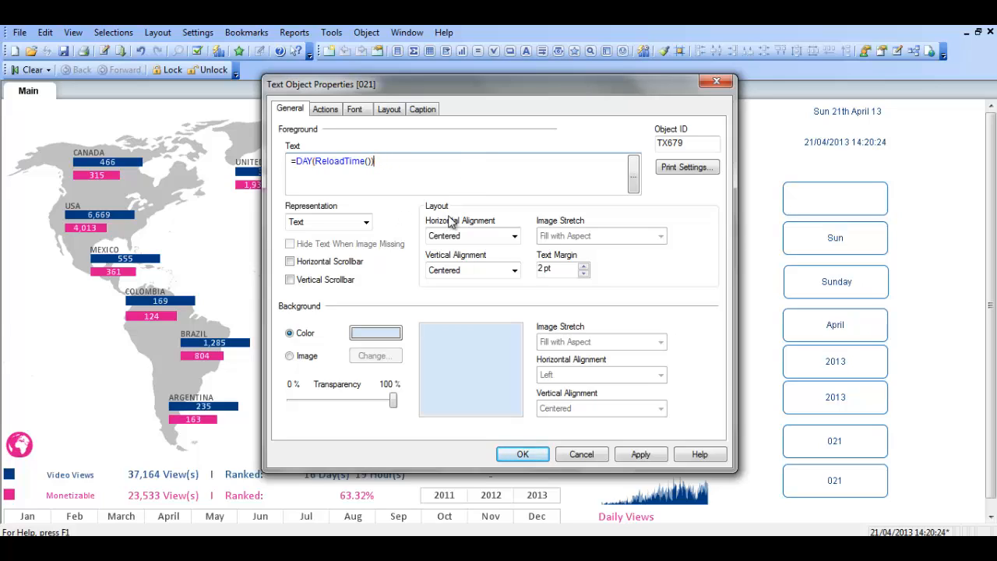
left_click(640, 454)
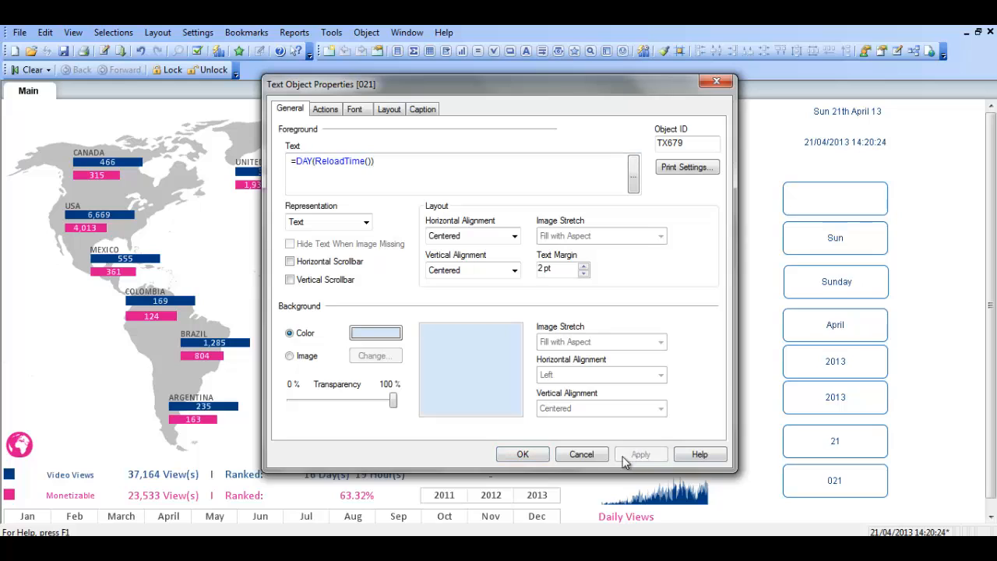
mouse_move(539, 464)
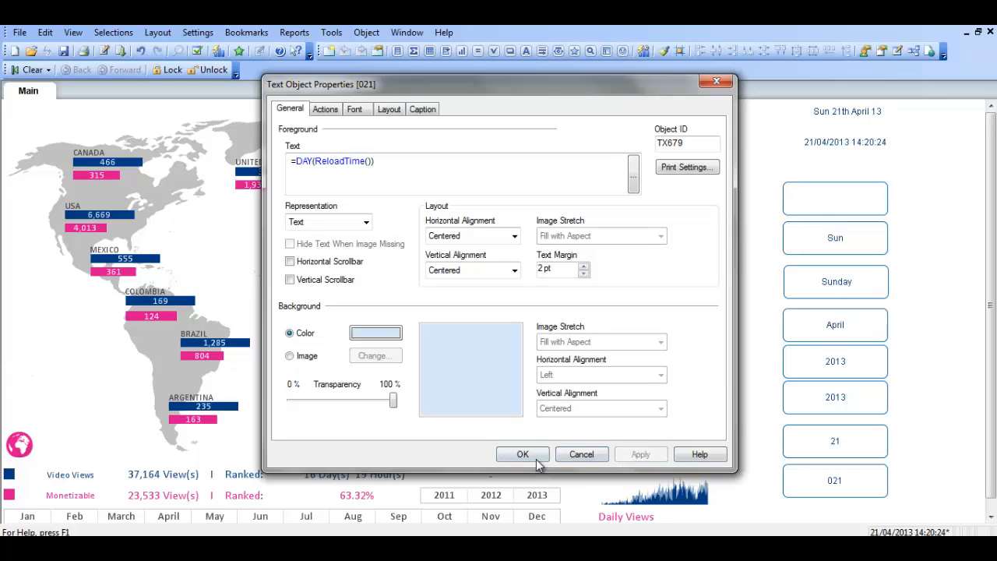
left_click(522, 454)
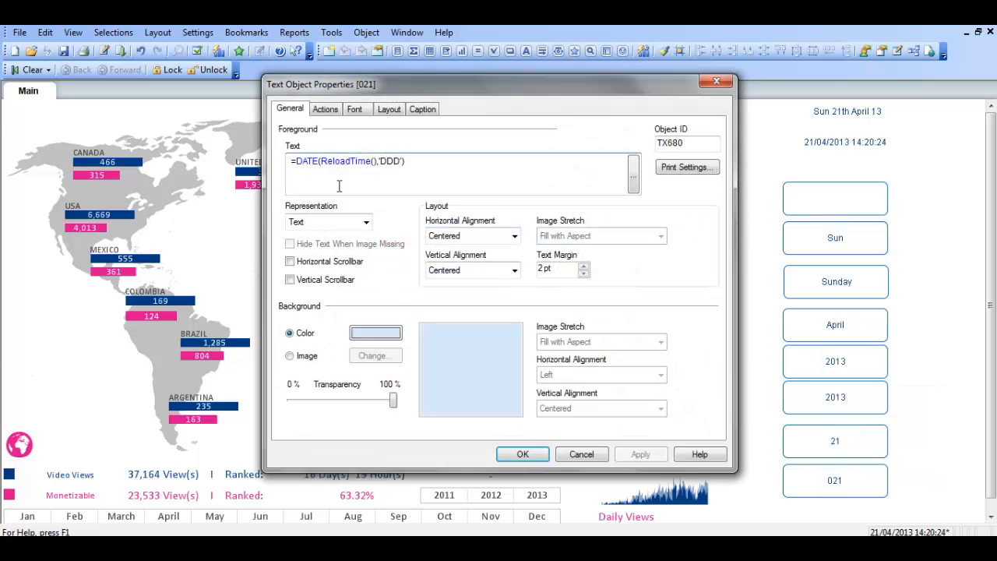
- Apply the DAY expression to the second 021 box so it shows 21
left_click(318, 161)
type("Y")
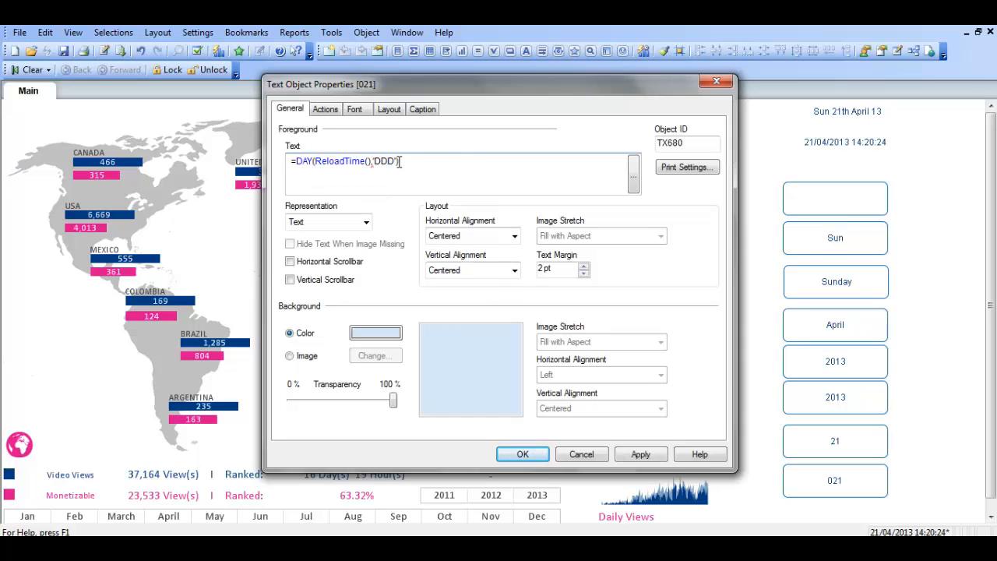
mouse_move(405, 205)
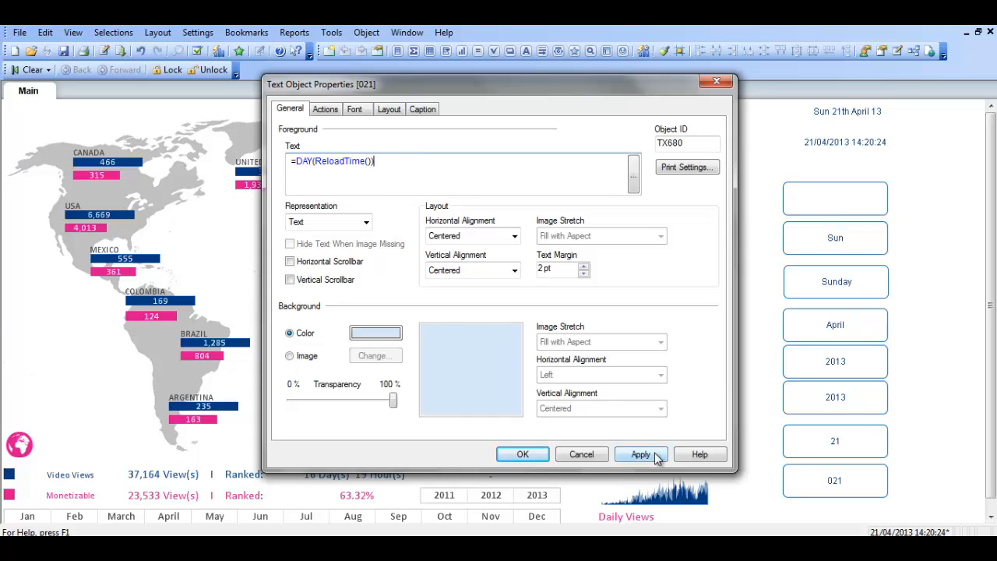
left_click(640, 454)
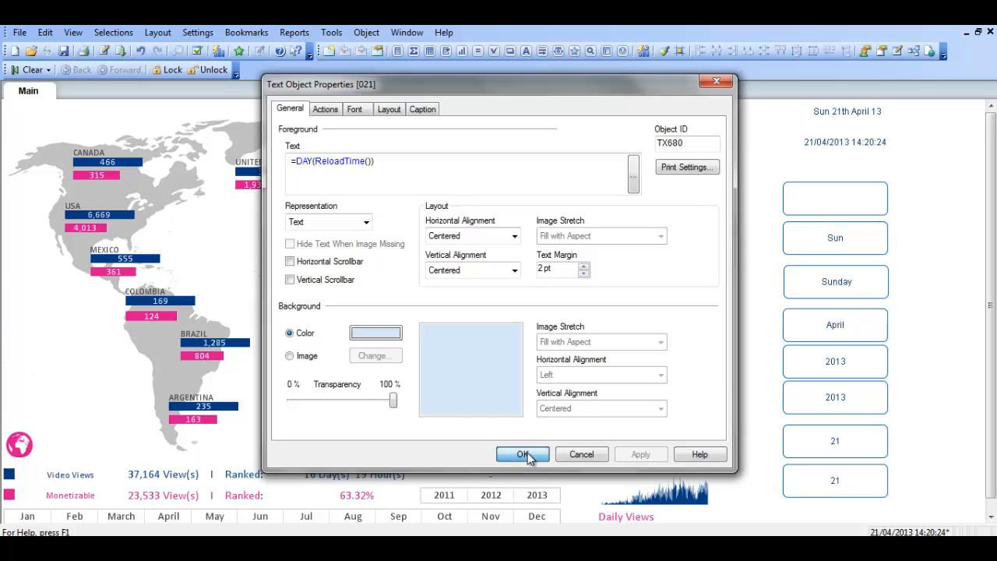
mouse_move(541, 413)
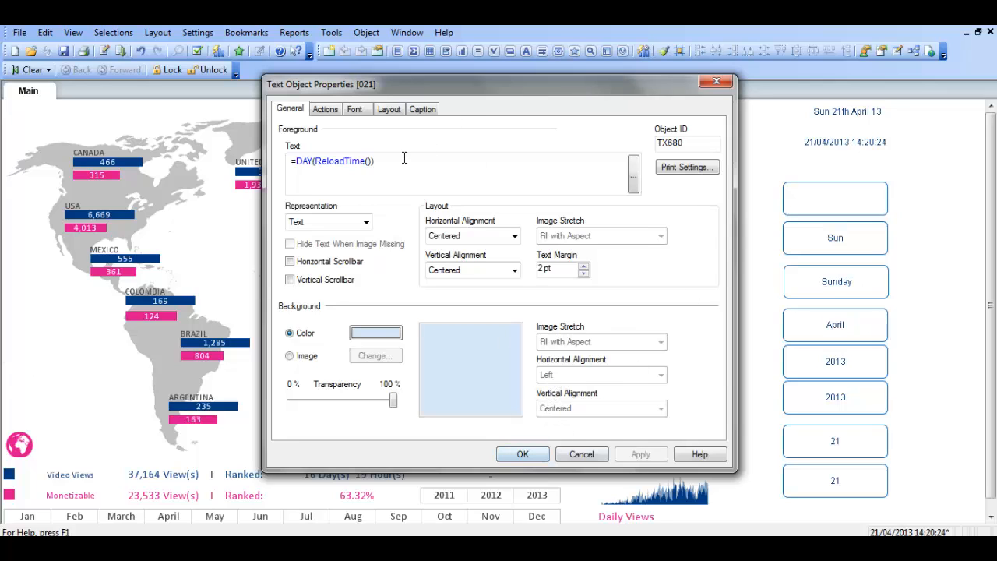
triple_click(333, 160)
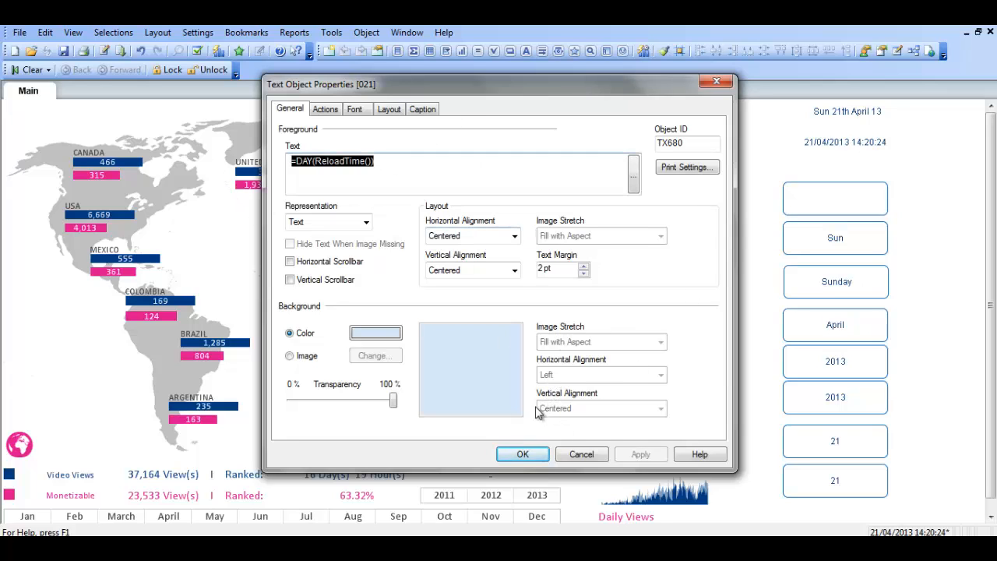
- Strip the 'th' from the header date expression so it reads 'Sun 21 April 13'
left_click(523, 454)
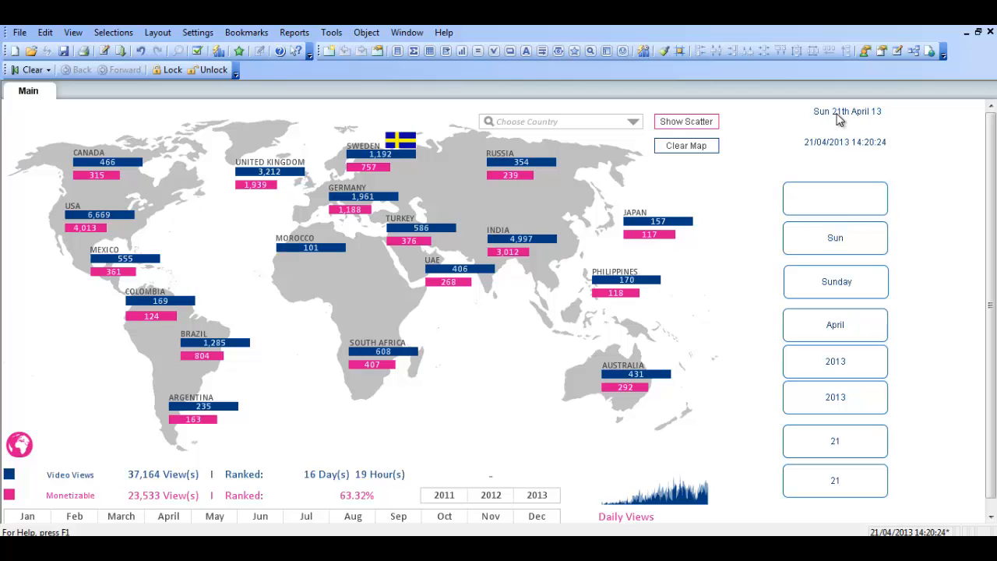
double_click(847, 111)
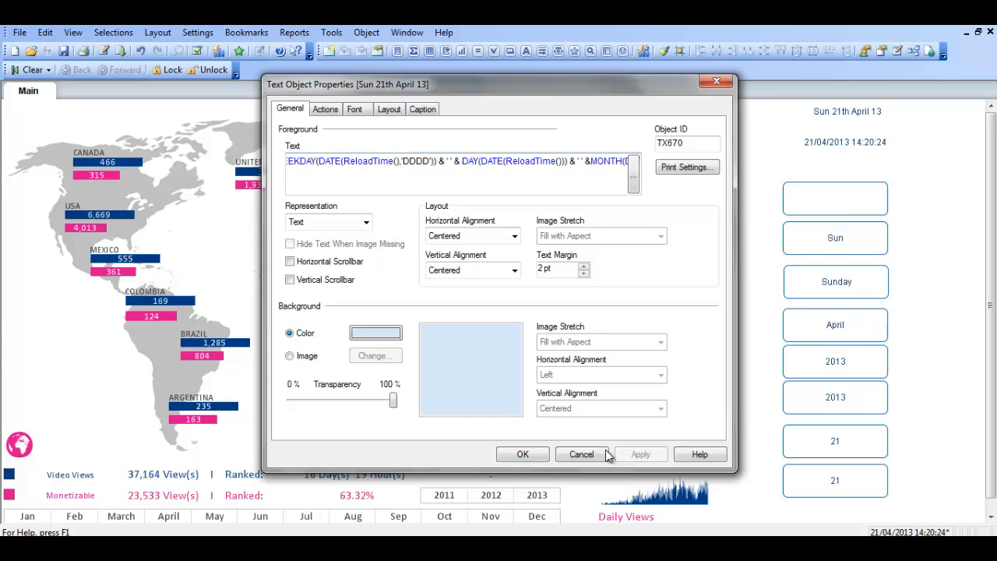
left_click(581, 454)
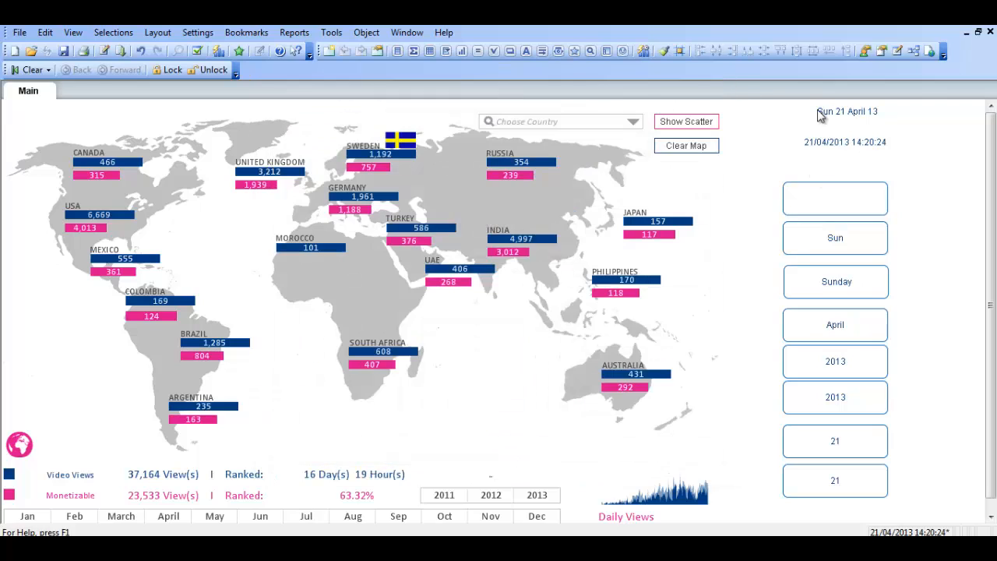
mouse_move(853, 112)
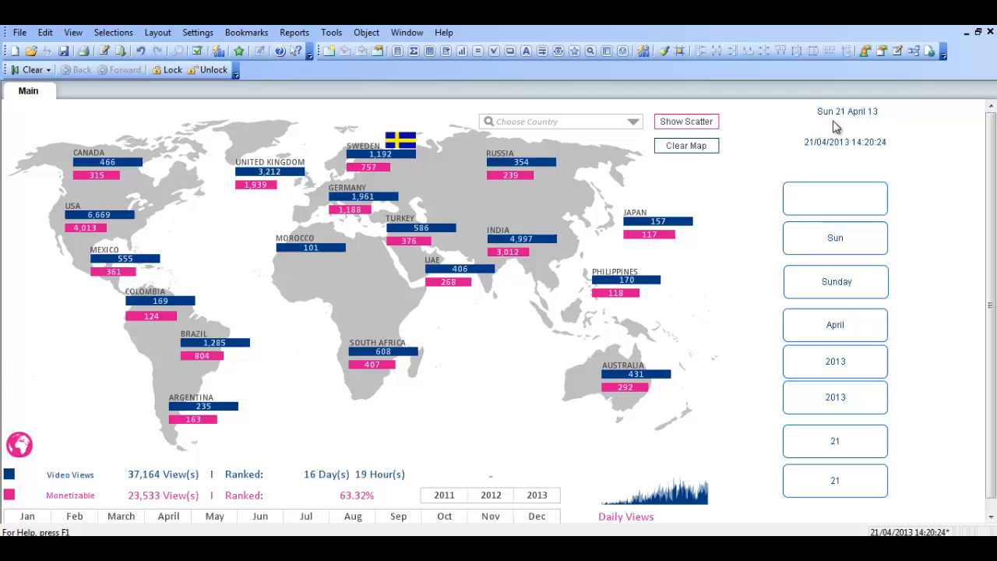
mouse_move(822, 239)
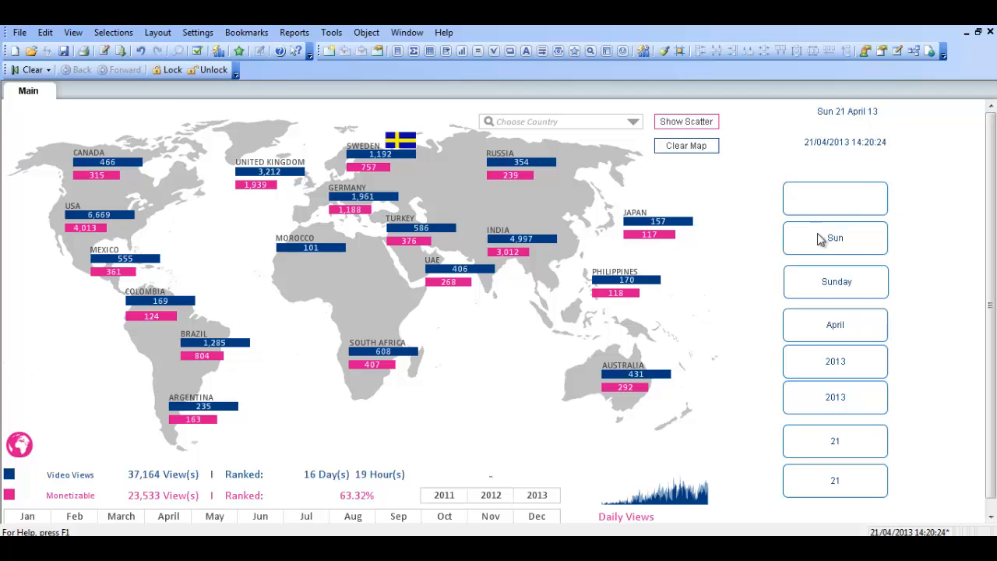
- Open Properties for the empty top text box and begin its Text with '='
right_click(835, 198)
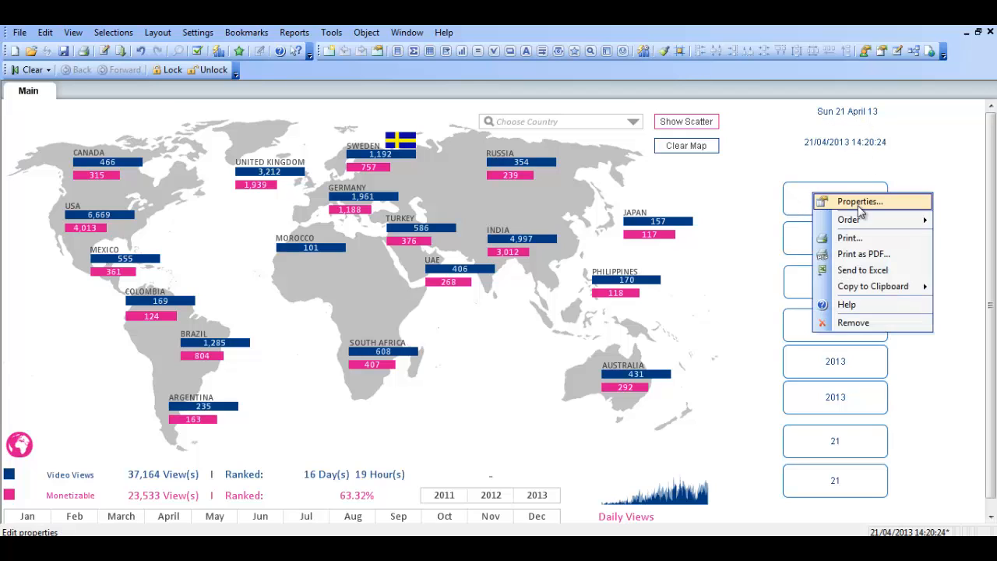
left_click(859, 201)
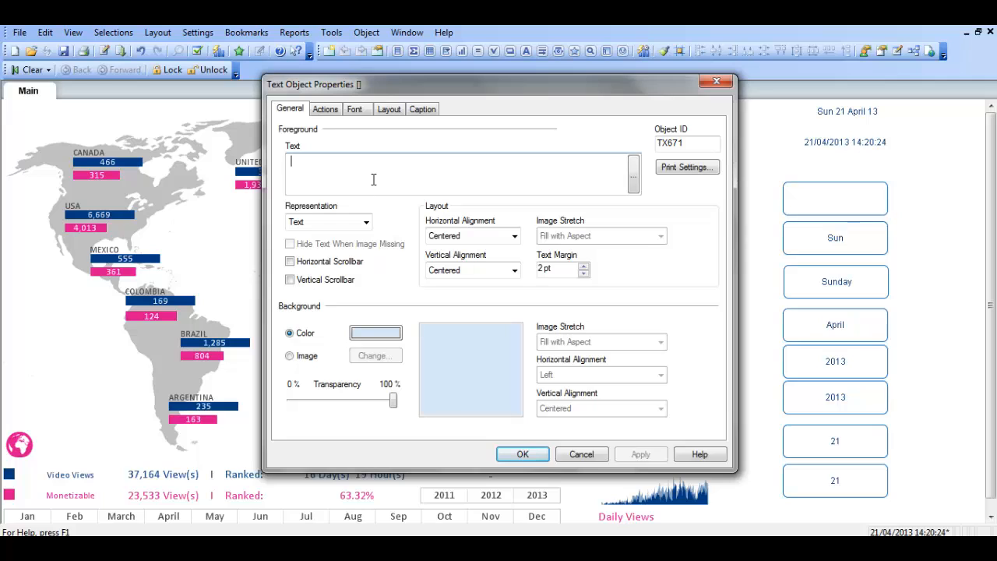
type("=")
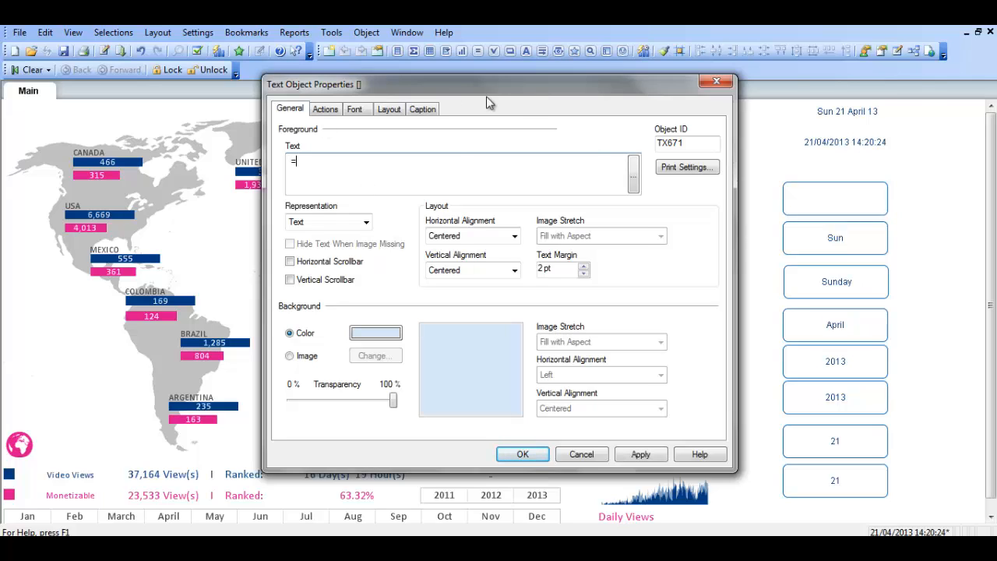
left_click(632, 173)
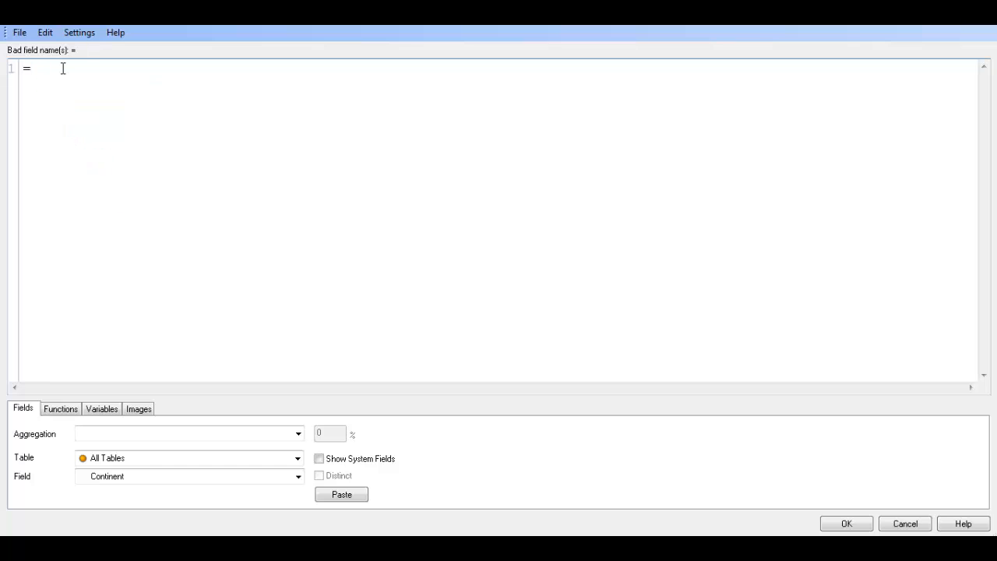
- Enter =DATE(RELOADTIME(),'WWWW') & as the expression, correcting the extra W
type("DATE(R")
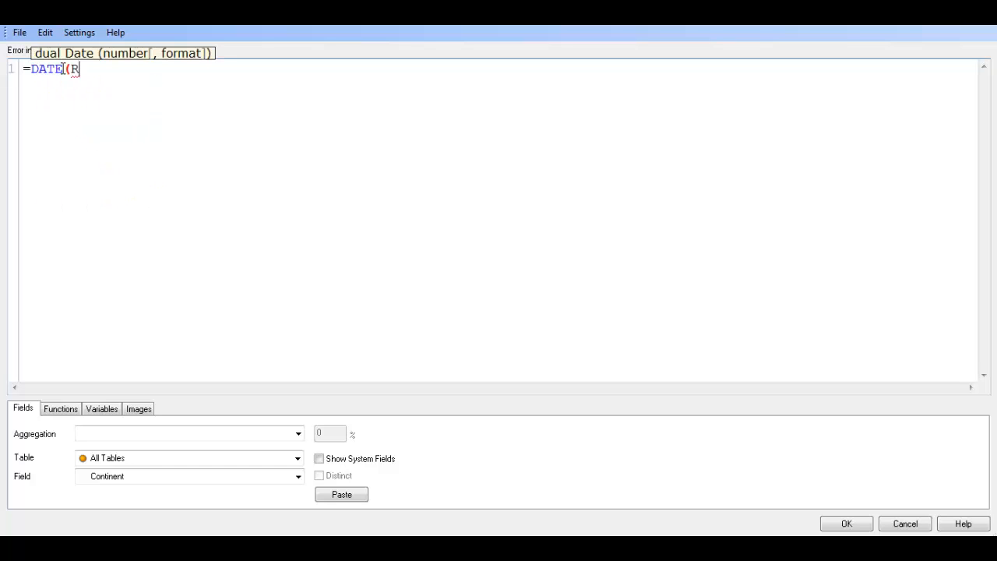
type("ELOADTIME")
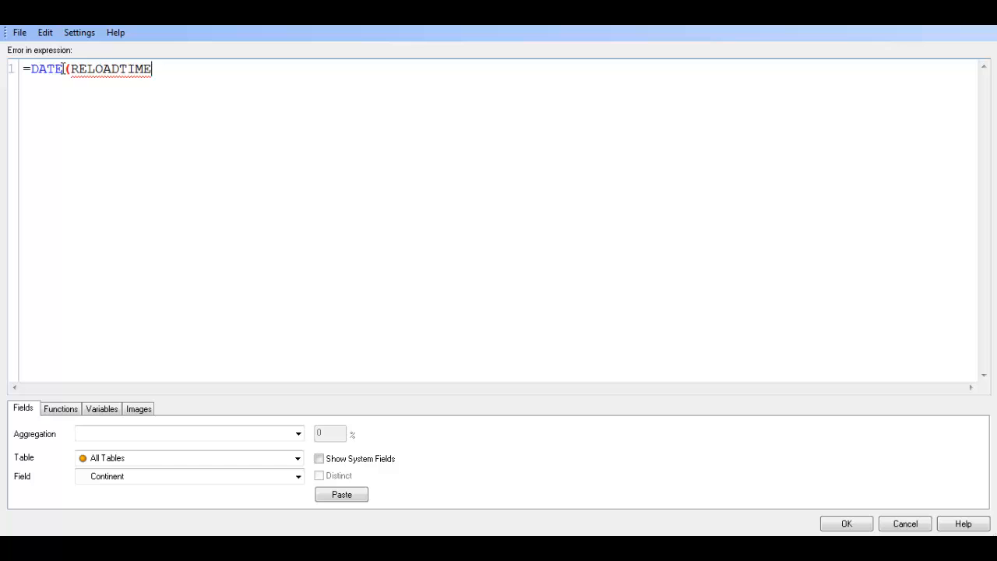
type("())")
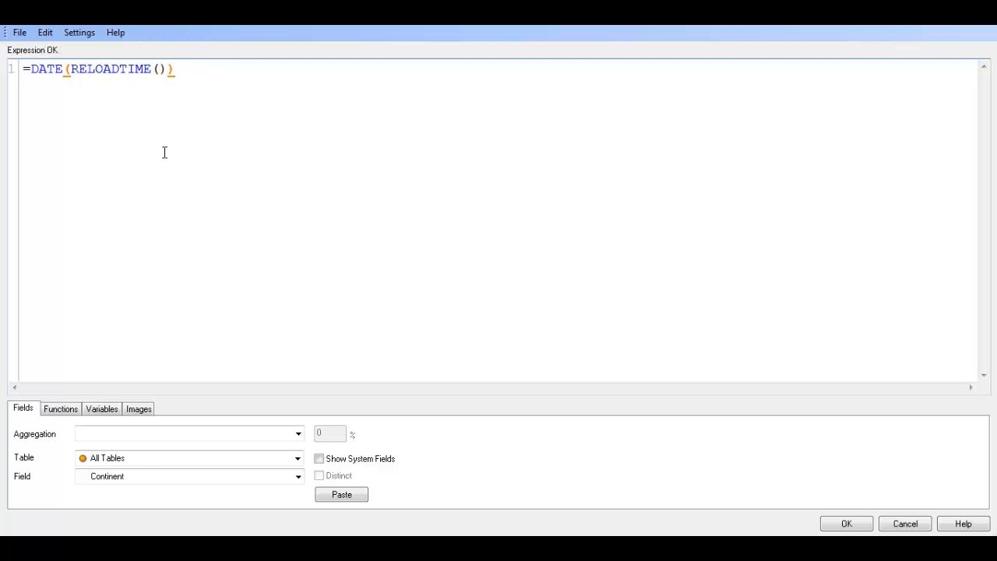
type(",")
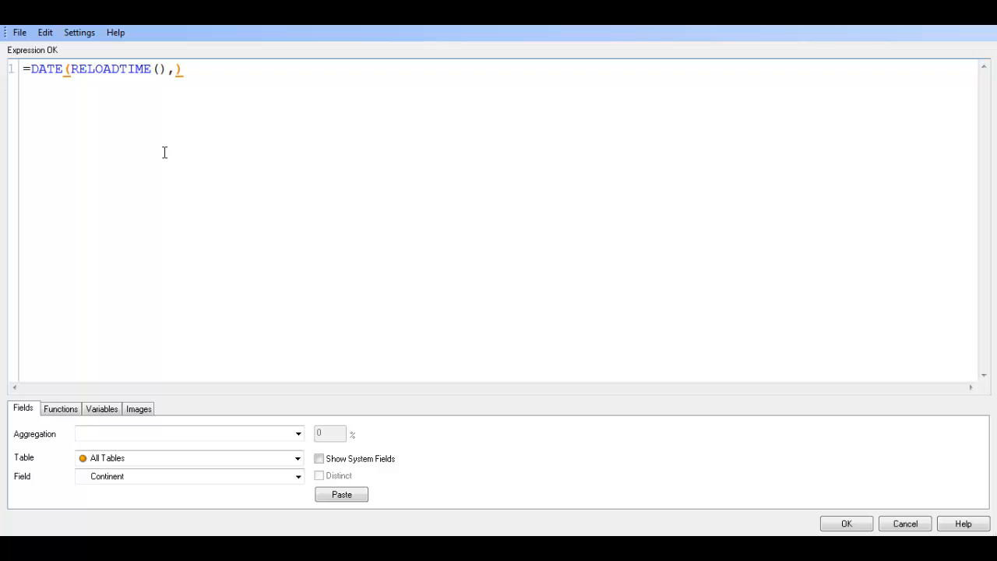
type("''")
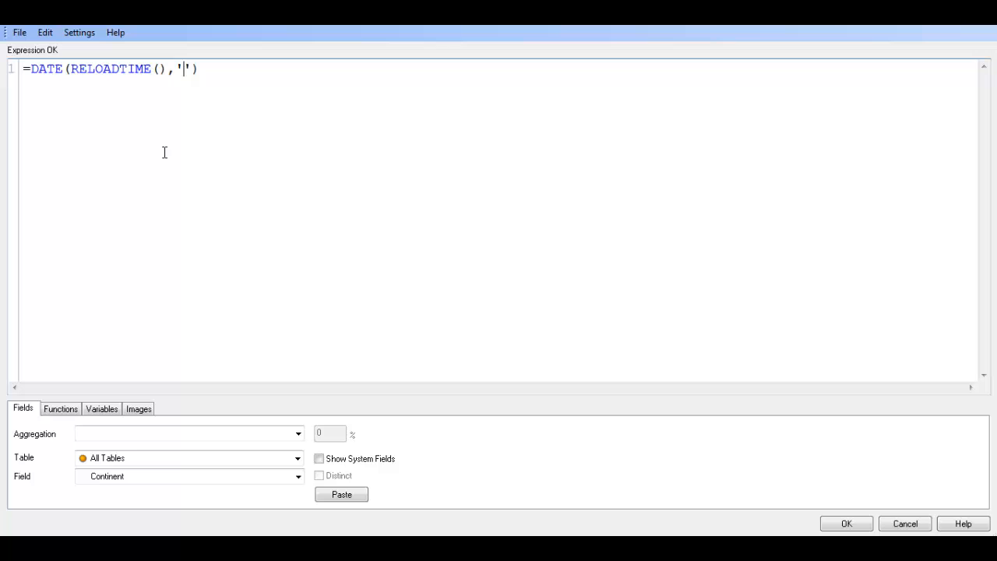
type("WWWWW")
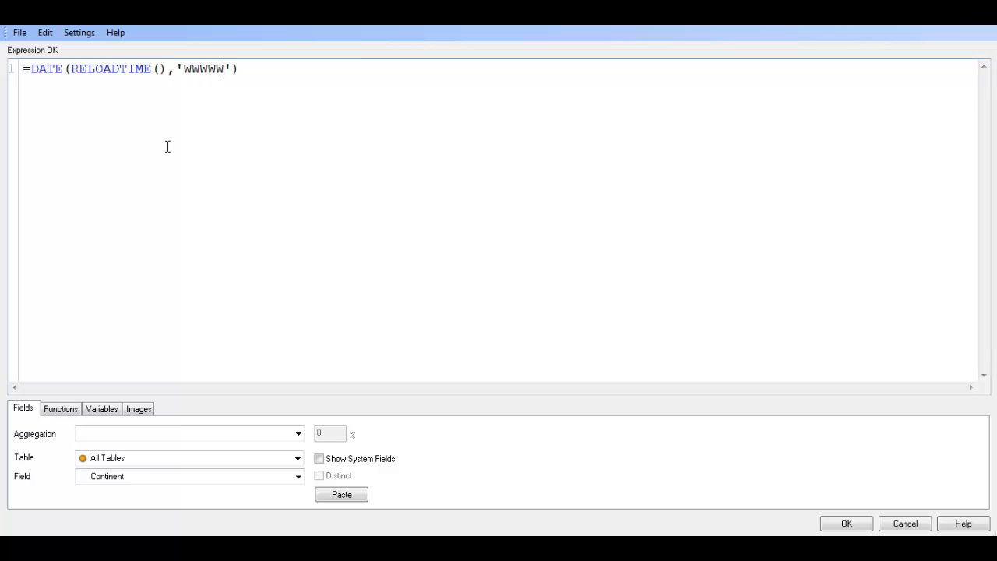
key("BackSpace")
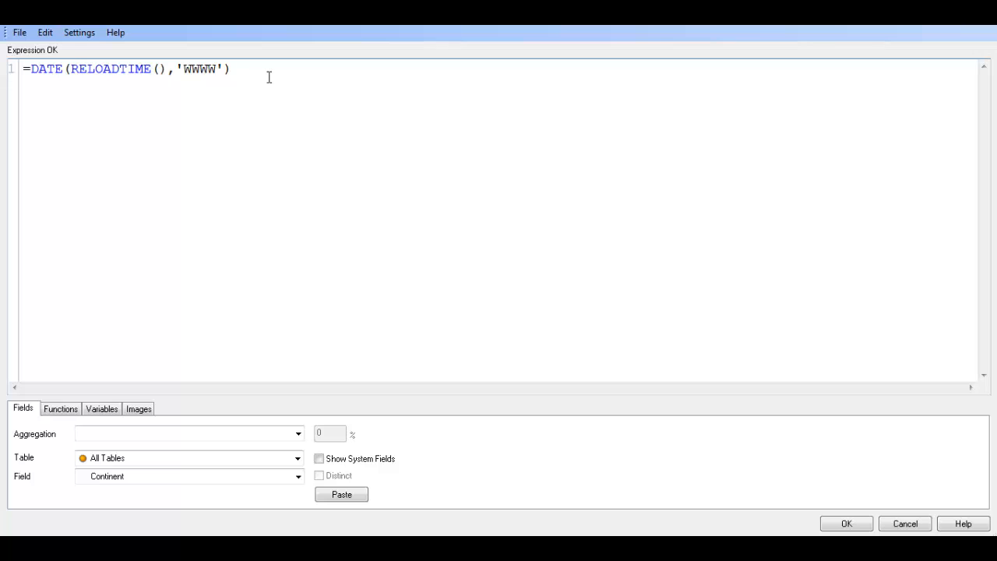
type("&")
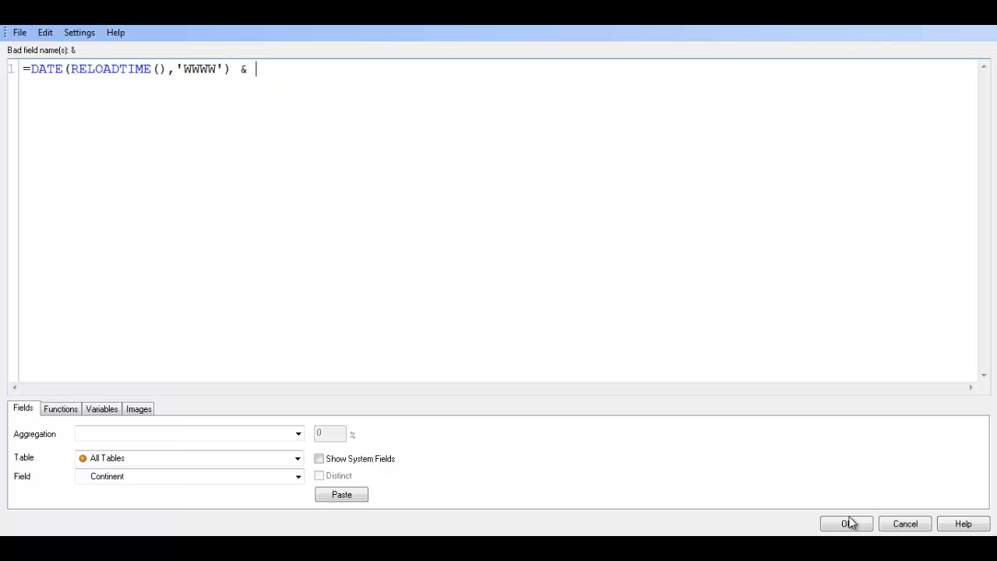
left_click(847, 523)
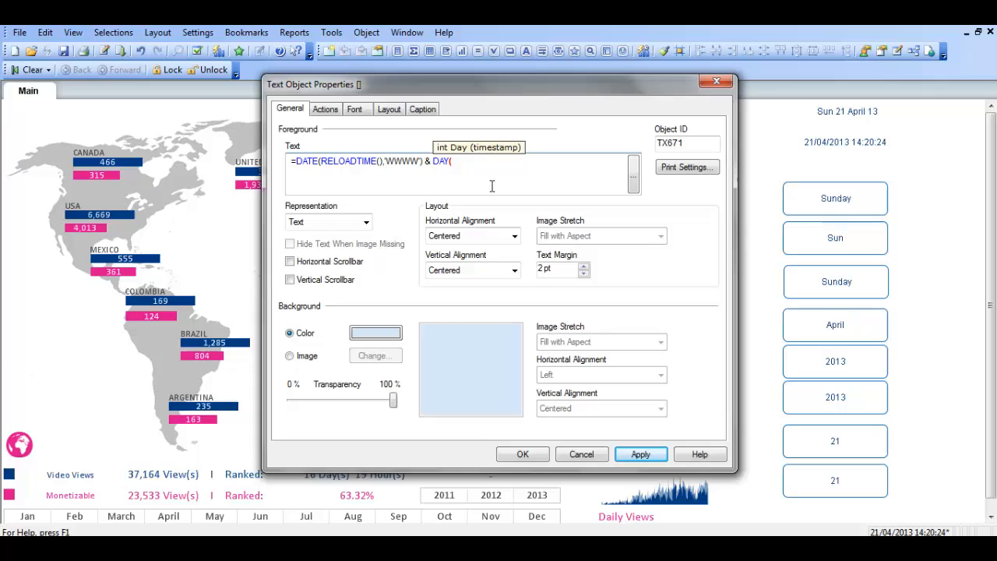
- Append DAY(RELOADTIME()) to the expression after the ampersand
type("RELOADTIME())")
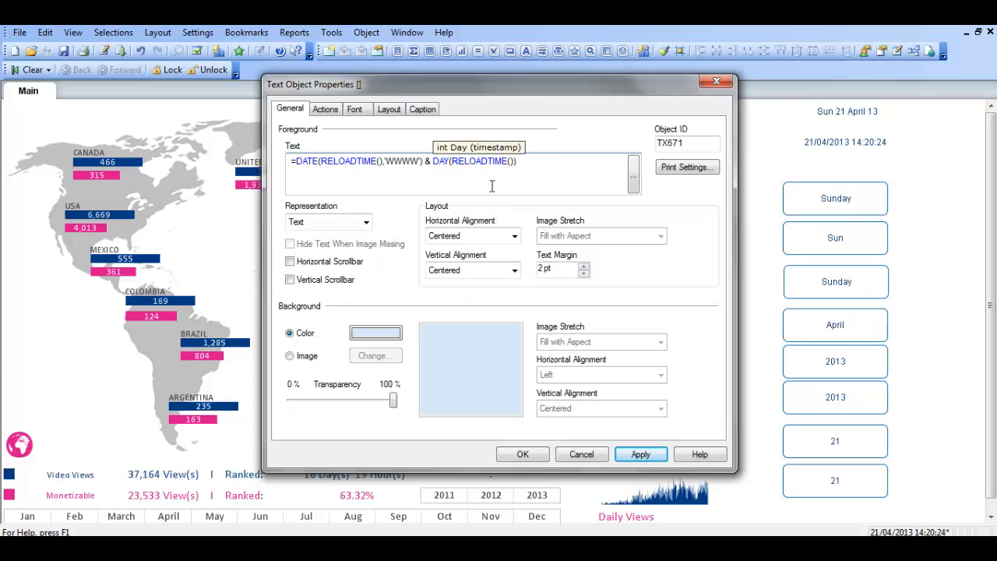
left_click(641, 454)
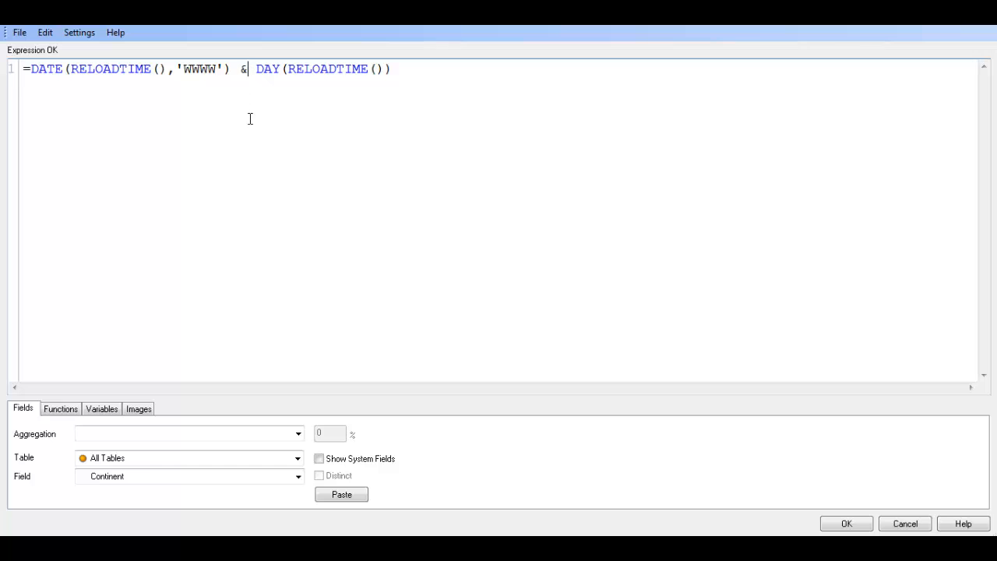
- Insert ' ' & before DAY(RELOADTIME()) so the box shows 'Sunday 21'
type("'")
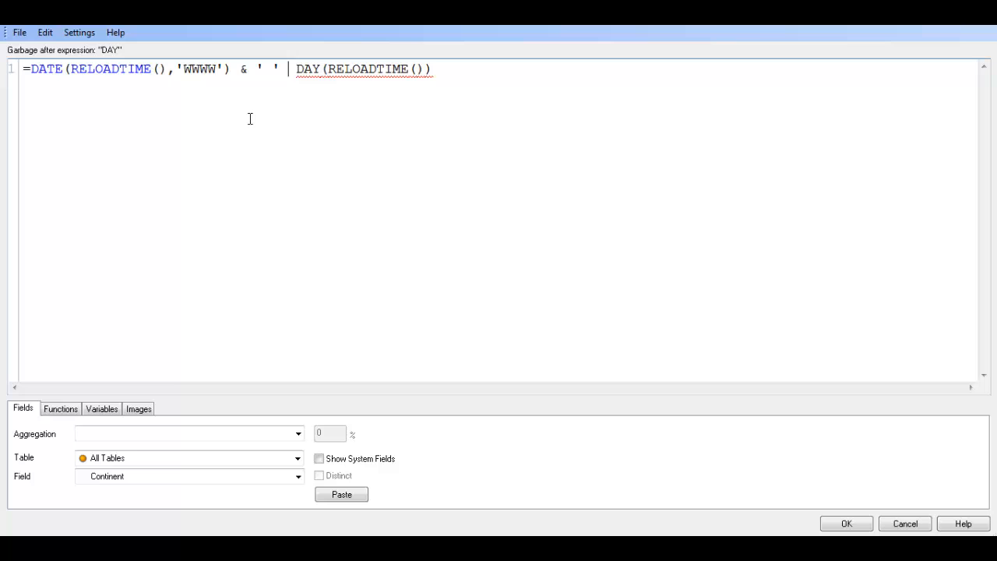
type("&")
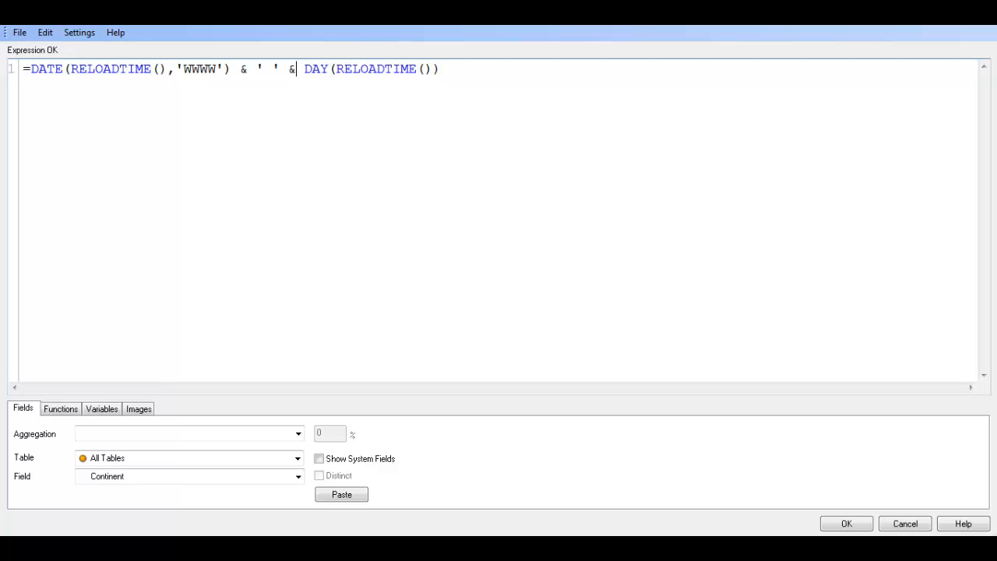
left_click(846, 523)
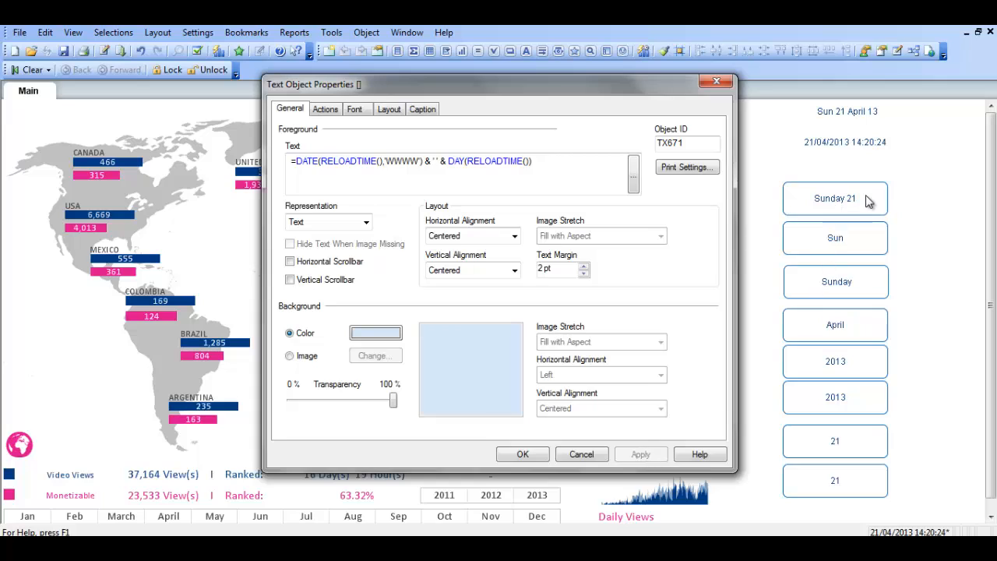
- Start extending the expression at its end with & '' & DATE(RELOAD
left_click(537, 161)
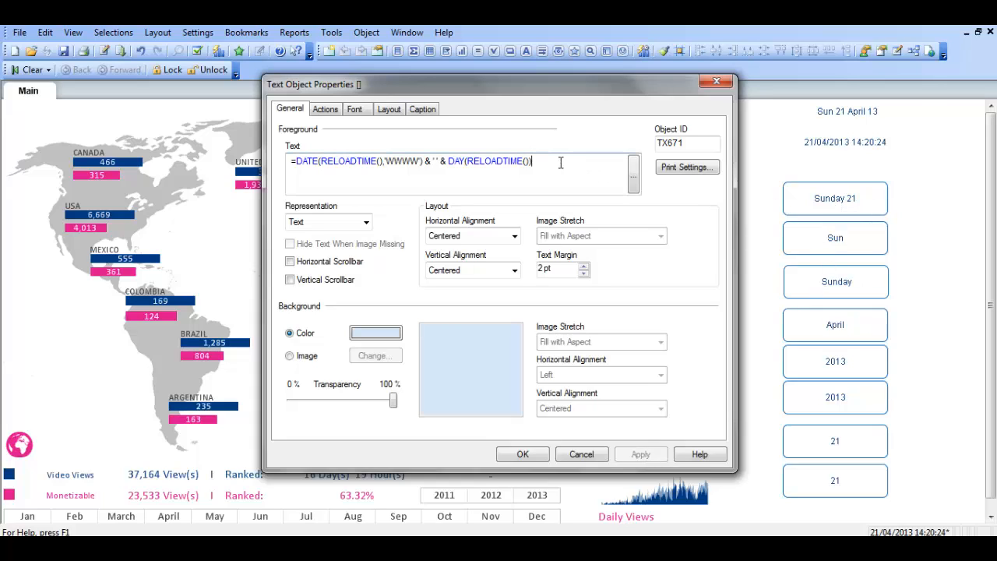
type("D")
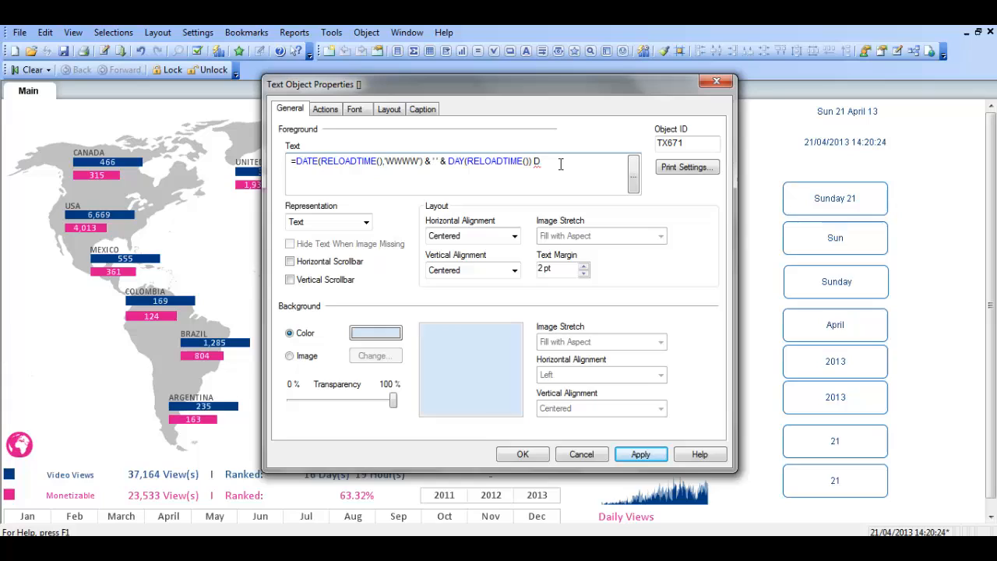
type("ATE(RELOAD")
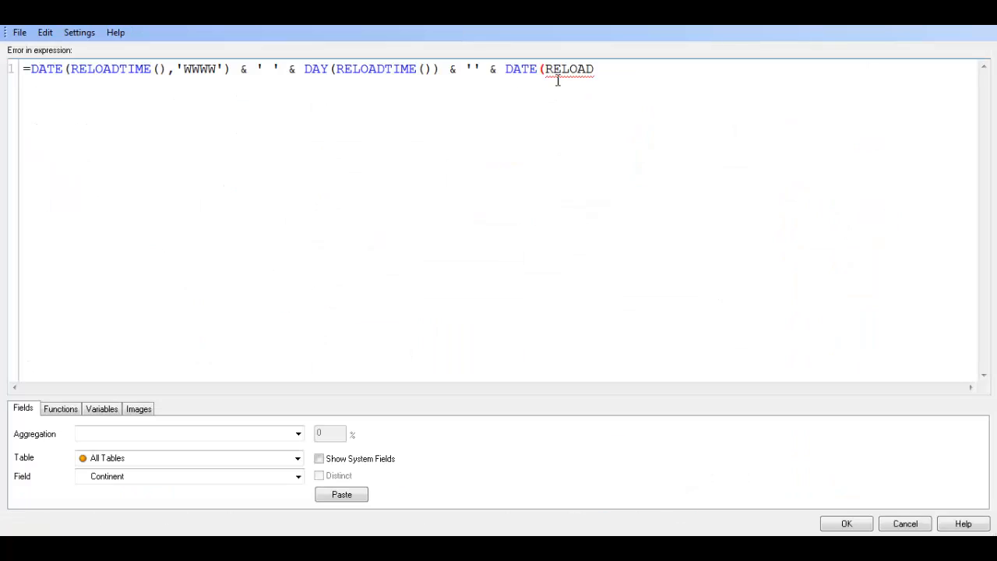
- Complete DATE(RELOADTIME(),'MMMM') after the day number, fixing the mistyped mm
type("TIME(")
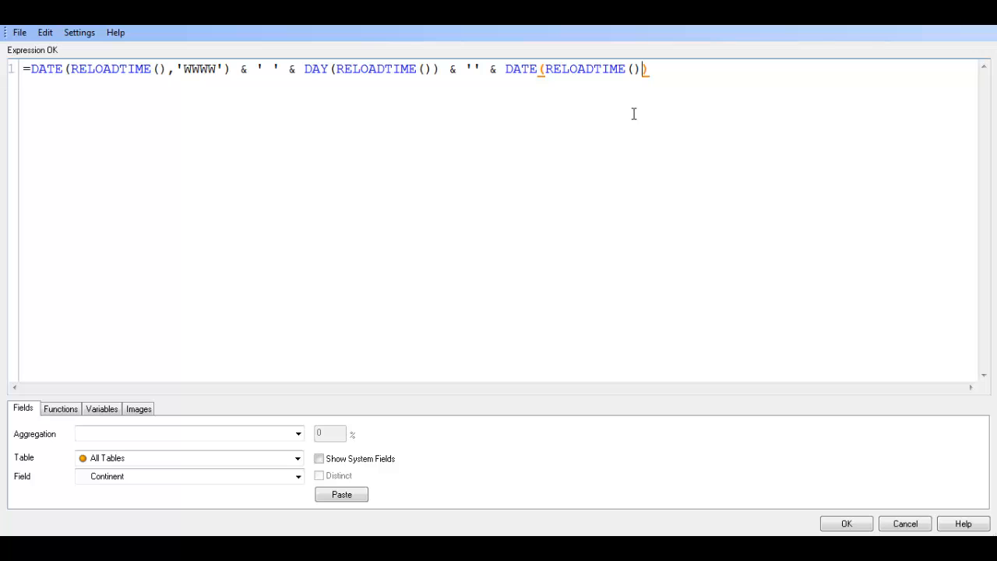
type(",mm")
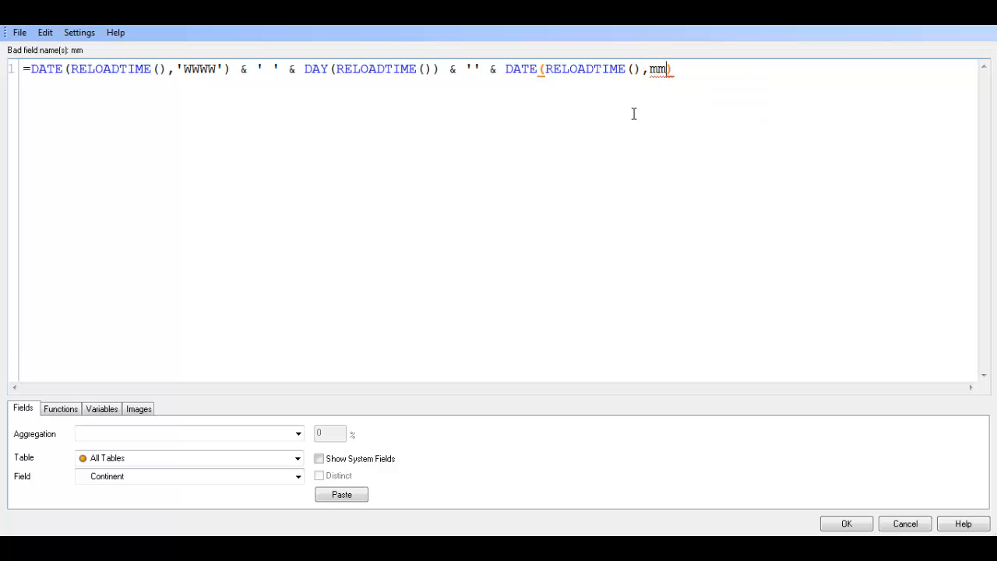
key("BackSpace")
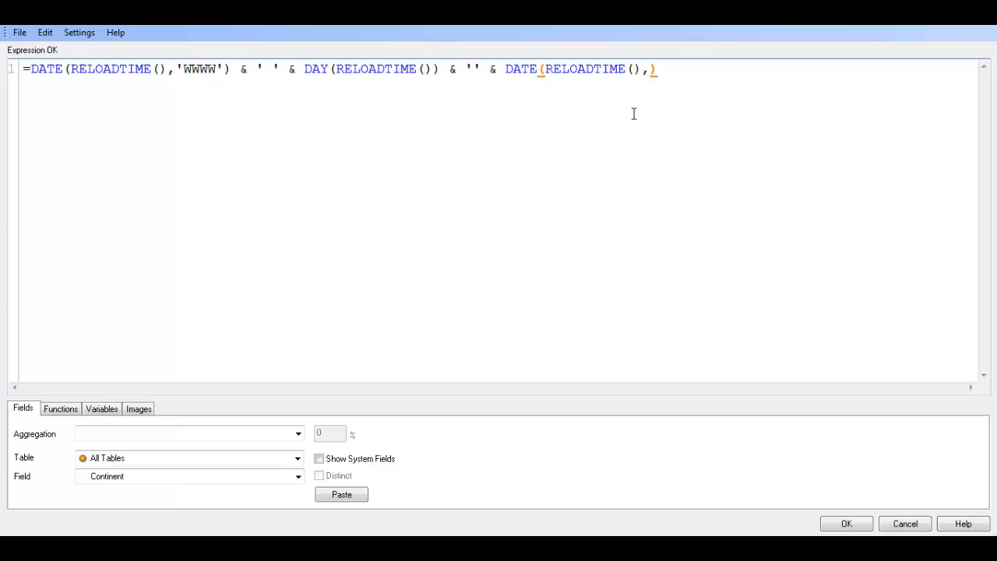
type("'")
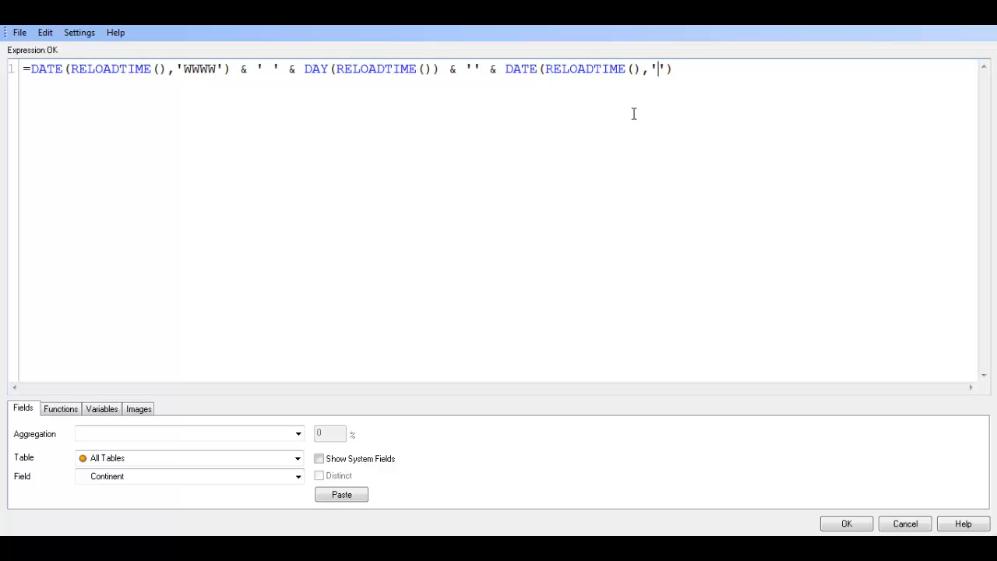
type("MMMM")
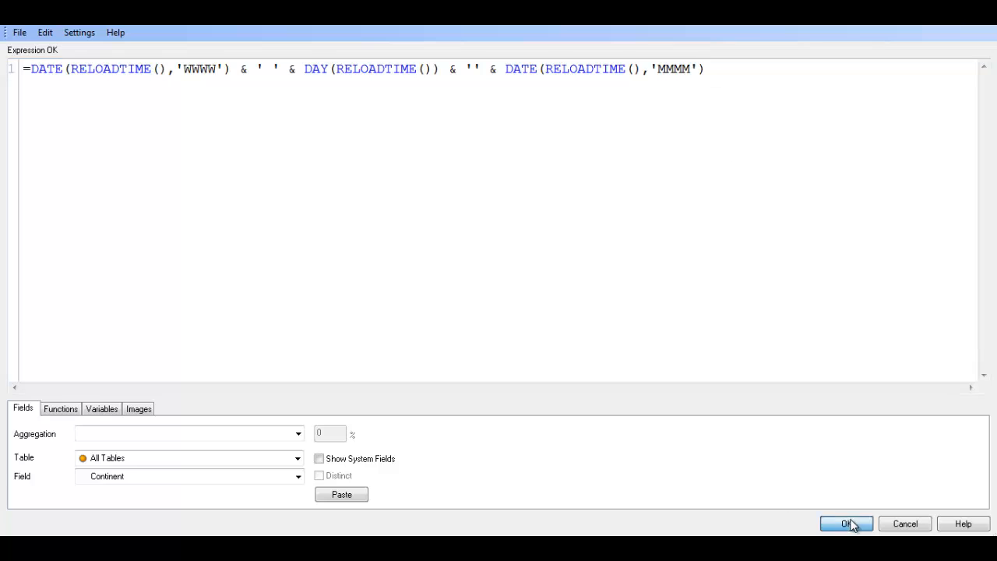
left_click(846, 524)
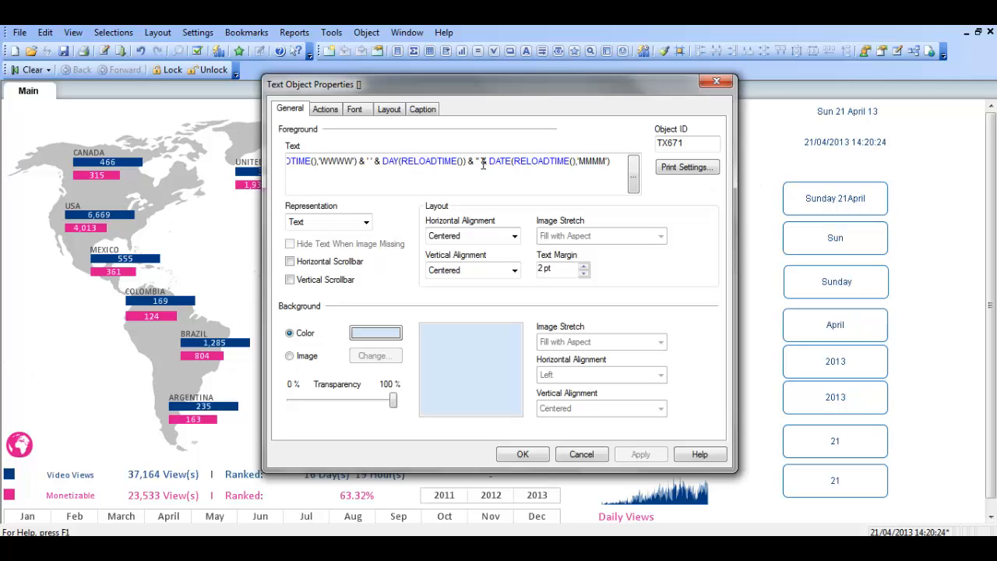
mouse_move(633, 181)
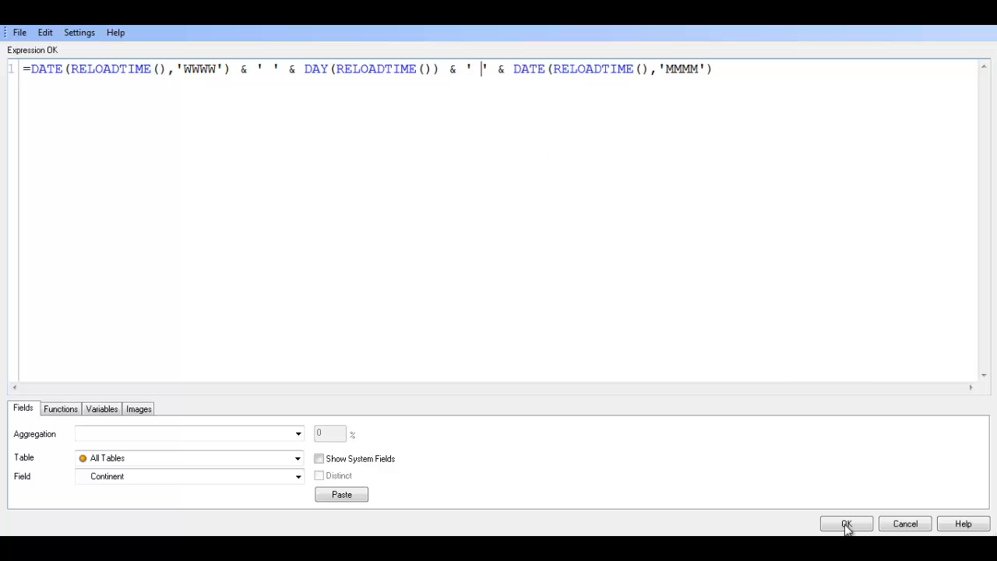
- Confirm the ' ' space before the month name and apply it to the top box
left_click(847, 523)
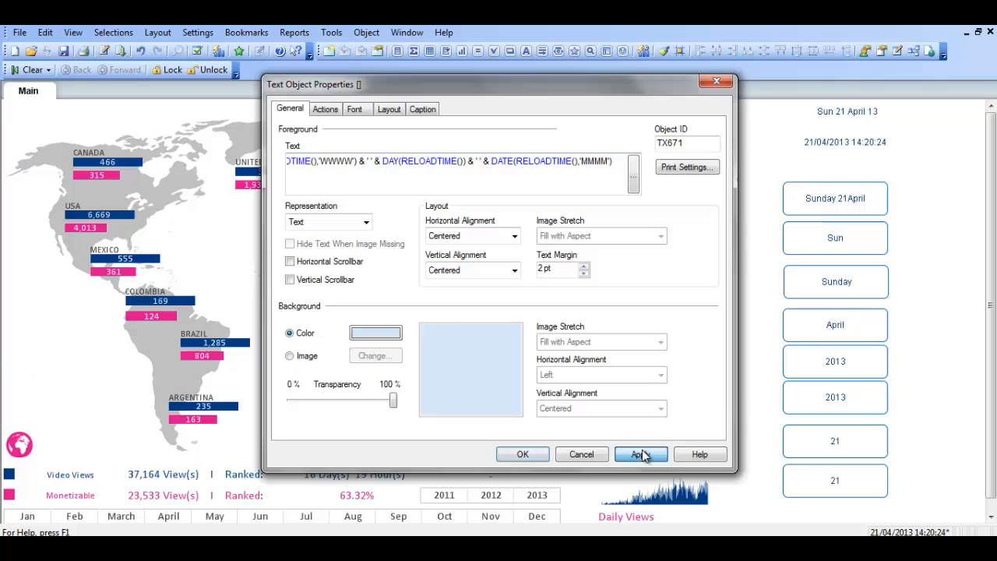
left_click(640, 454)
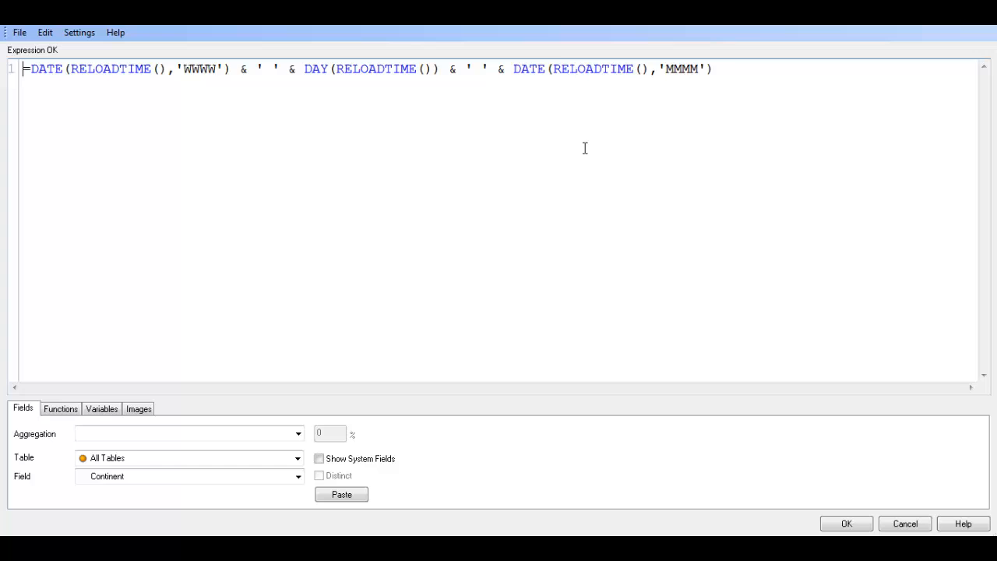
- Append & ' ' & YEAR(RELOADTIME()) and apply, showing 'Sunday 21 April 2013'
left_click(720, 68)
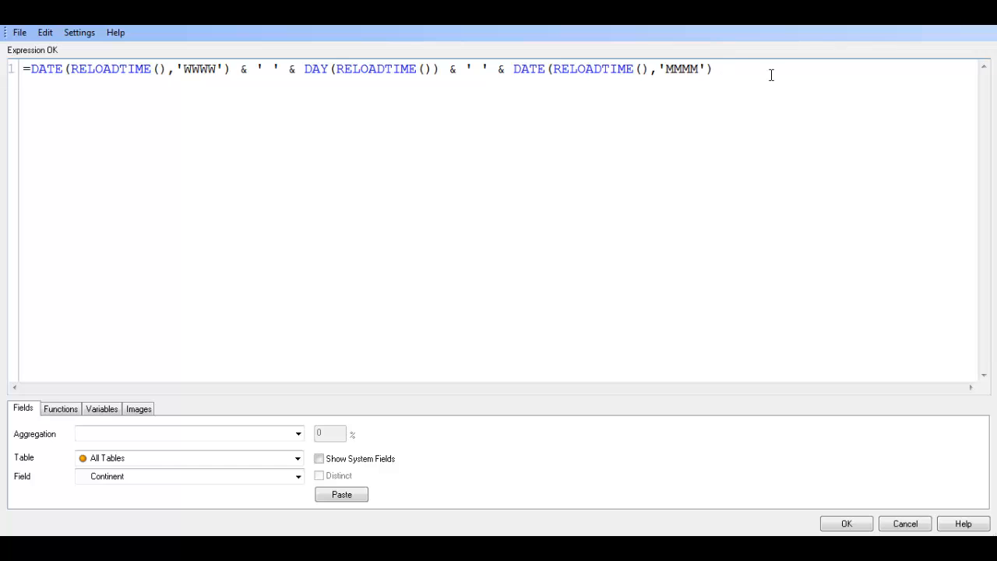
type("&")
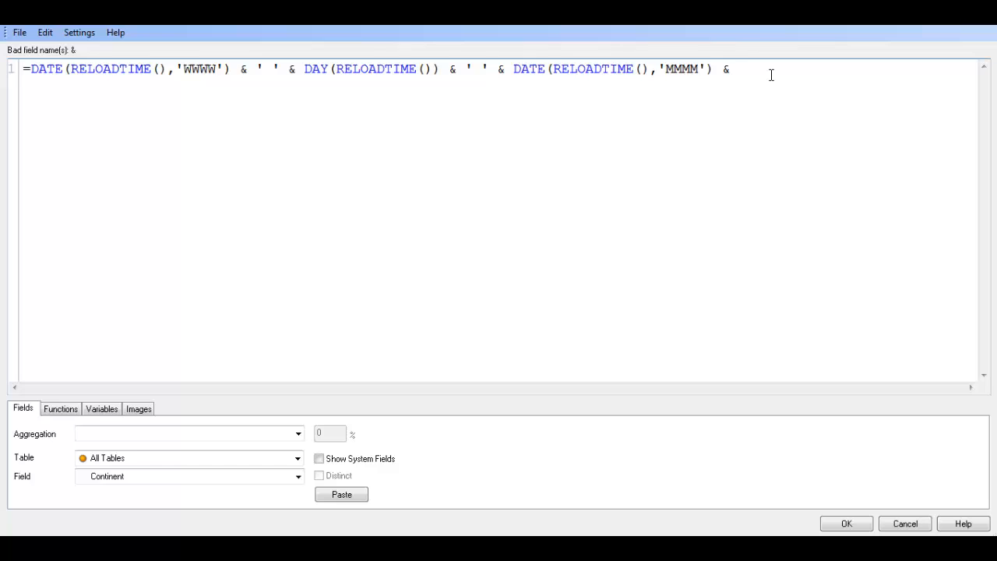
type("' '")
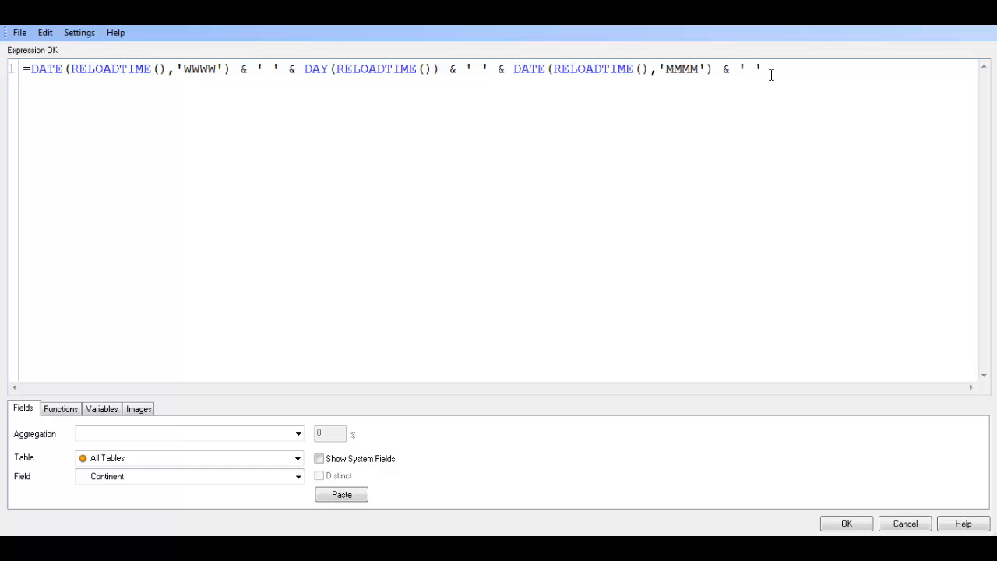
type("&")
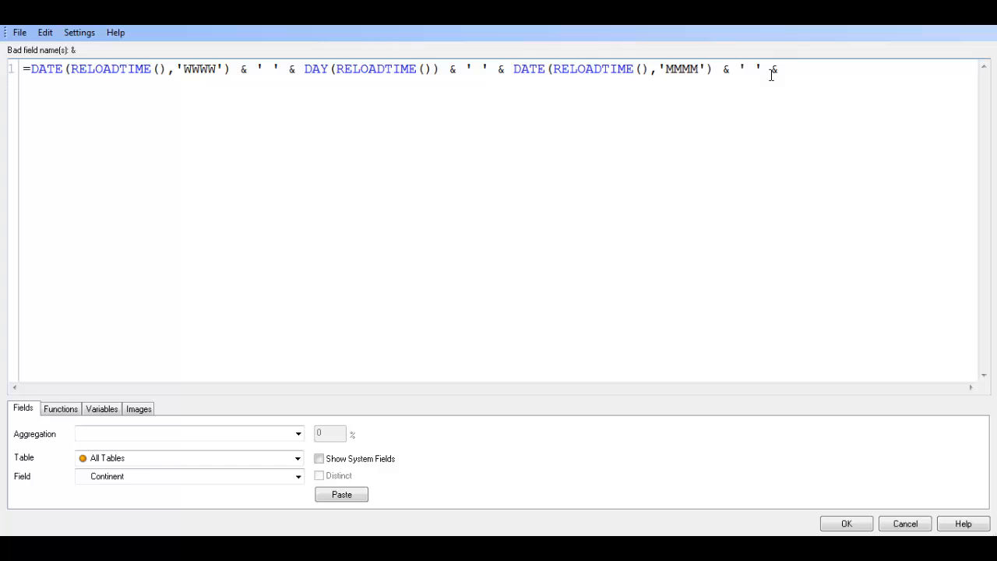
type("d")
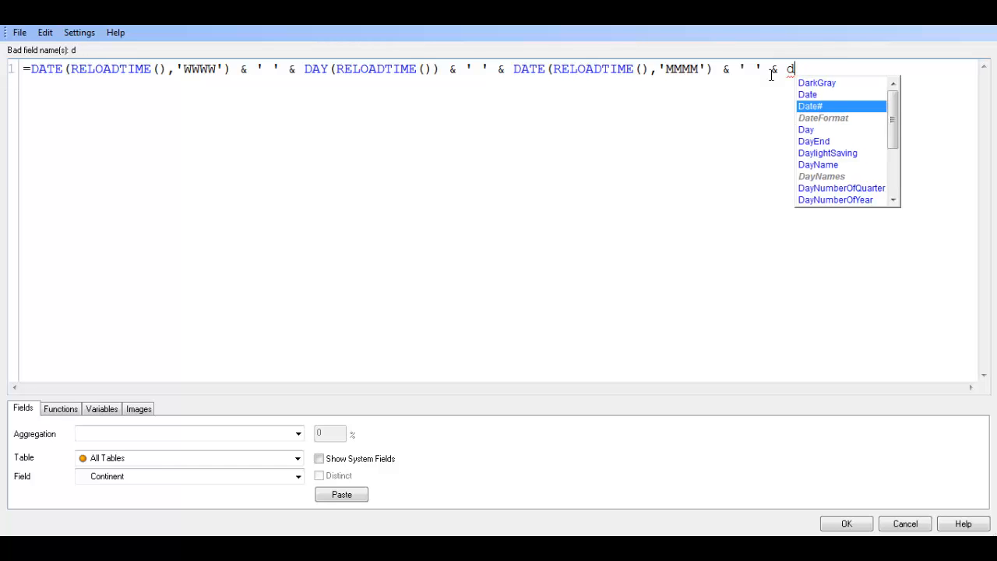
type("YEAR")
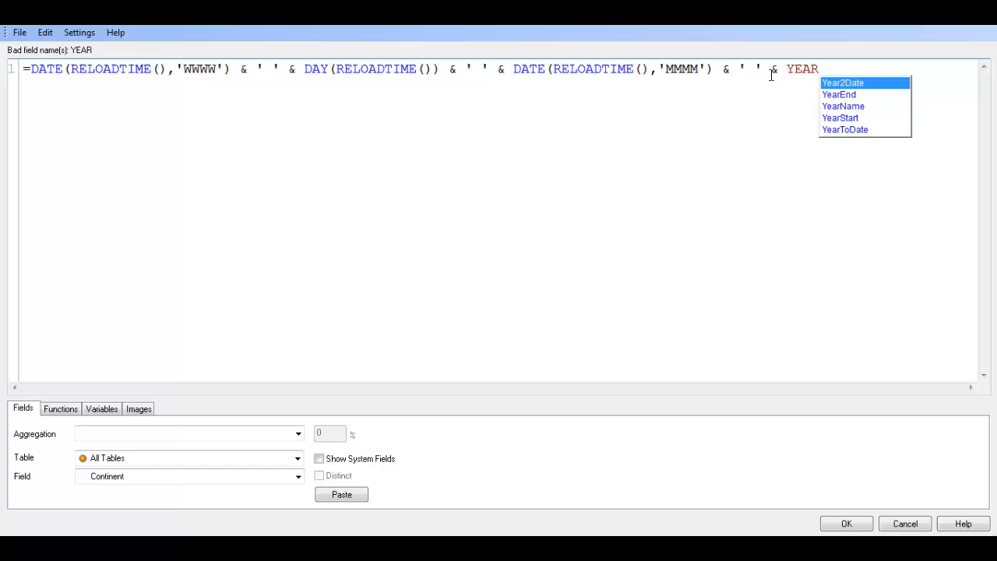
type("(RELOAD")
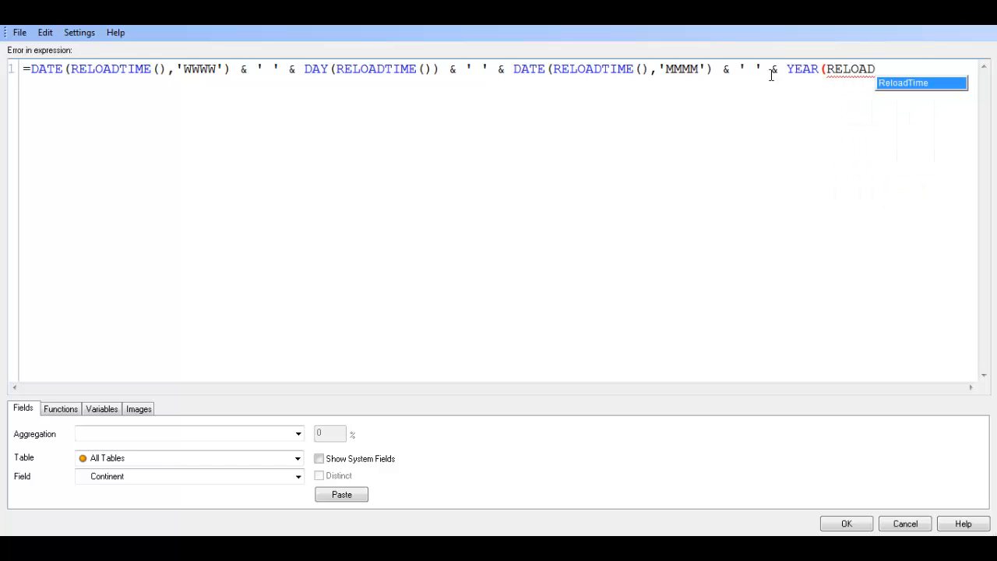
left_click(904, 83)
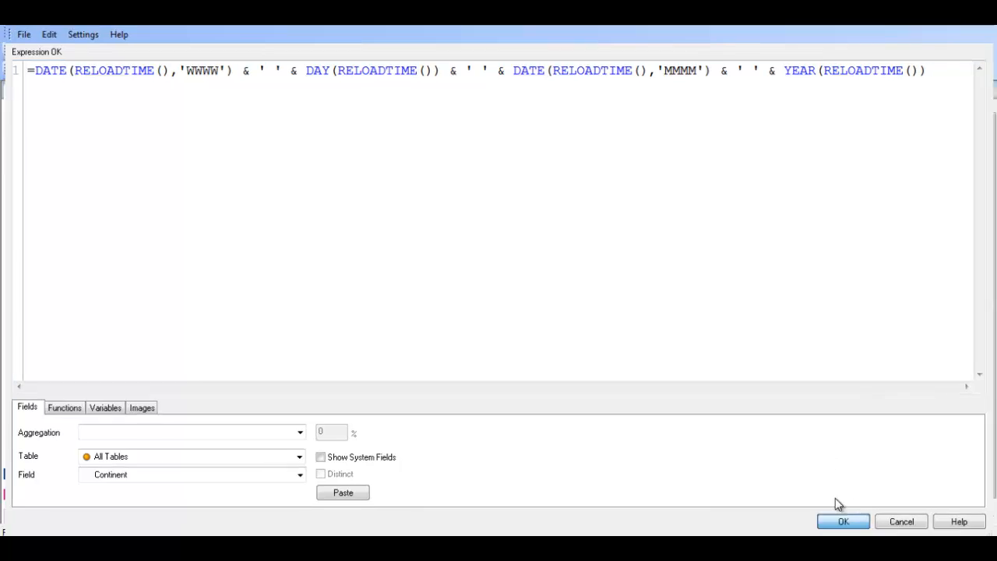
left_click(843, 522)
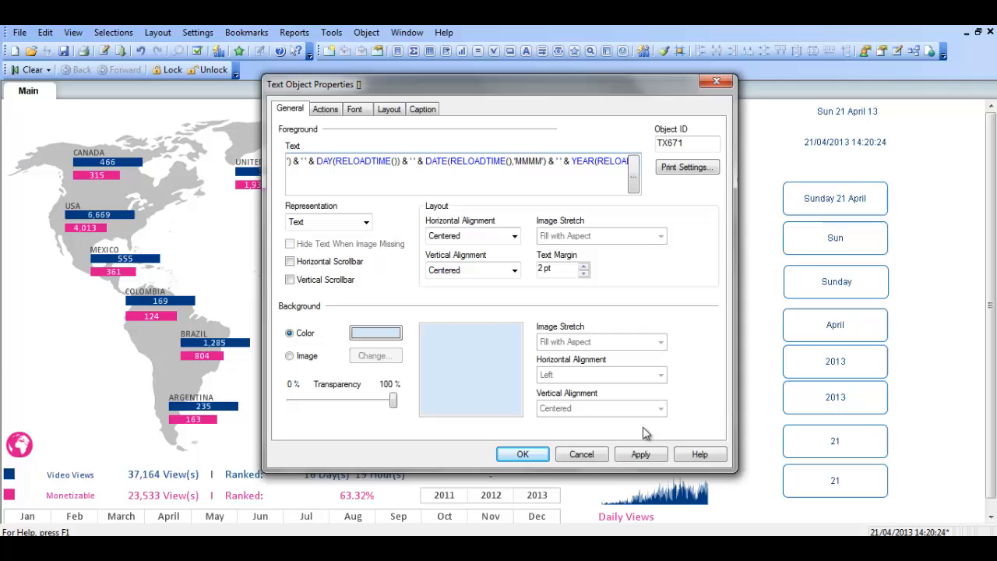
left_click(640, 454)
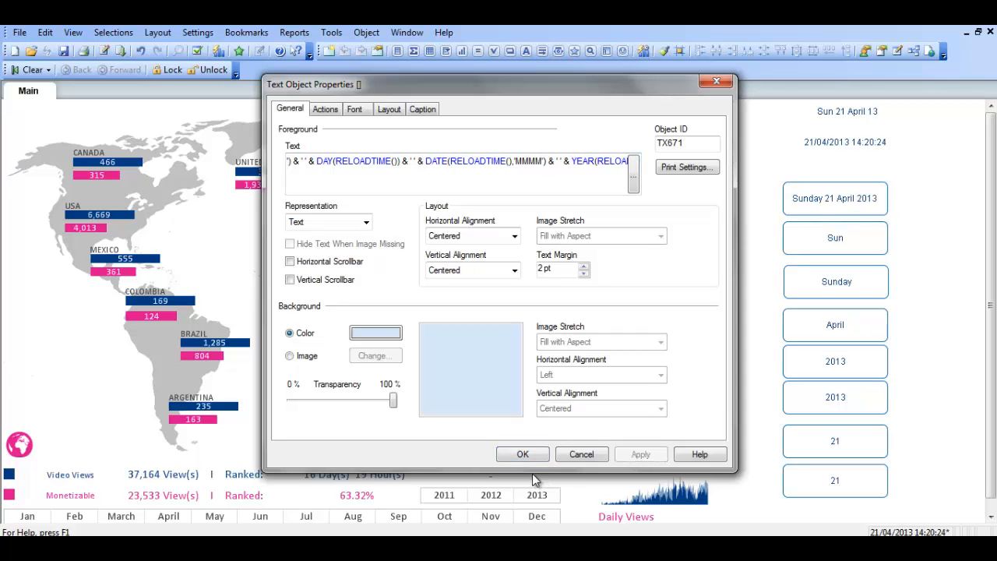
- Wrap the year as RIGHT(YEAR(RELOADTIME()),2) and apply, giving 'Sunday 21 April 13'
left_click(523, 454)
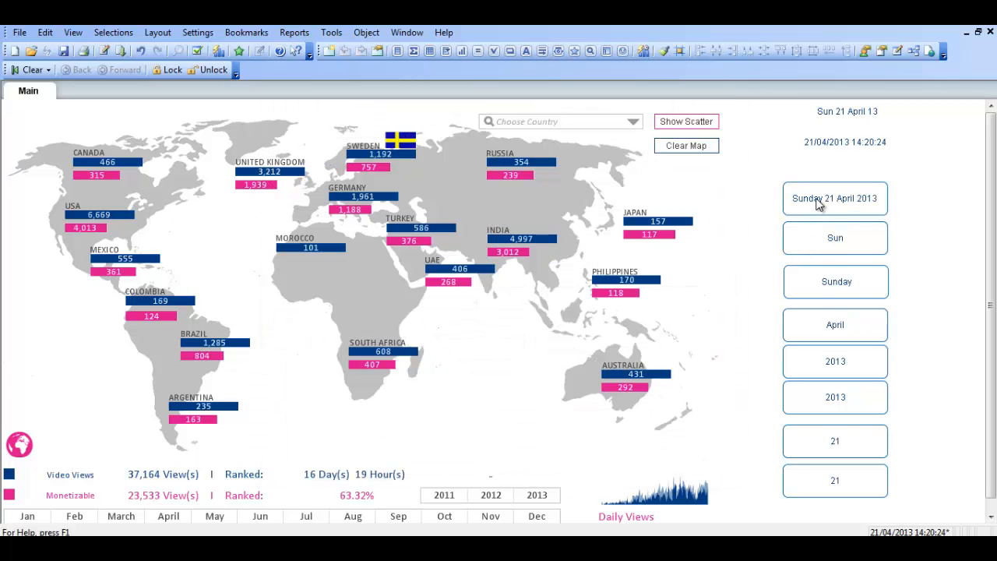
double_click(835, 198)
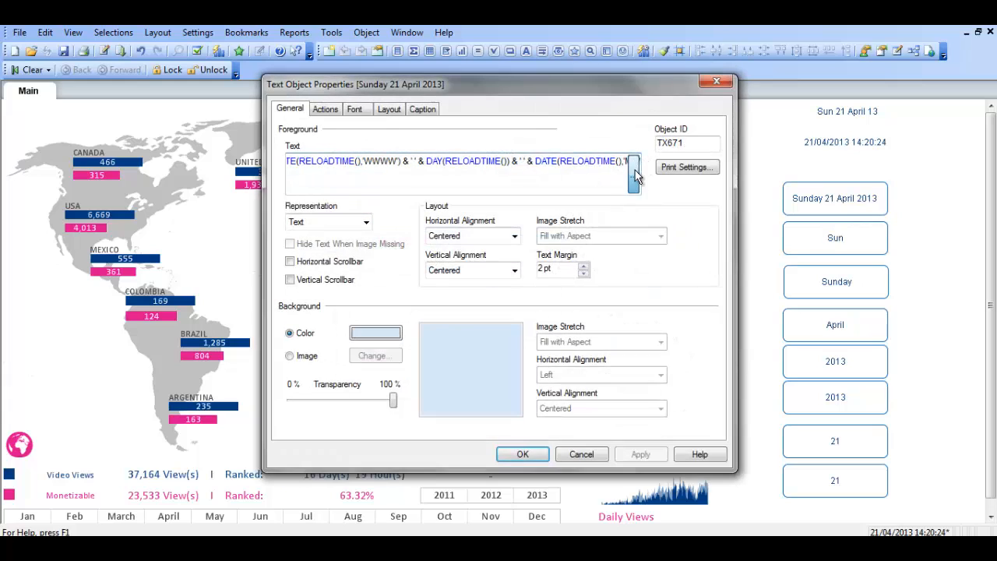
left_click(635, 171)
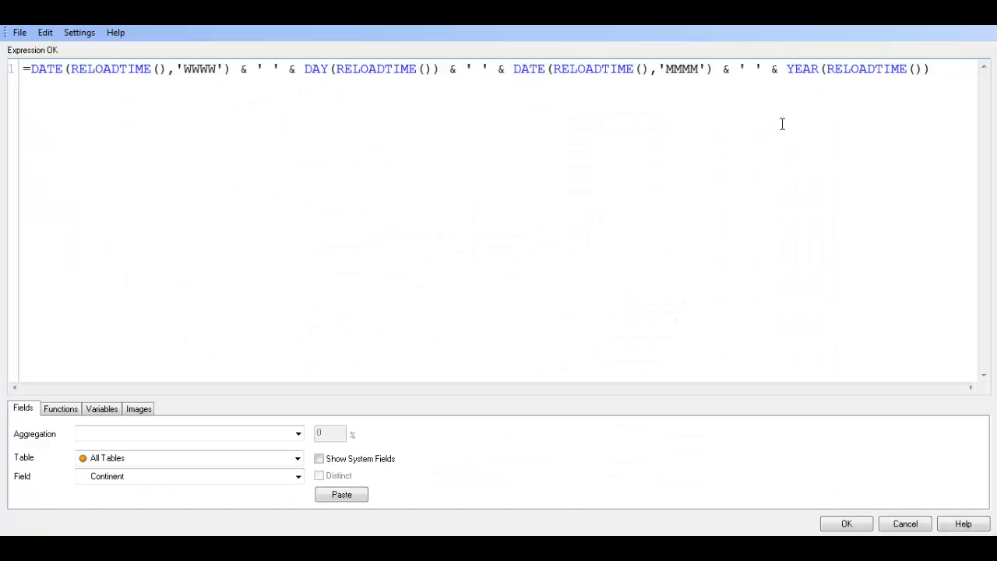
type("r")
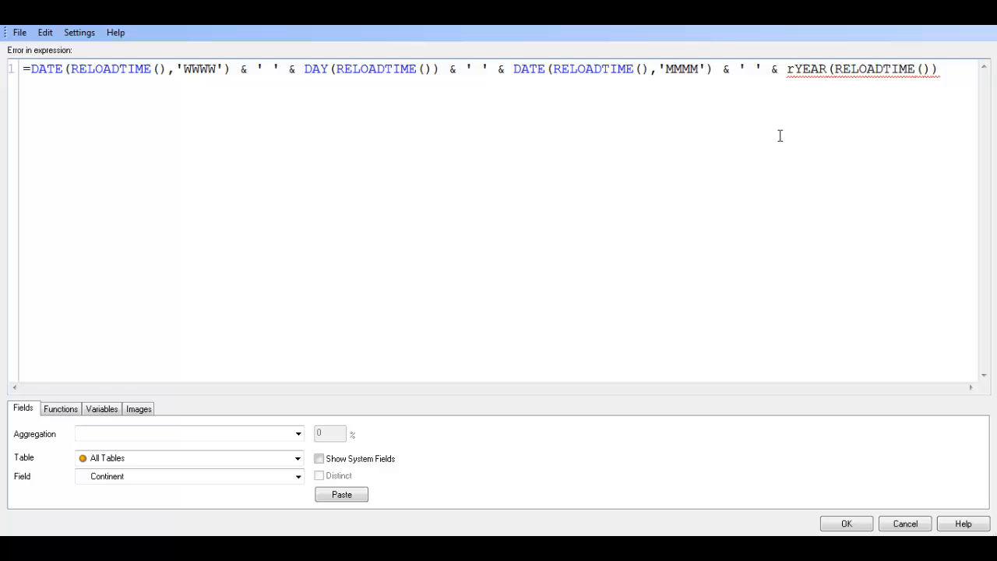
type("ight")
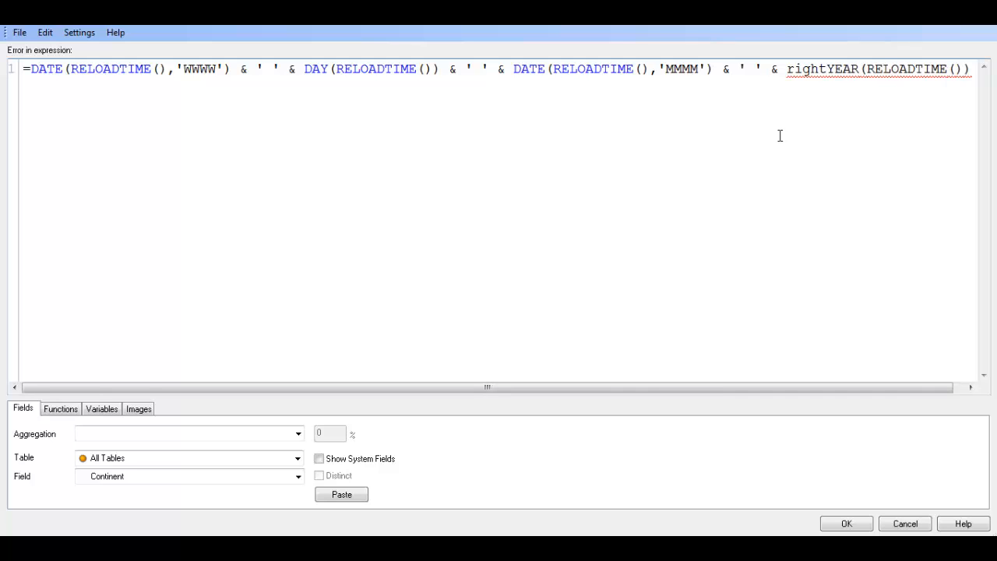
type("YEAR")
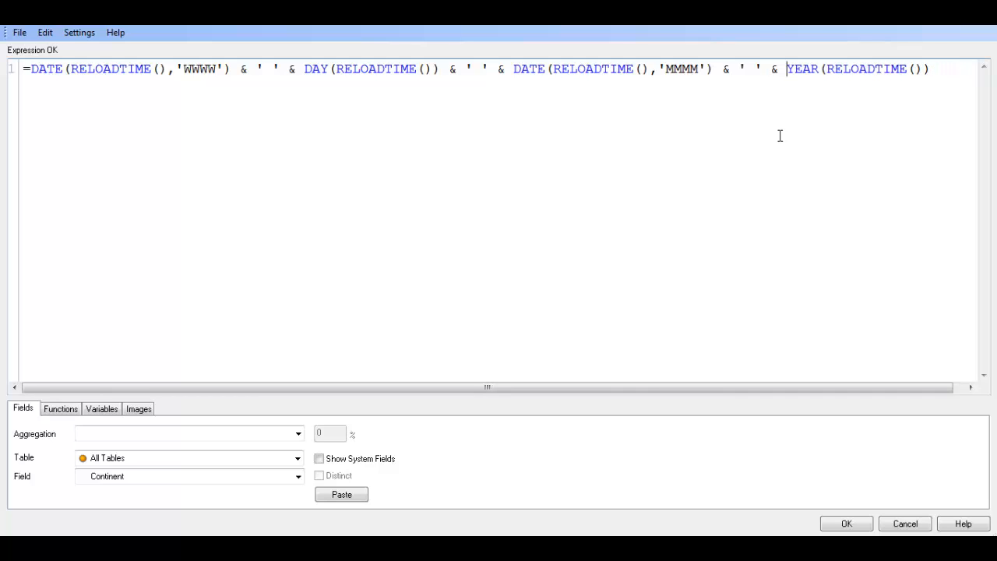
type("RIGHT(")
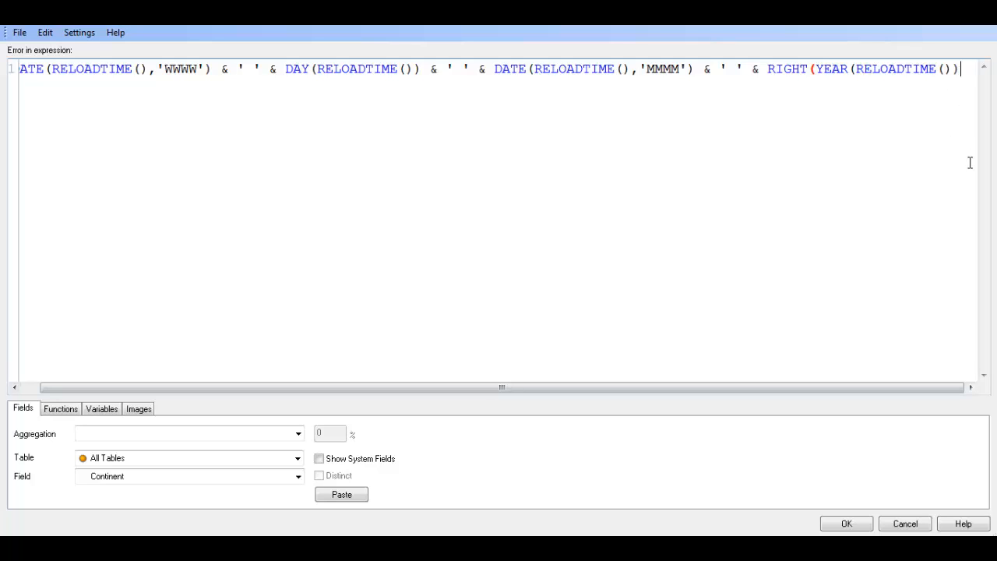
type(",2)")
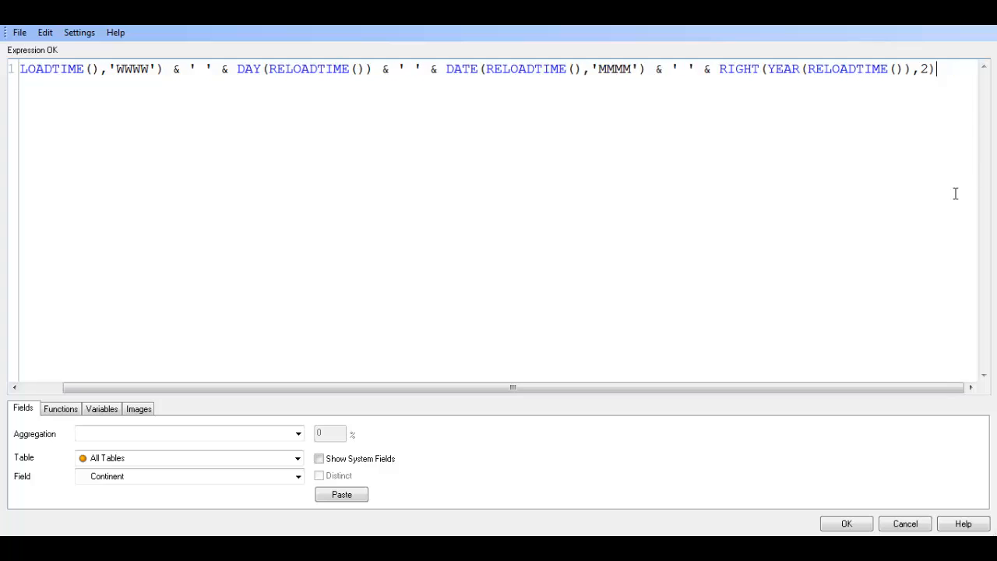
mouse_move(733, 374)
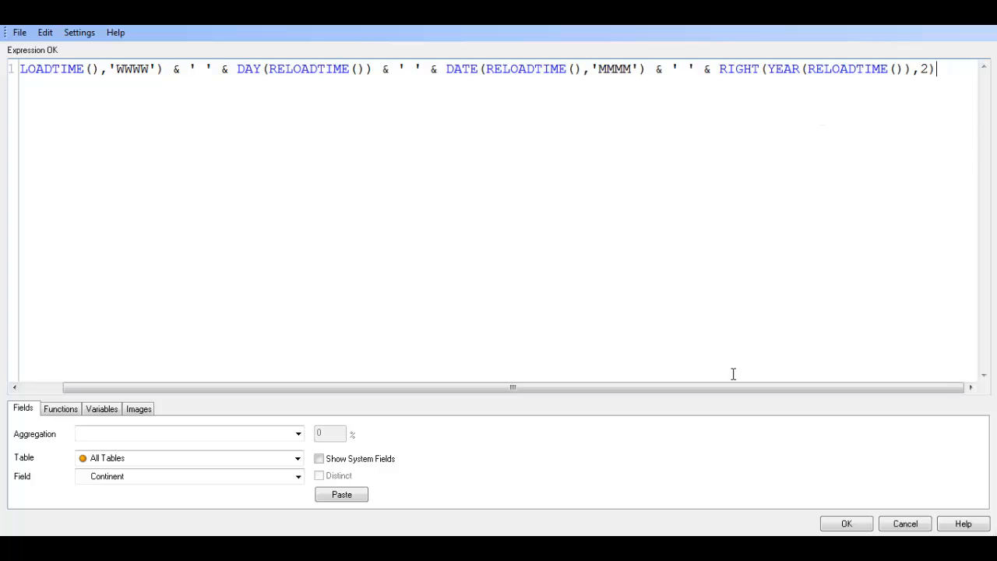
mouse_move(801, 497)
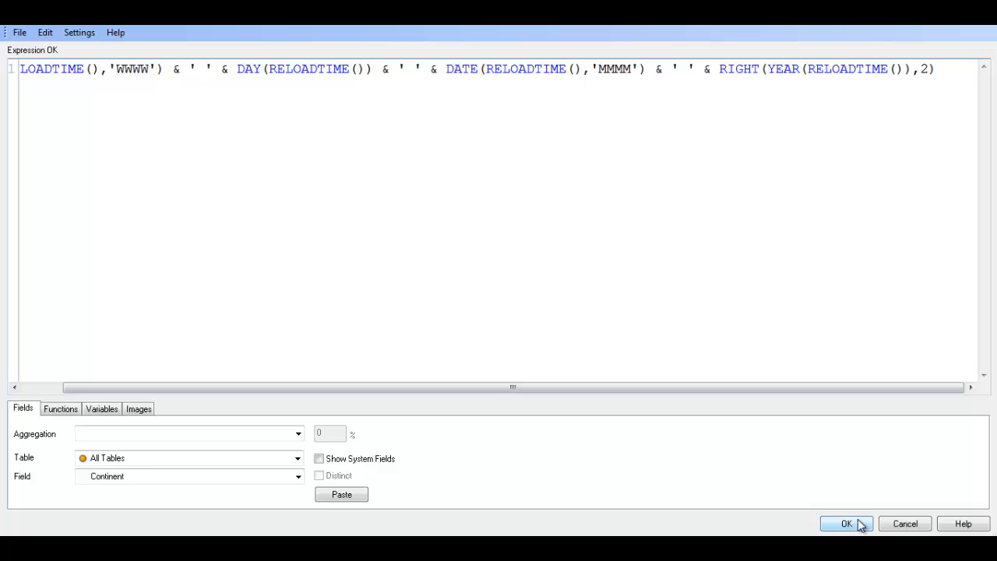
left_click(846, 524)
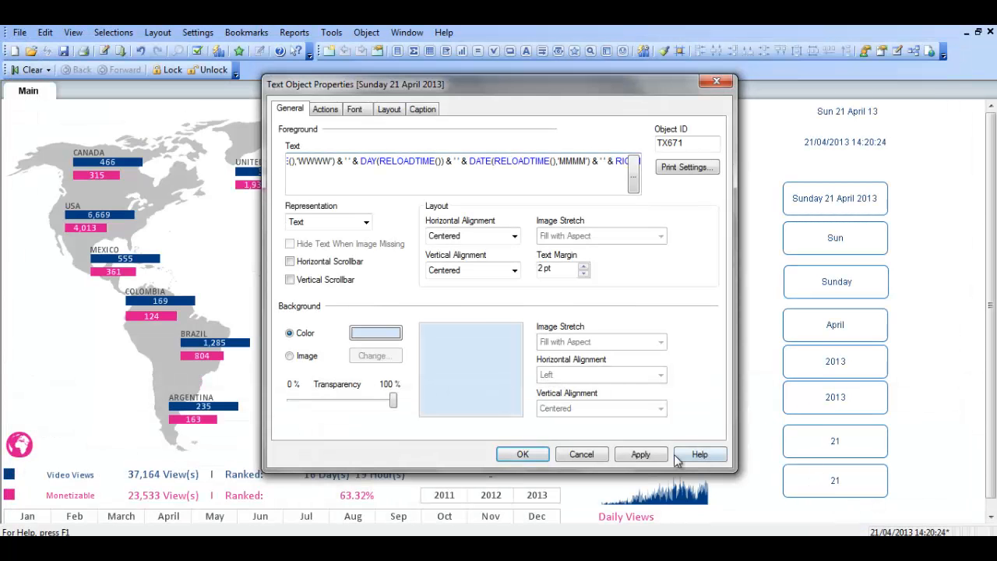
left_click(640, 454)
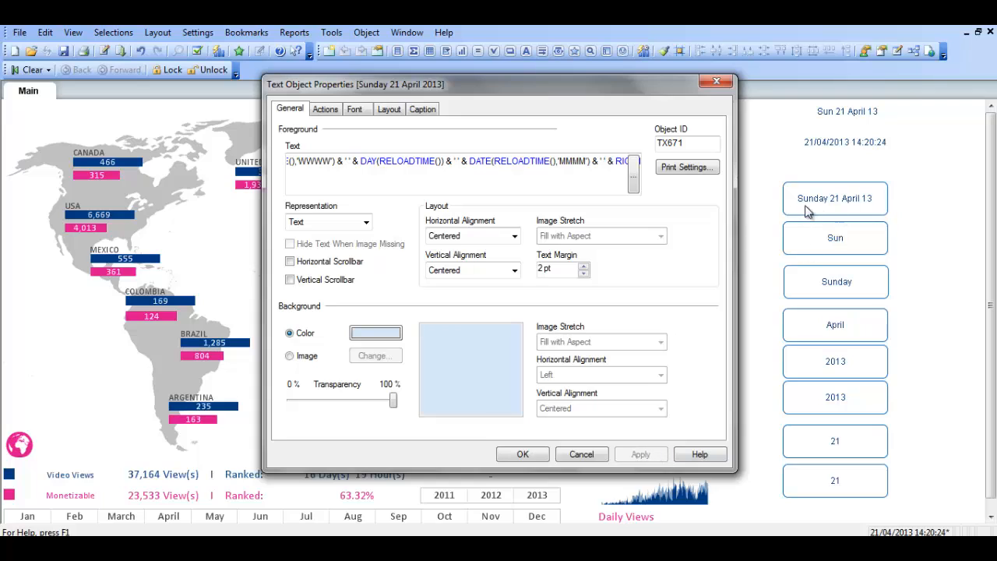
mouse_move(839, 212)
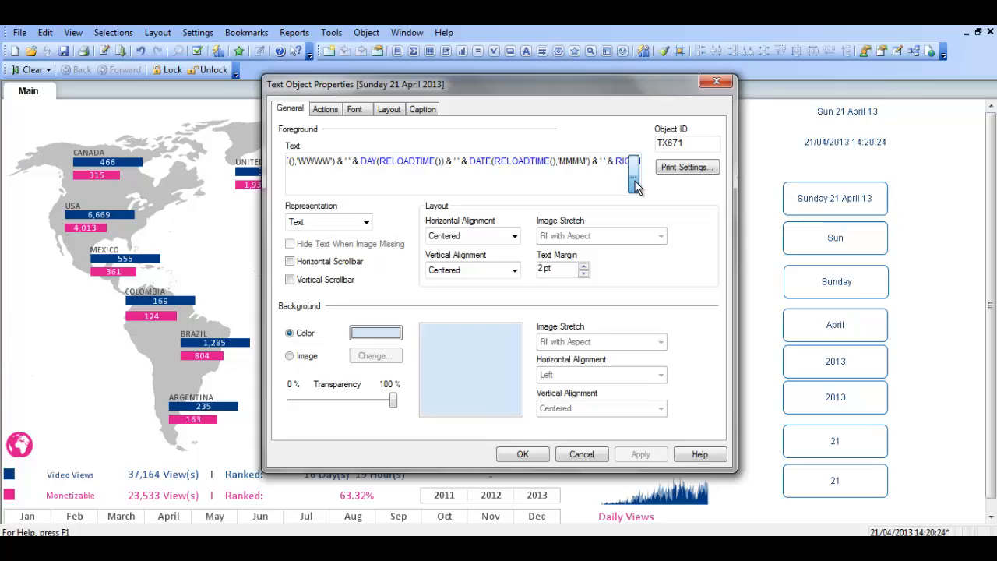
- Break the text box's date expression onto four lines, one joined part per line, and confirm
left_click(633, 161)
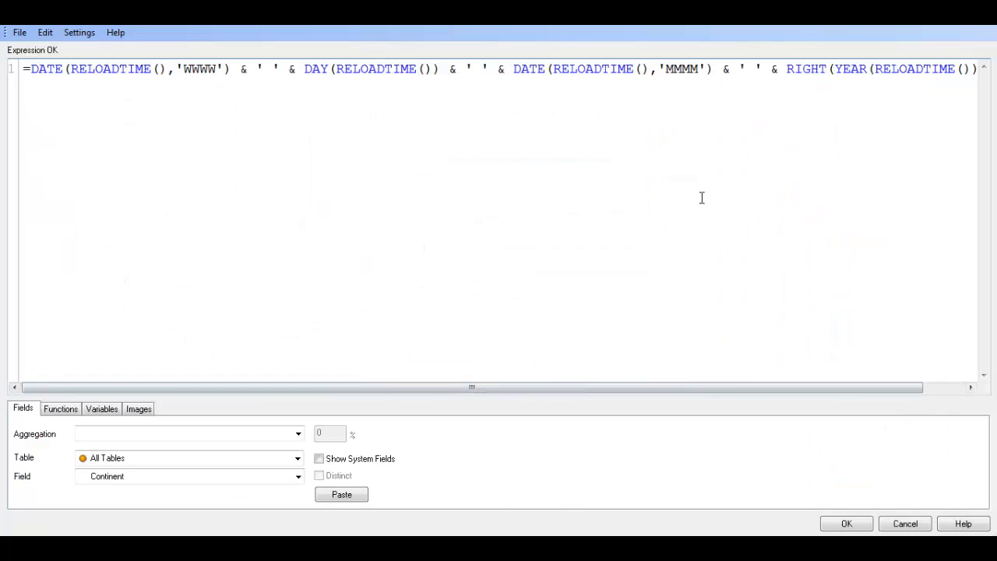
mouse_move(290, 70)
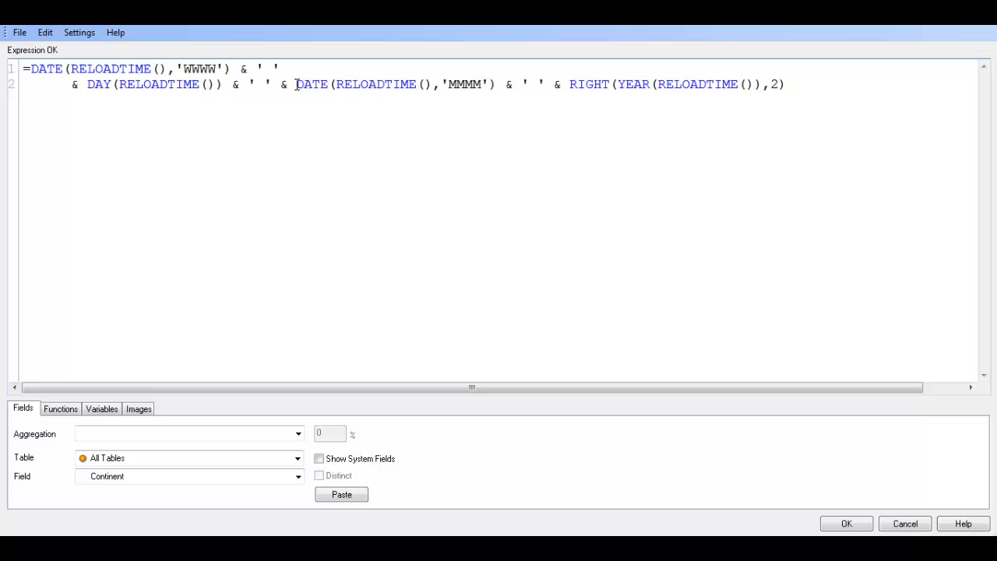
mouse_move(298, 108)
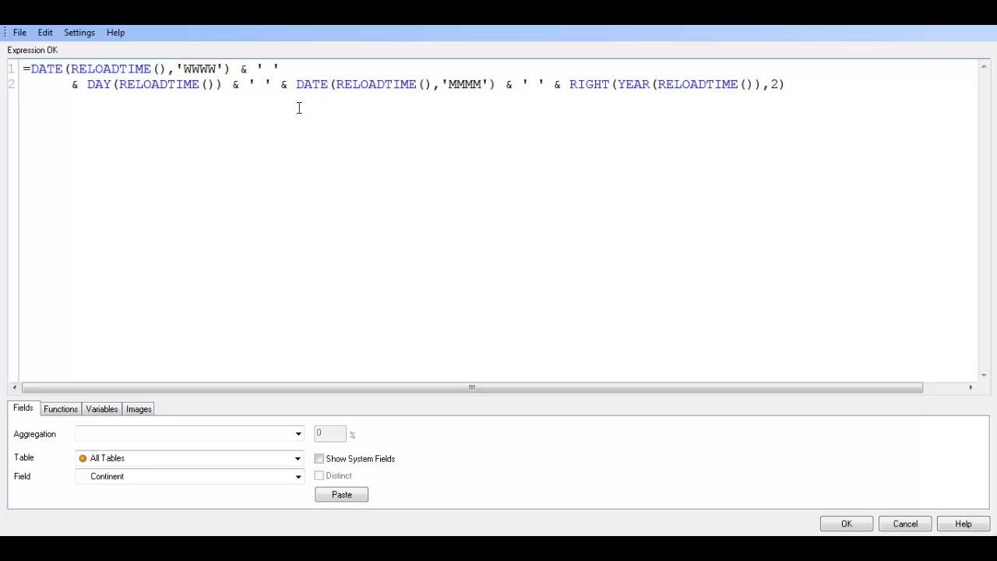
key("Return")
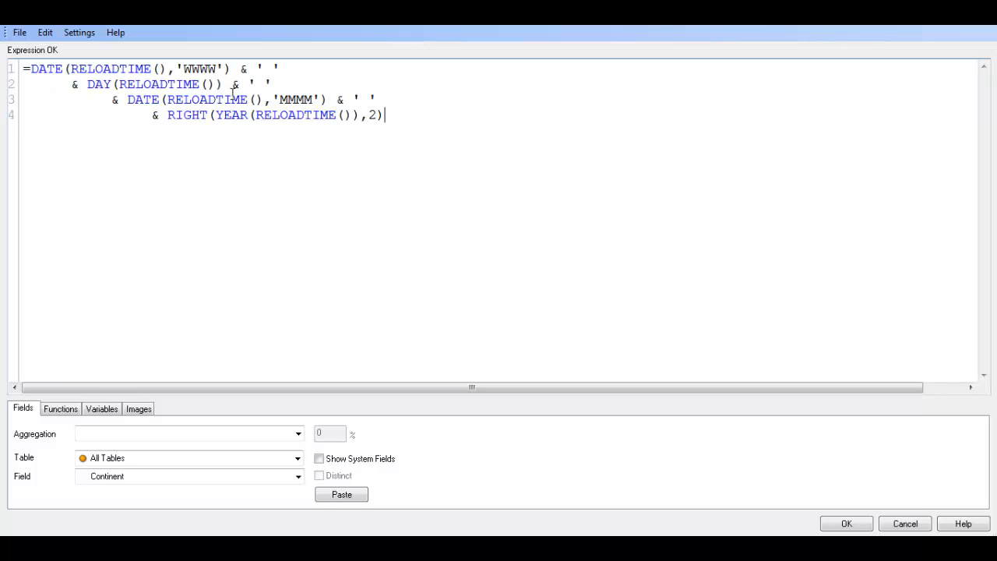
mouse_move(238, 102)
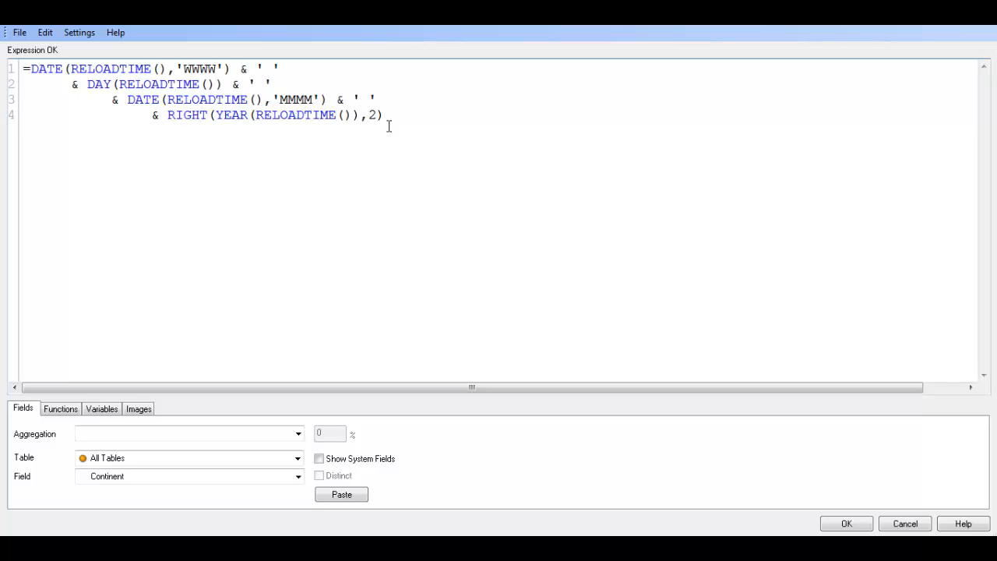
mouse_move(835, 501)
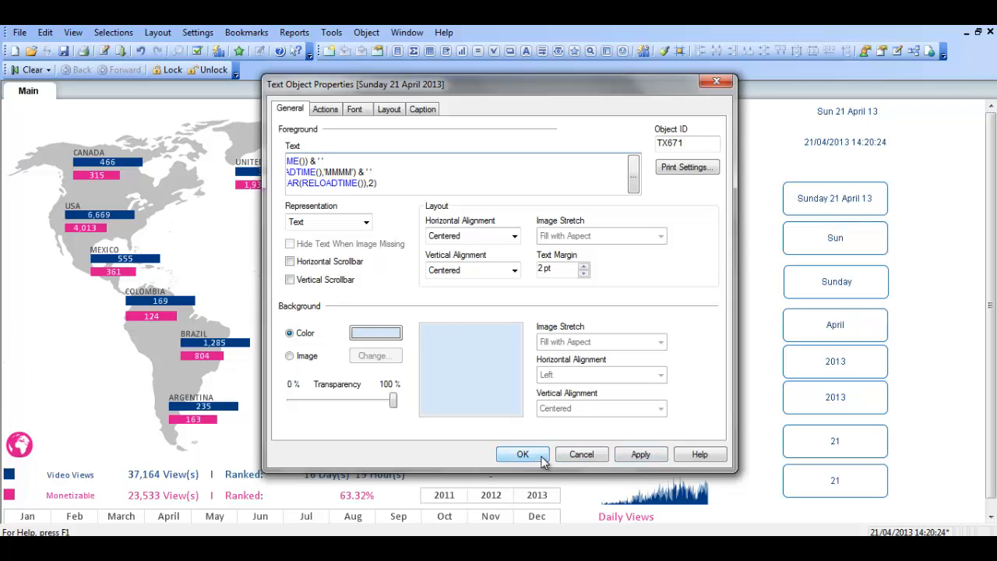
left_click(378, 183)
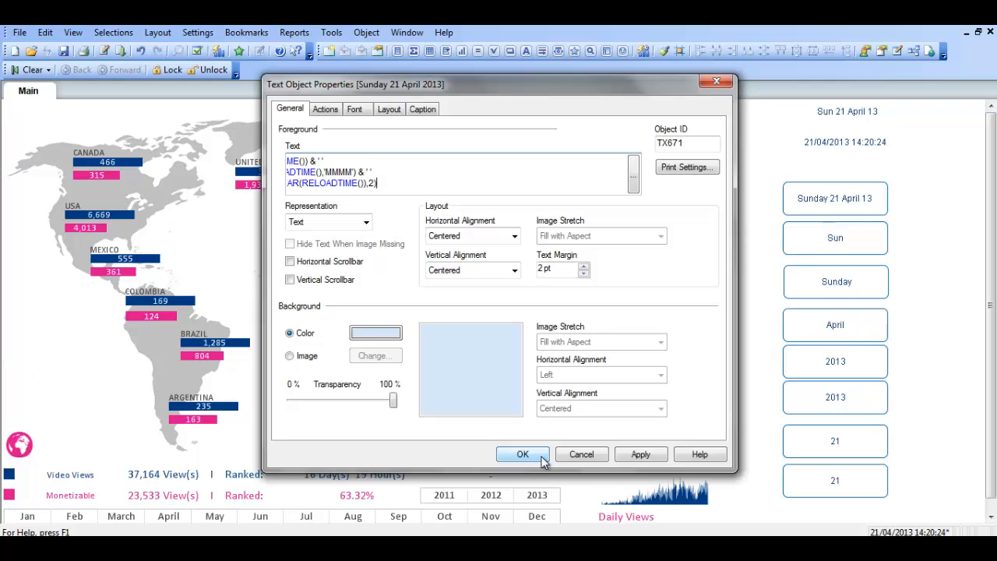